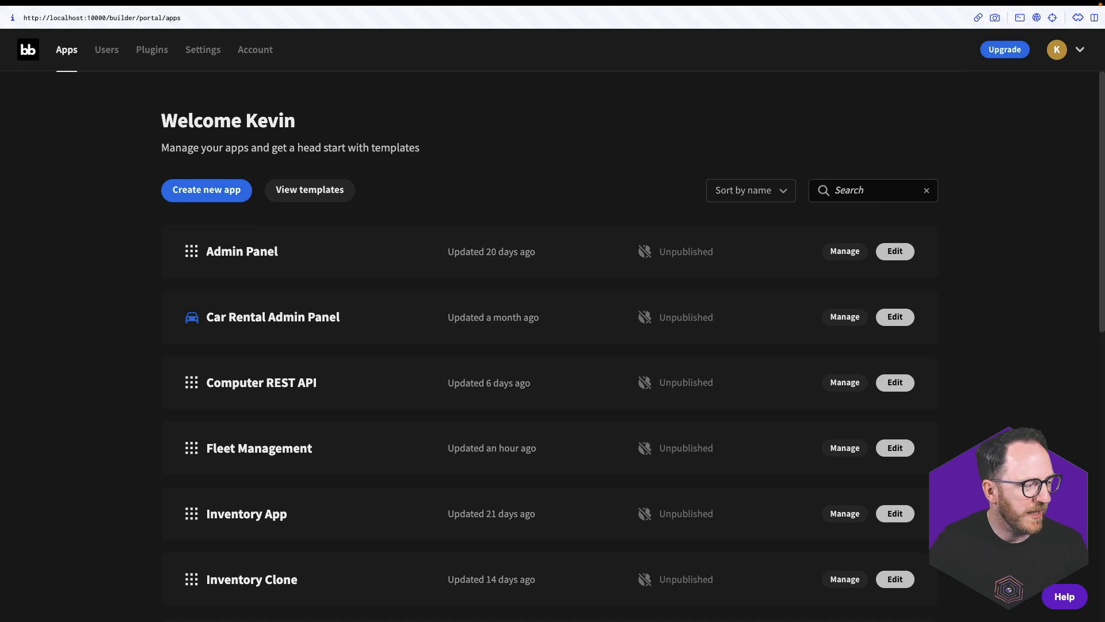
# Start a blank app named 'REST Auth Application' with Include sample data switched off
pyautogui.click(206, 189)
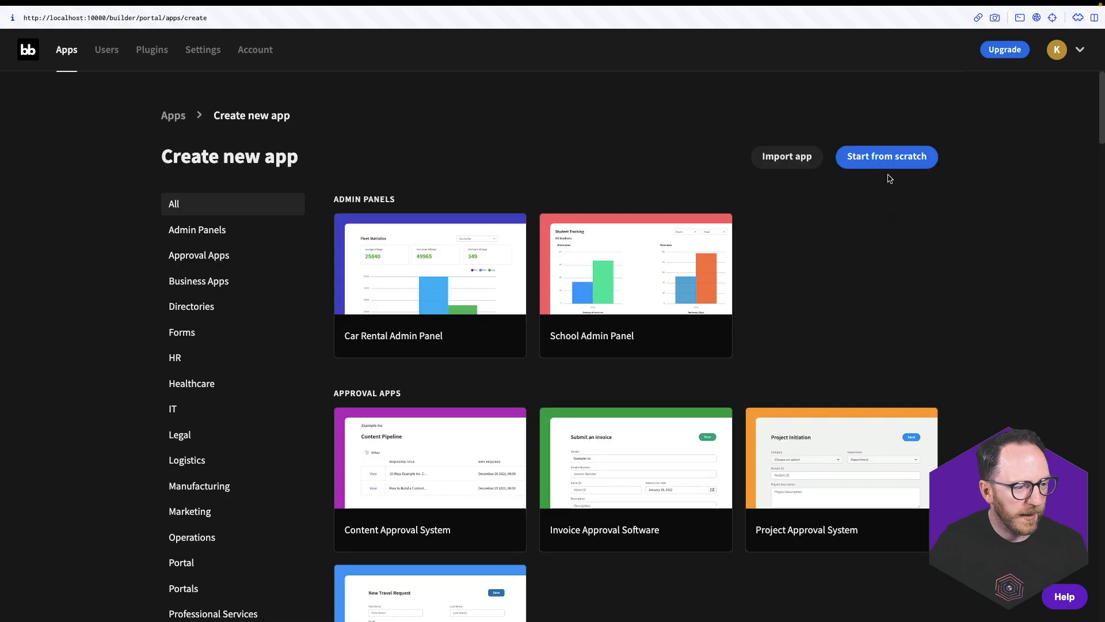
pyautogui.click(885, 156)
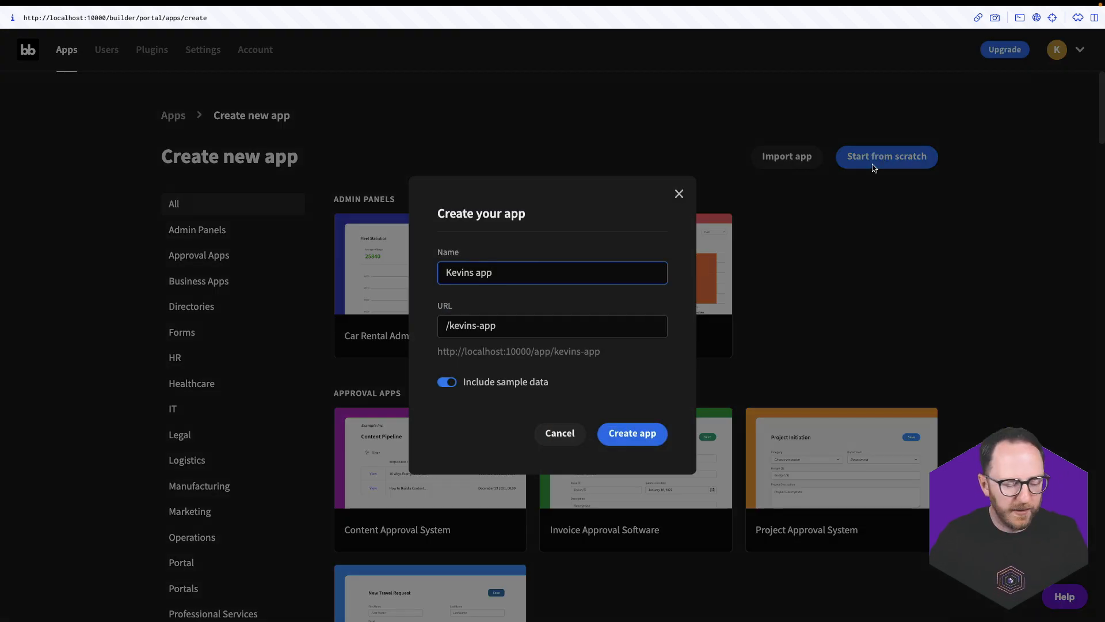
pyautogui.write('REST A')
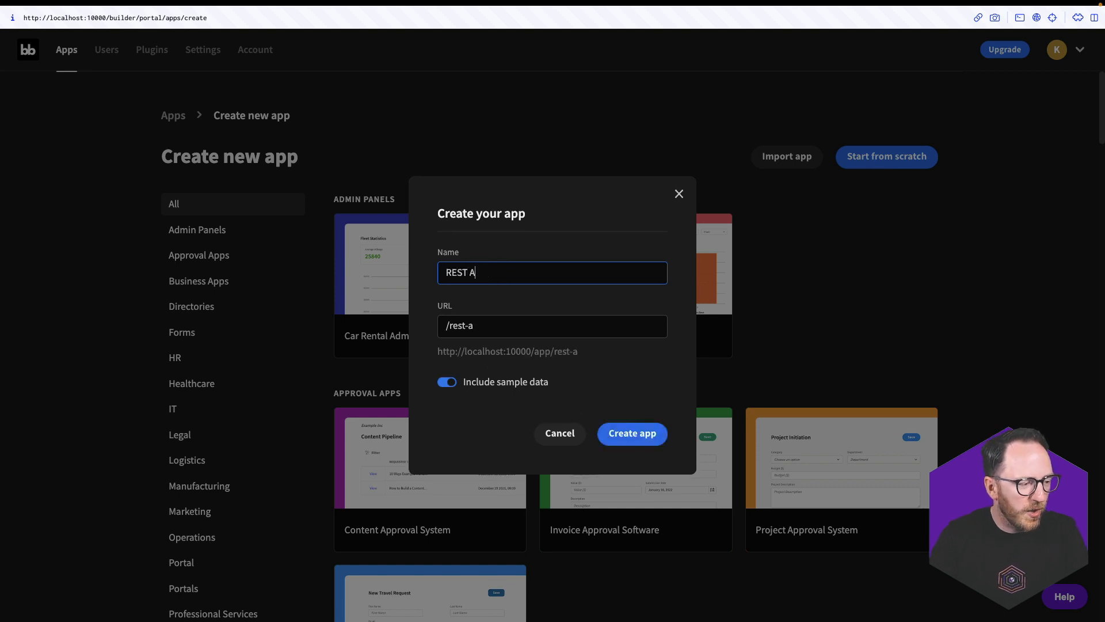
pyautogui.write('uth Application')
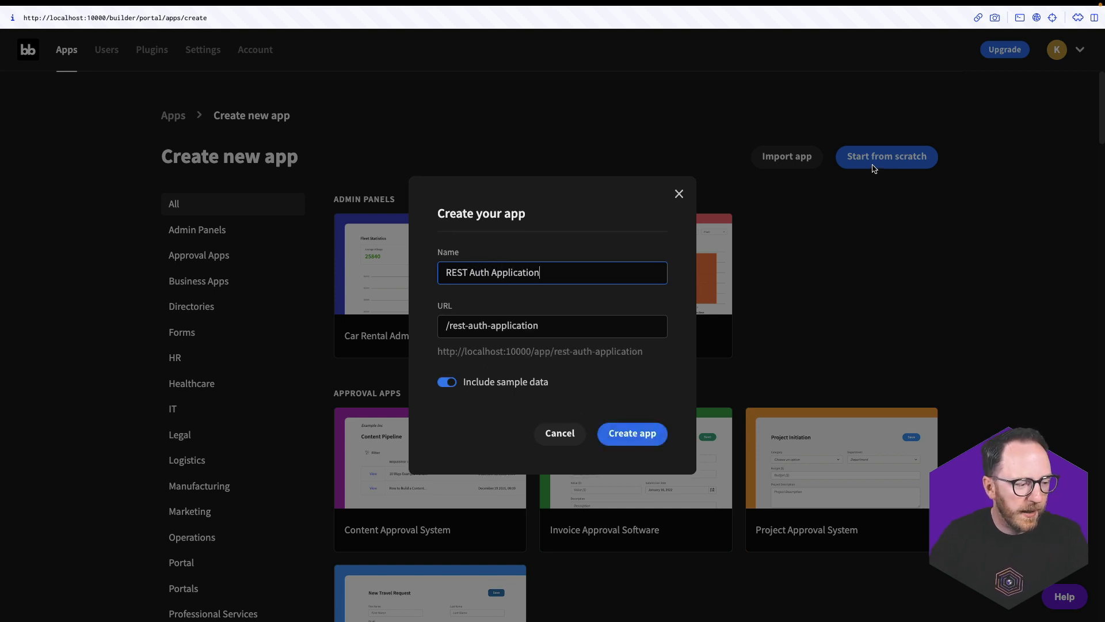
pyautogui.click(446, 381)
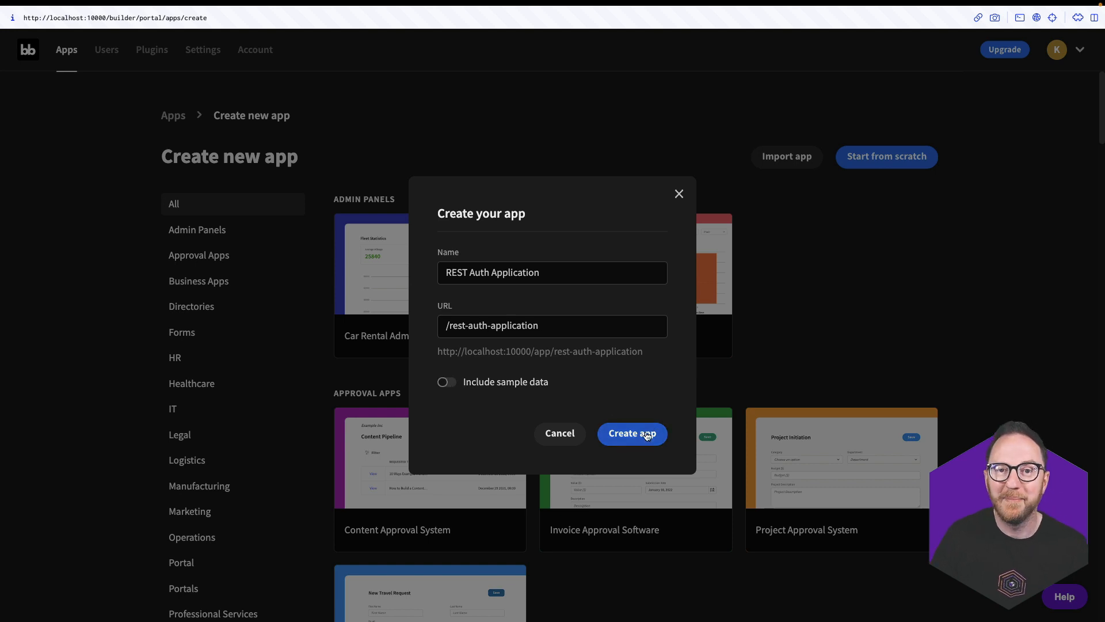
# Create the app and add a REST API datasource renamed to 'REST Auth Example'
pyautogui.click(633, 433)
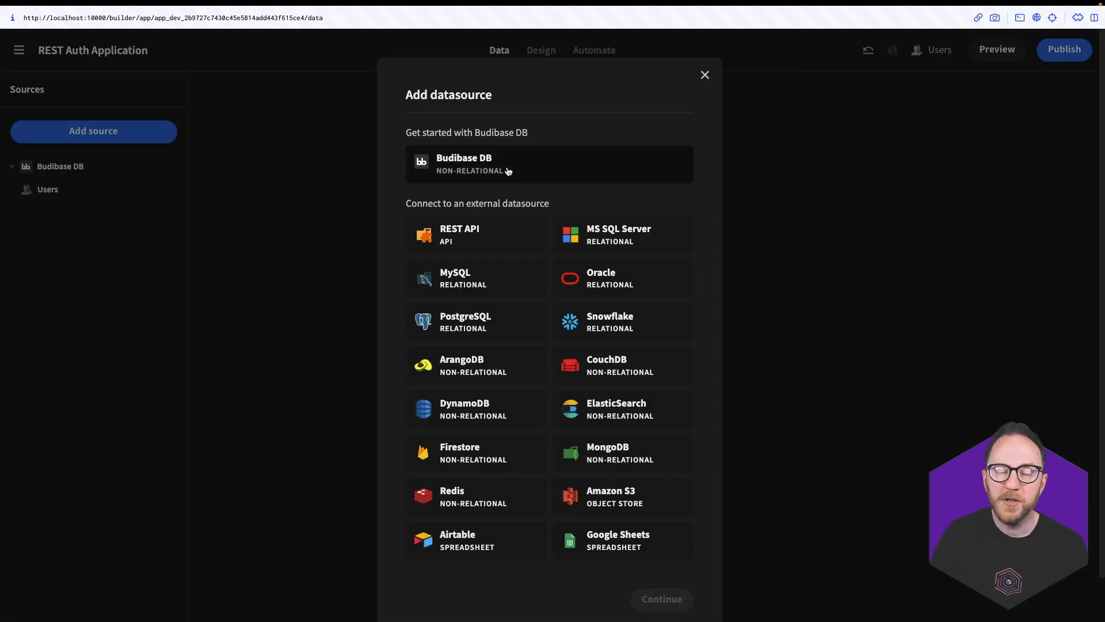
pyautogui.click(475, 234)
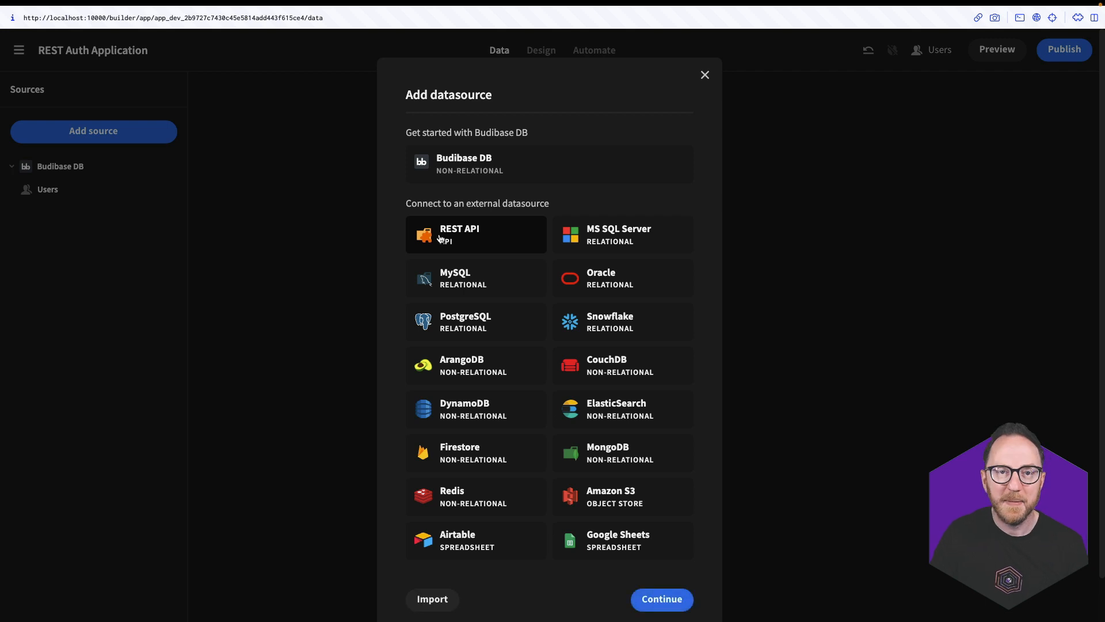
pyautogui.click(661, 599)
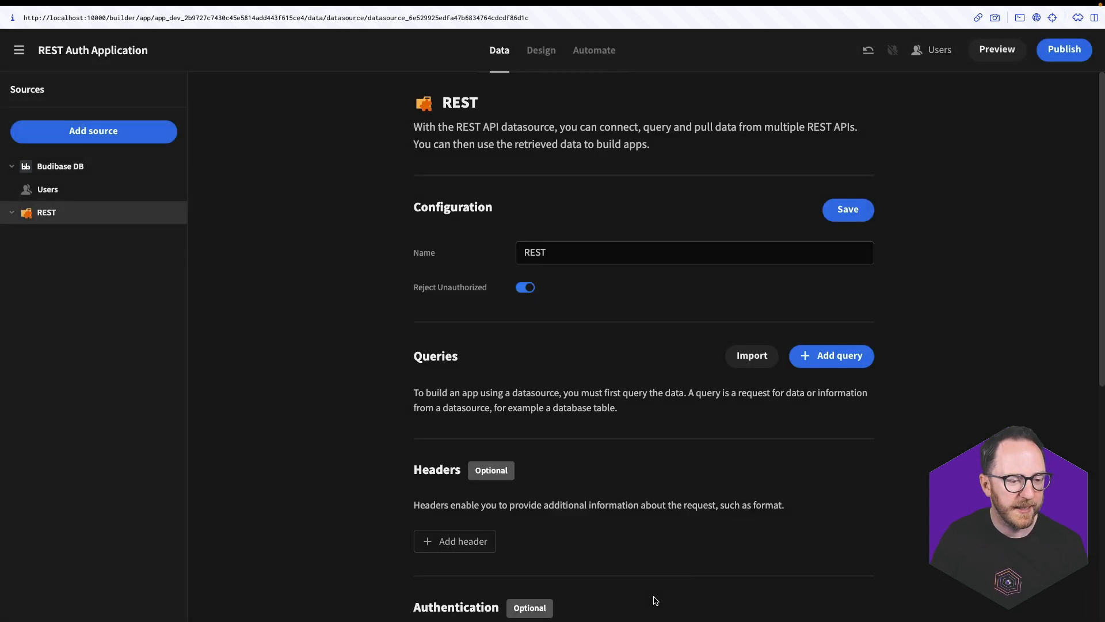
pyautogui.moveTo(757, 240)
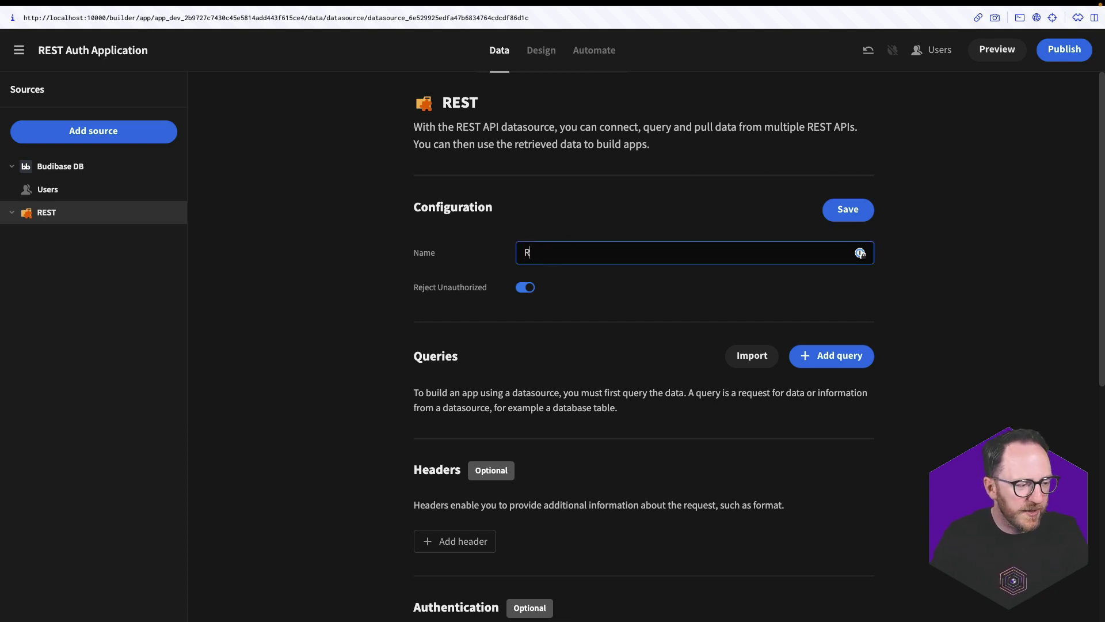
pyautogui.write('EST Auth Example')
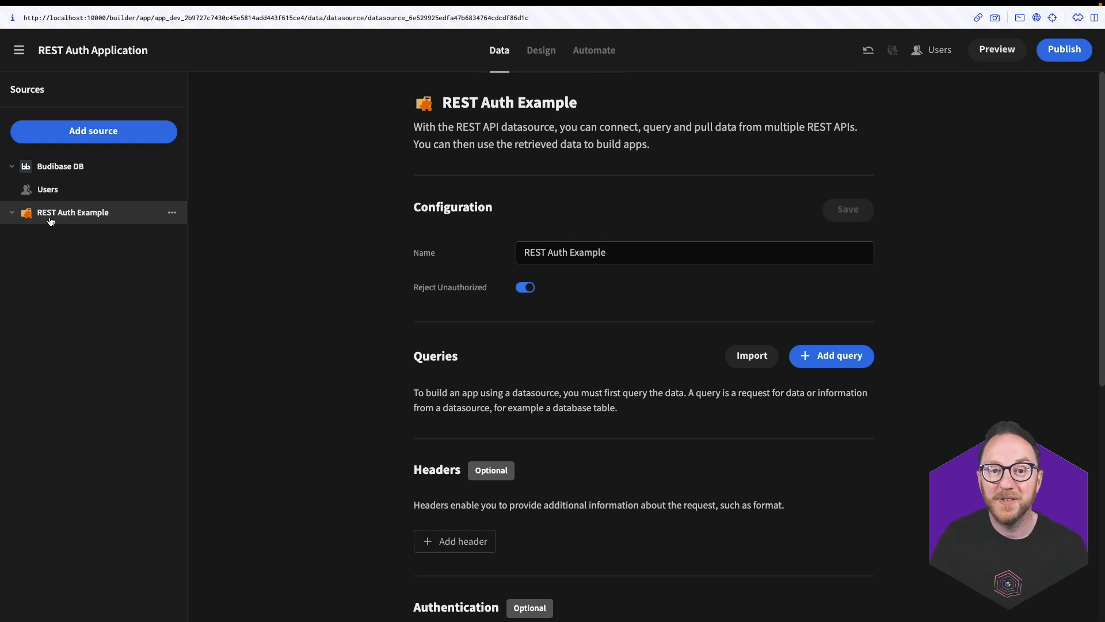
pyautogui.scroll(-3)
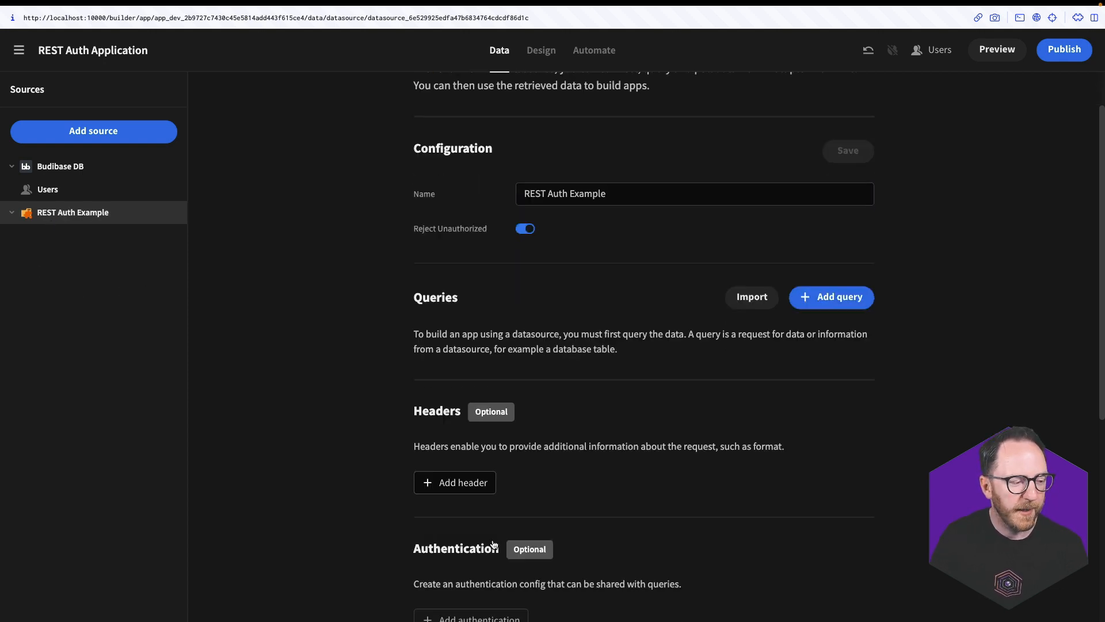
pyautogui.moveTo(752, 257)
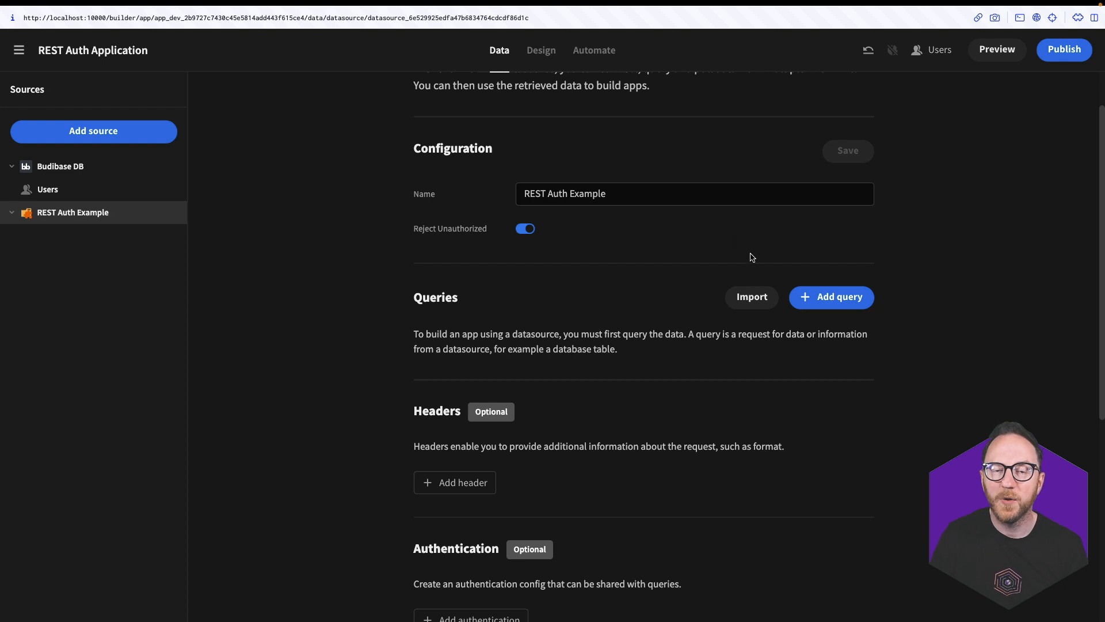
pyautogui.scroll(-3)
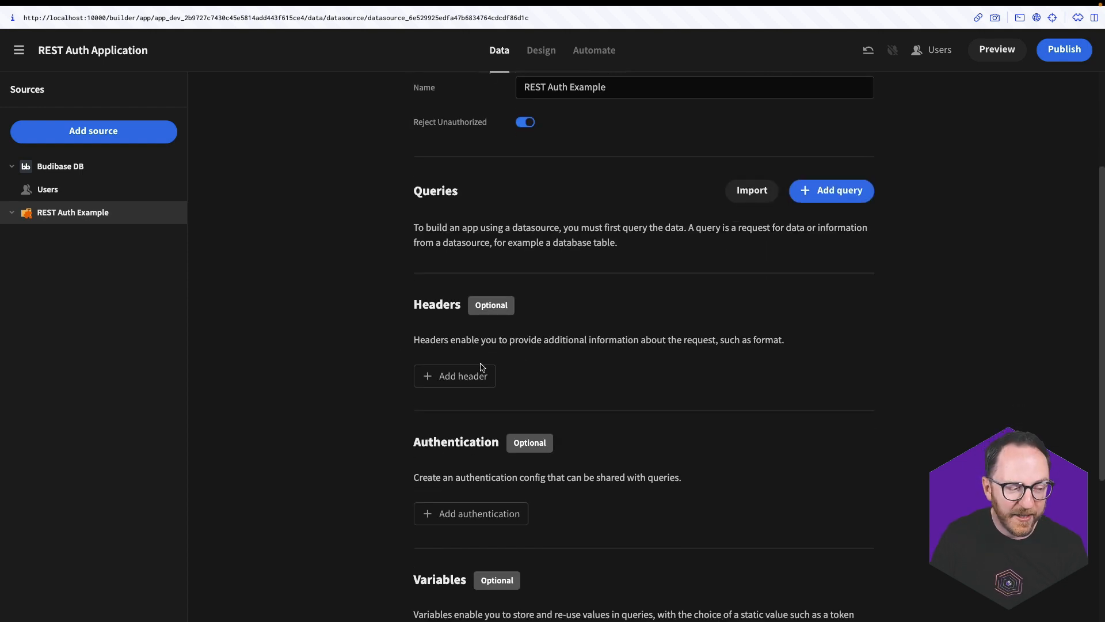
pyautogui.moveTo(800, 402)
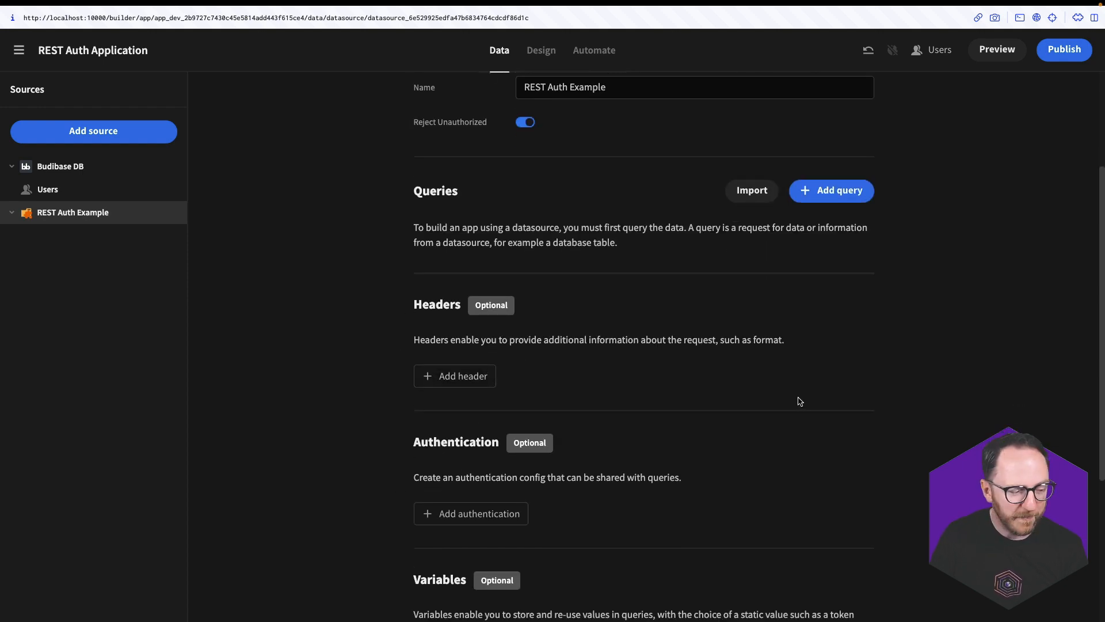
pyautogui.scroll(-3)
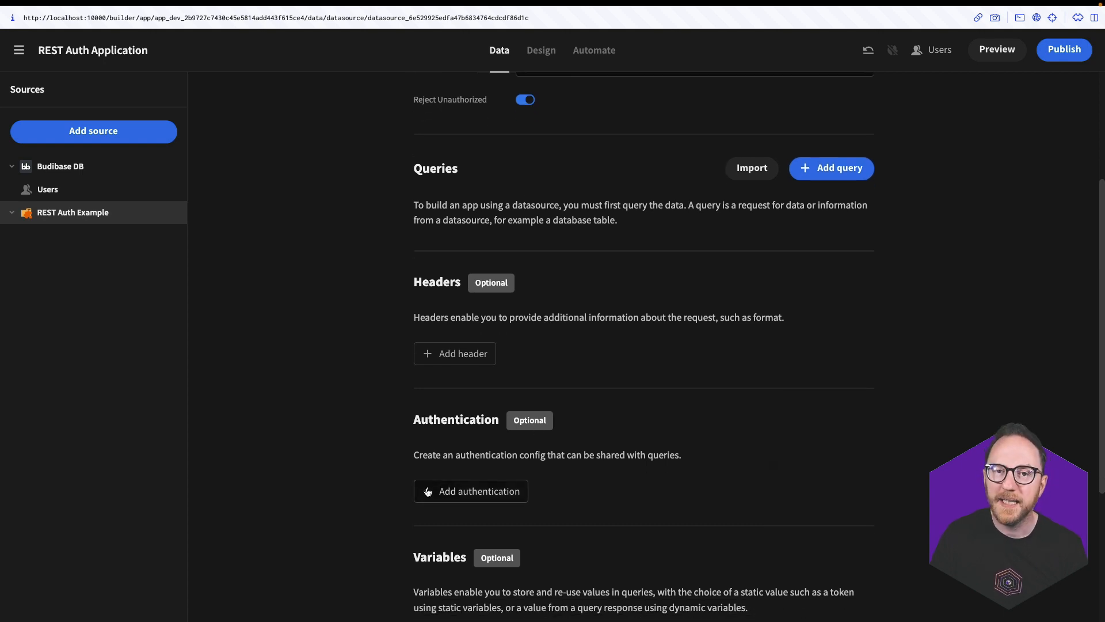
pyautogui.moveTo(656, 518)
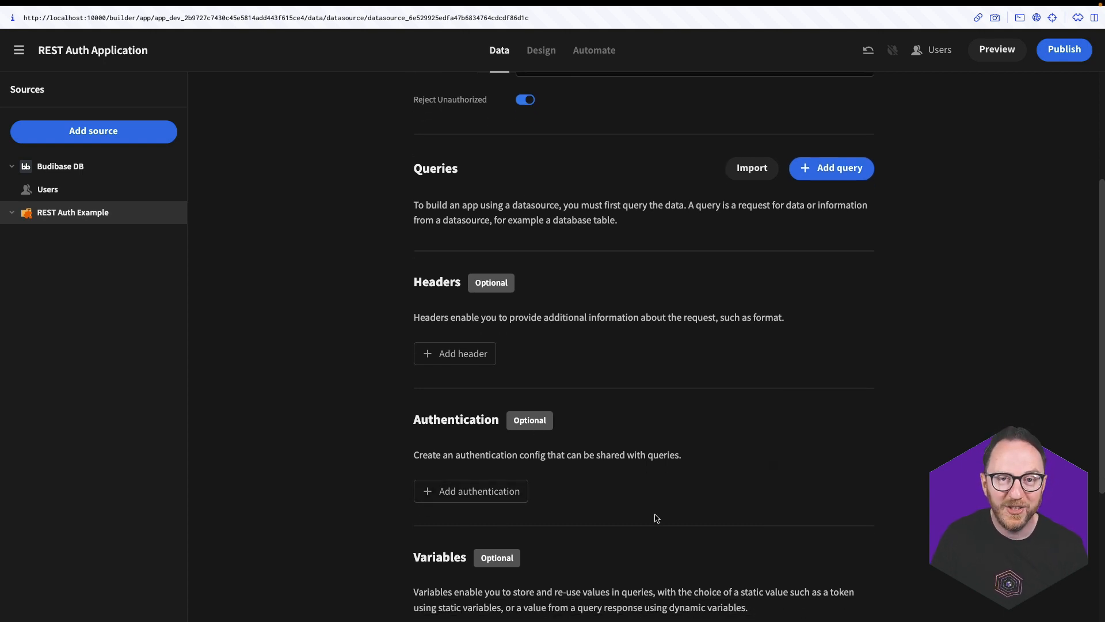
pyautogui.scroll(-3)
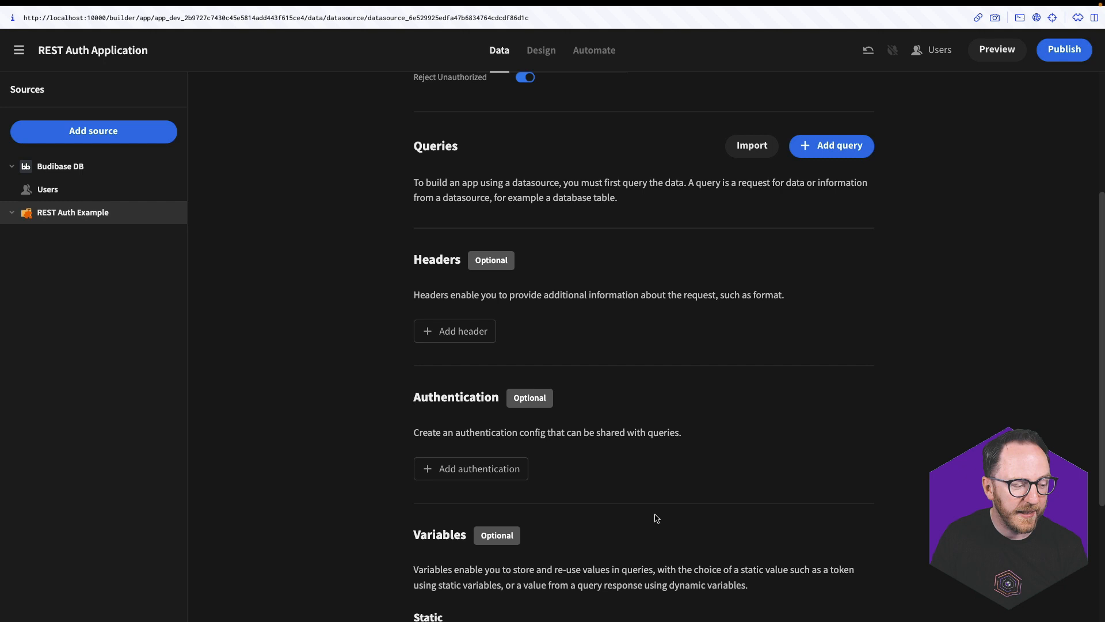
pyautogui.scroll(-3)
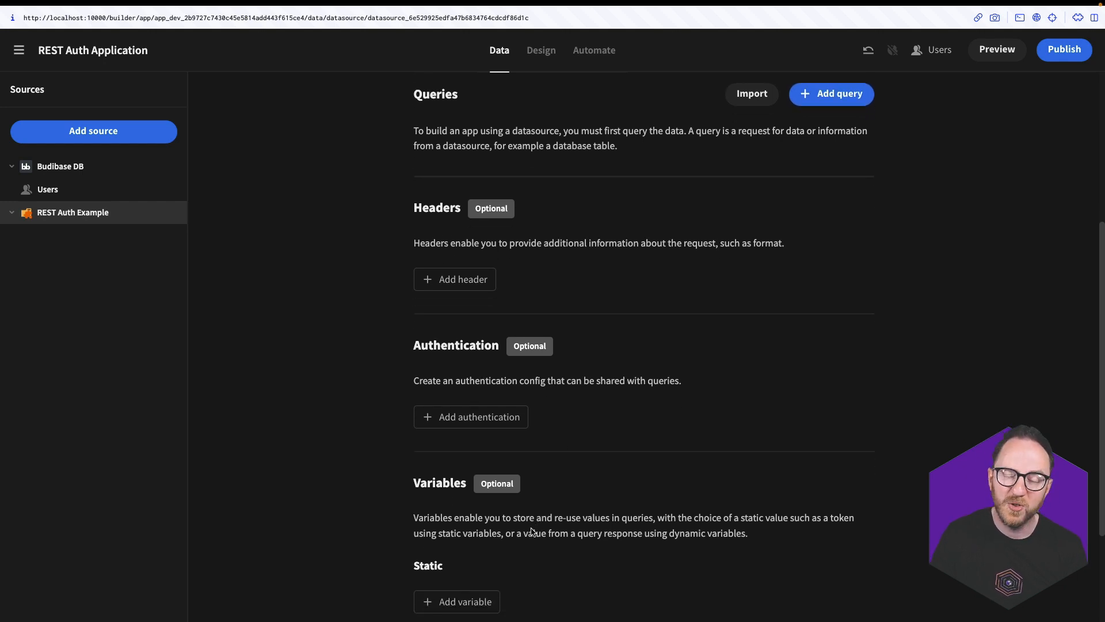
pyautogui.moveTo(385, 521)
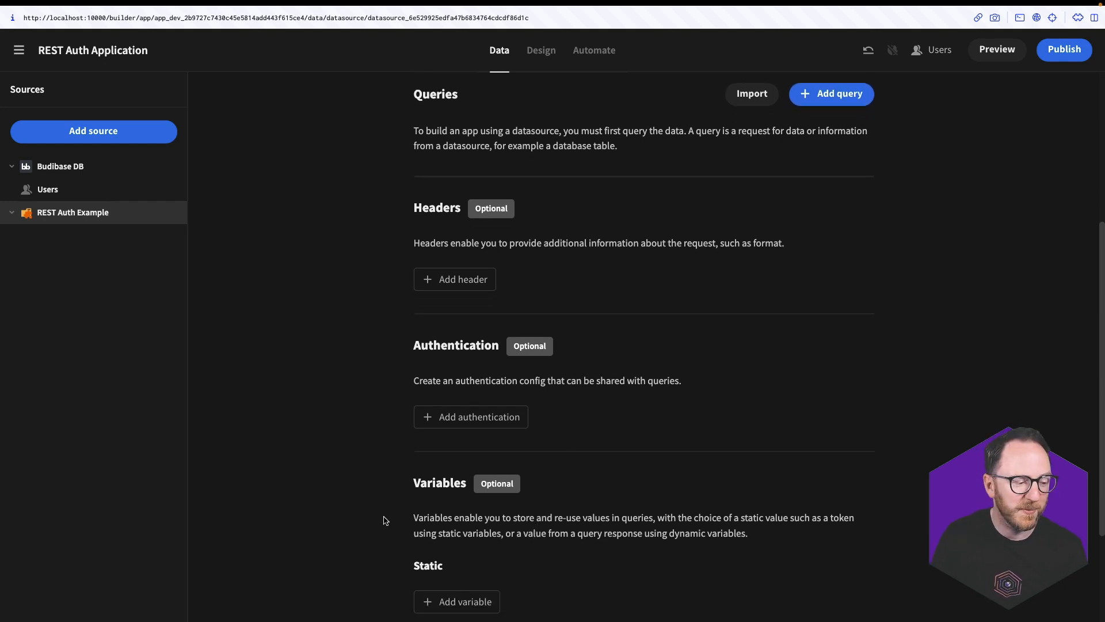
# Add a 'Get users' query and send it without credentials, getting 401 Unauthorized
pyautogui.click(830, 93)
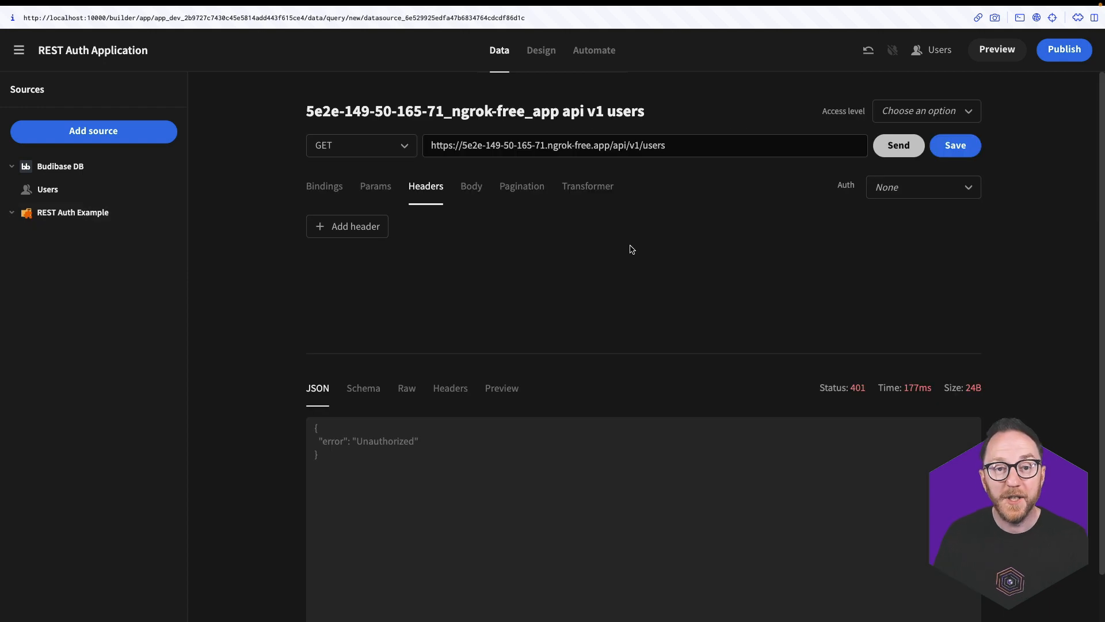
pyautogui.moveTo(334, 217)
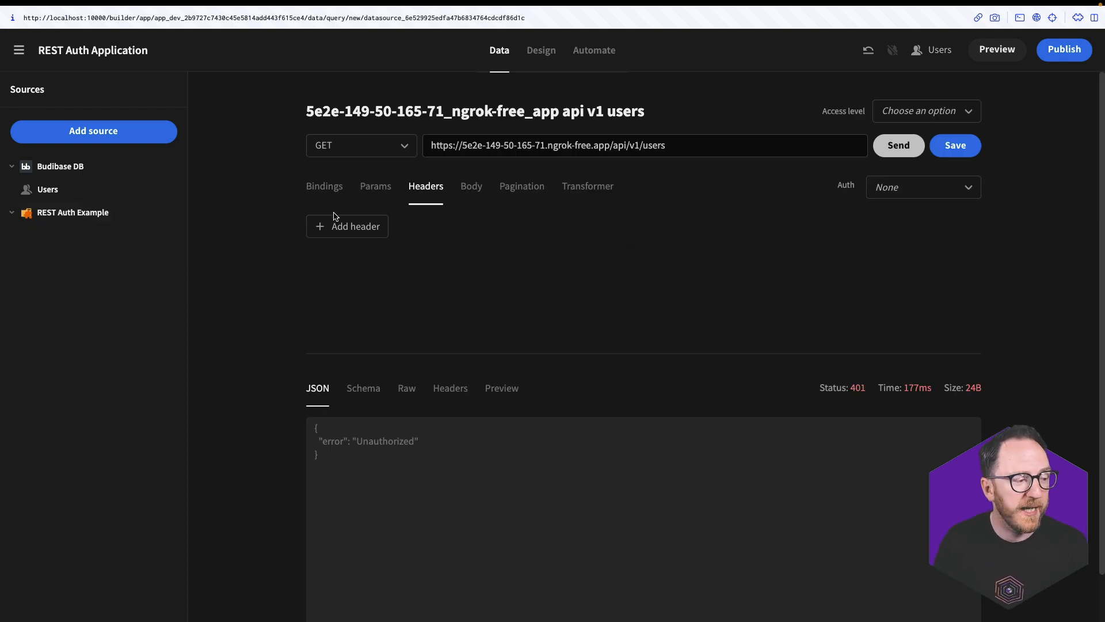
pyautogui.moveTo(713, 411)
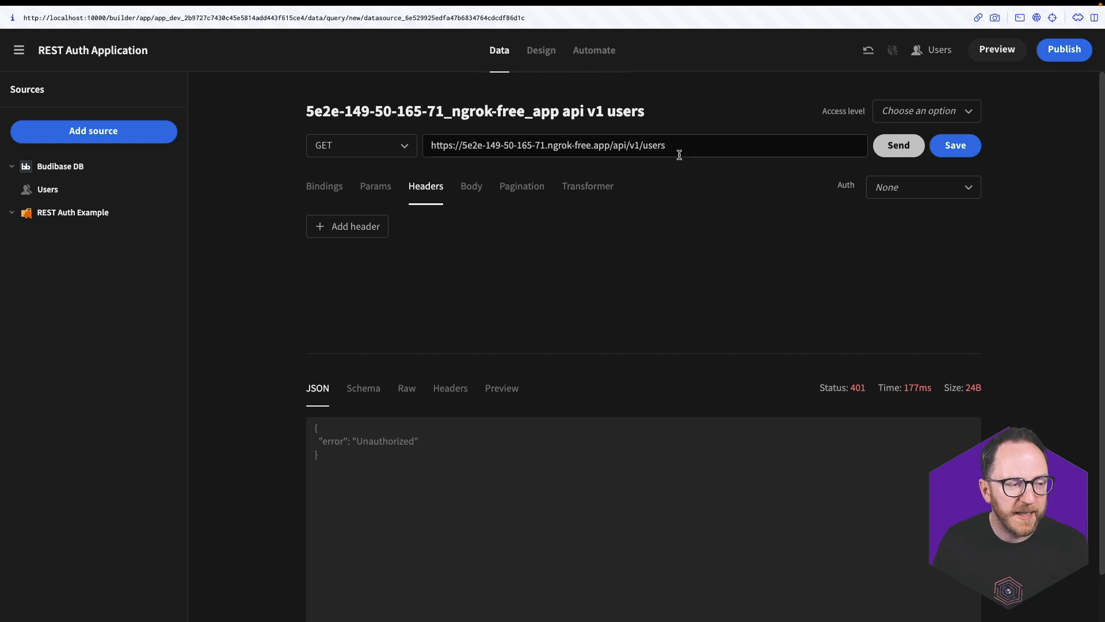
pyautogui.moveTo(655, 111)
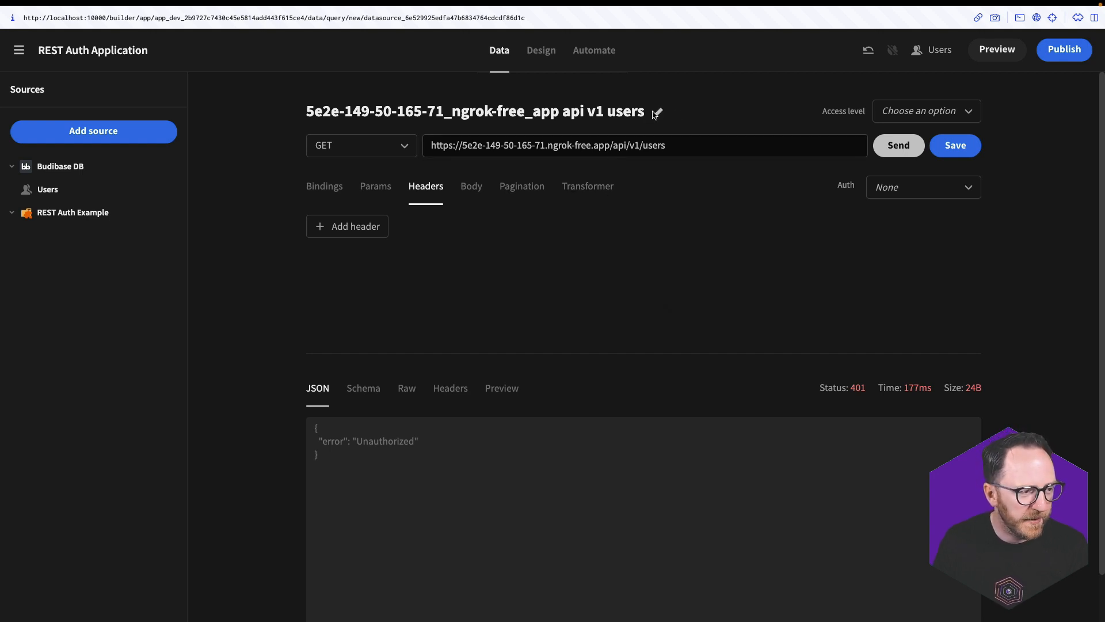
pyautogui.click(656, 112)
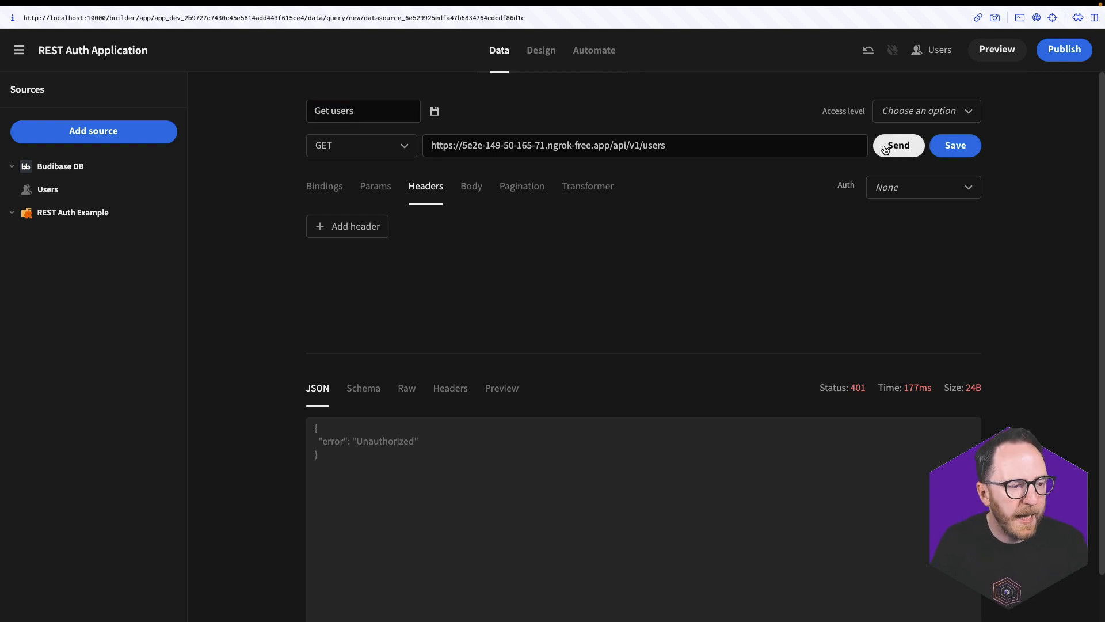
pyautogui.click(898, 145)
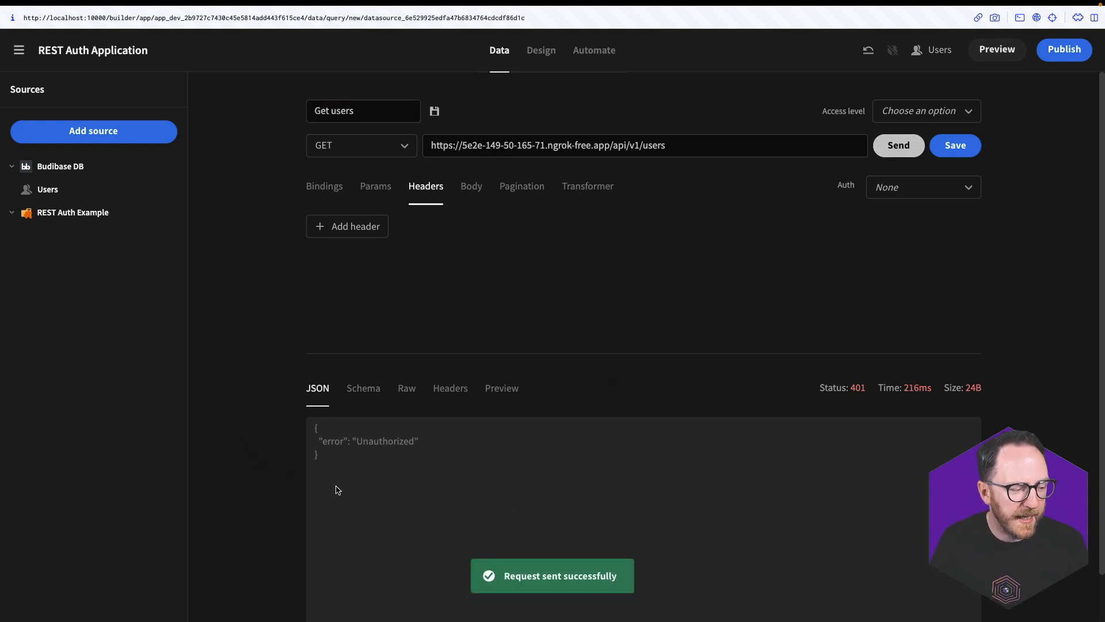
pyautogui.moveTo(870, 398)
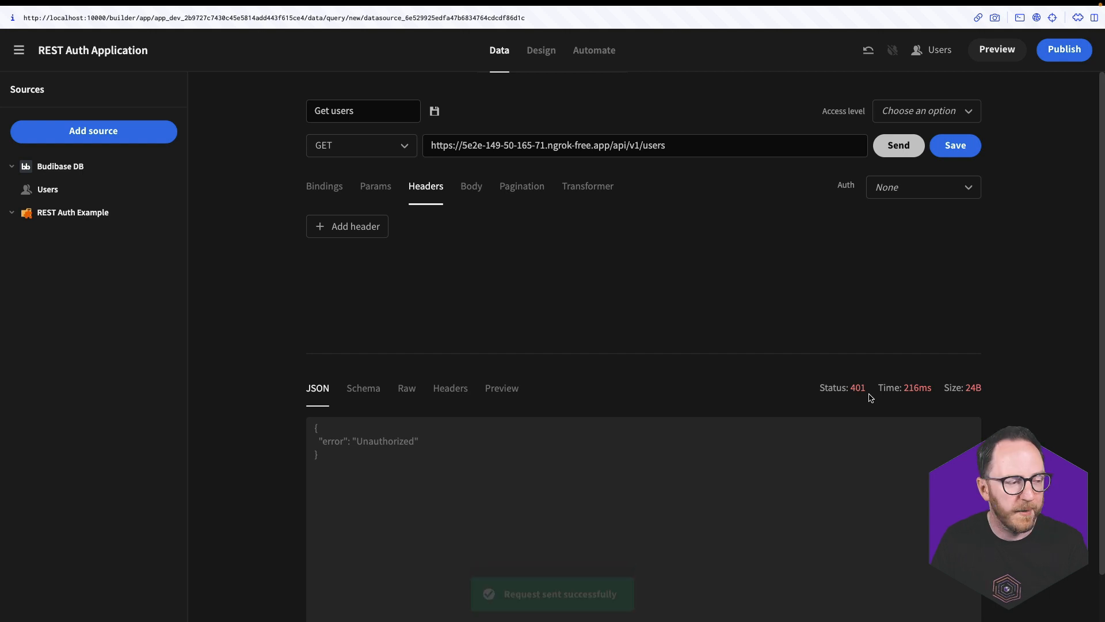
pyautogui.moveTo(599, 228)
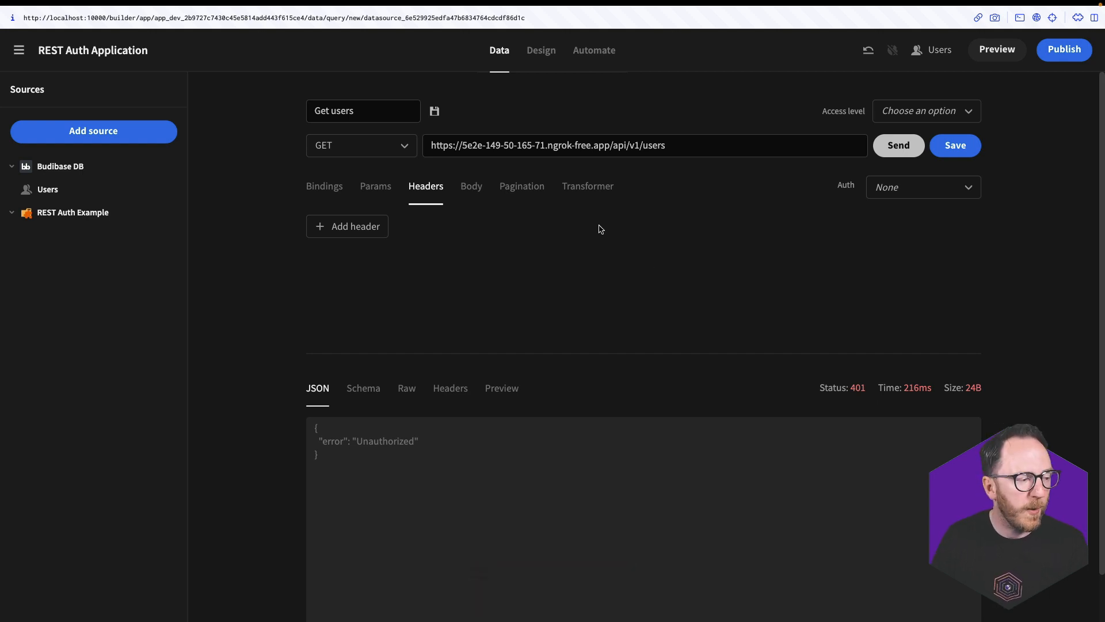
pyautogui.click(347, 226)
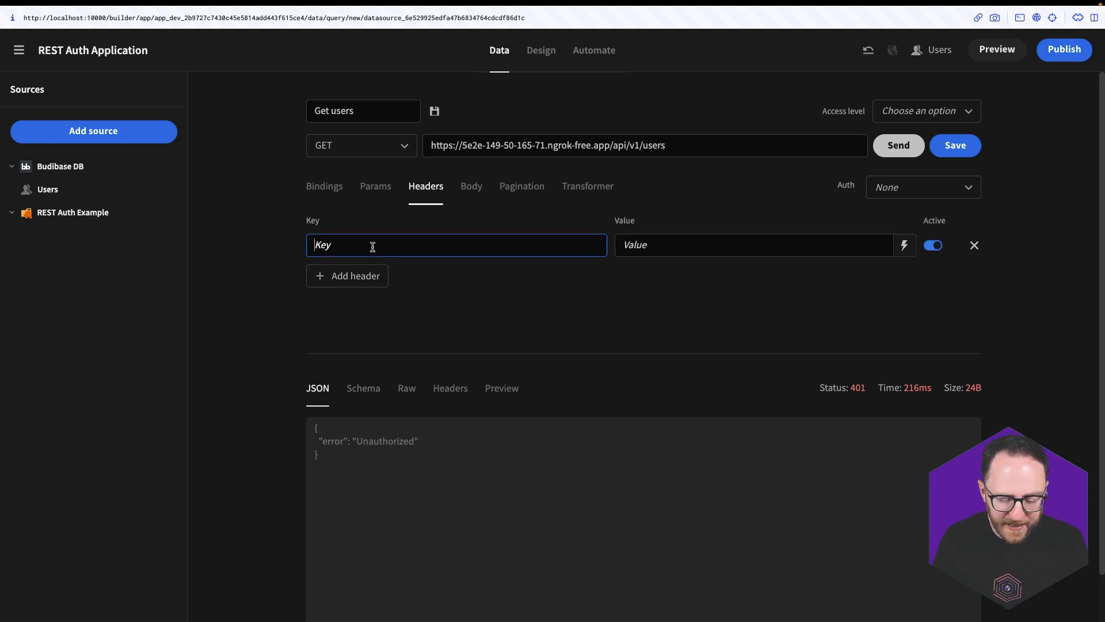
pyautogui.write('x-api-key')
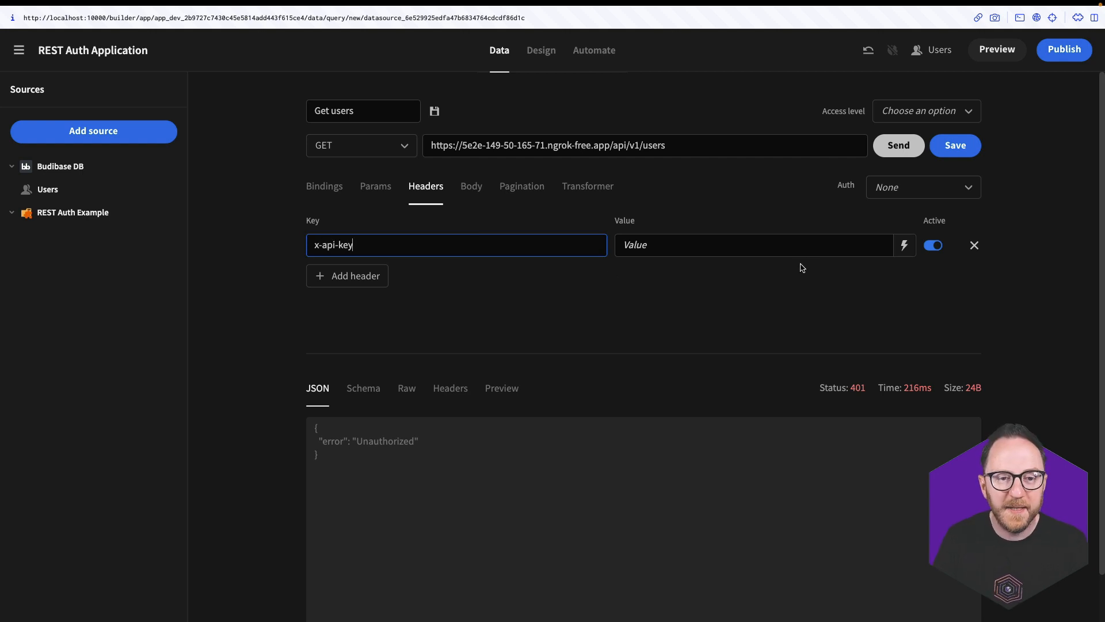
pyautogui.click(755, 245)
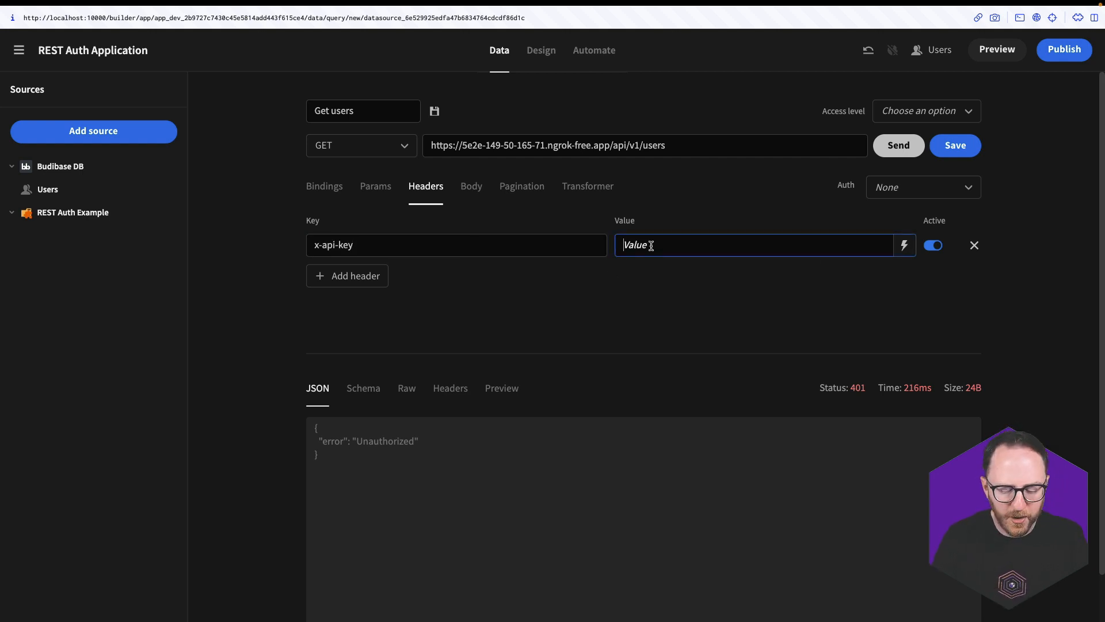
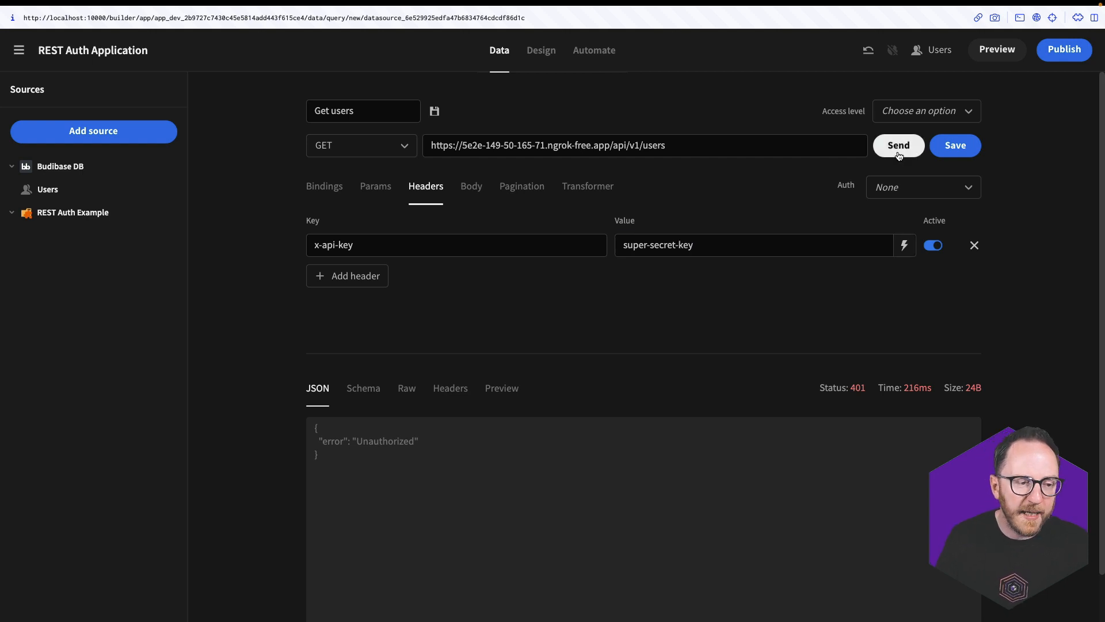
pyautogui.click(898, 145)
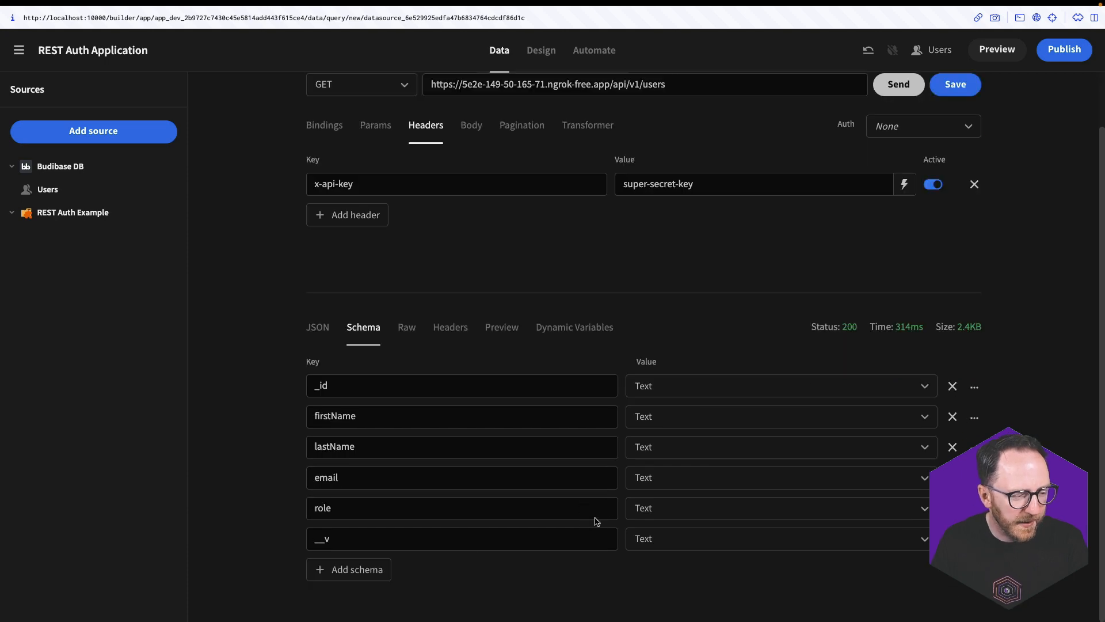
pyautogui.moveTo(416, 422)
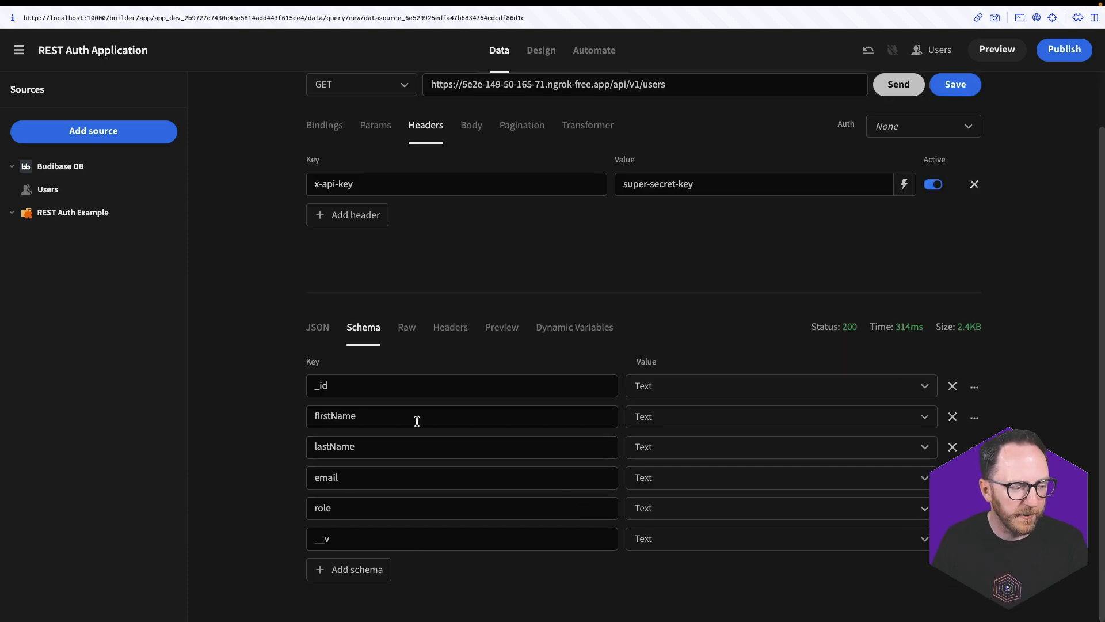
# Review the returned user records in the Preview table
pyautogui.click(501, 326)
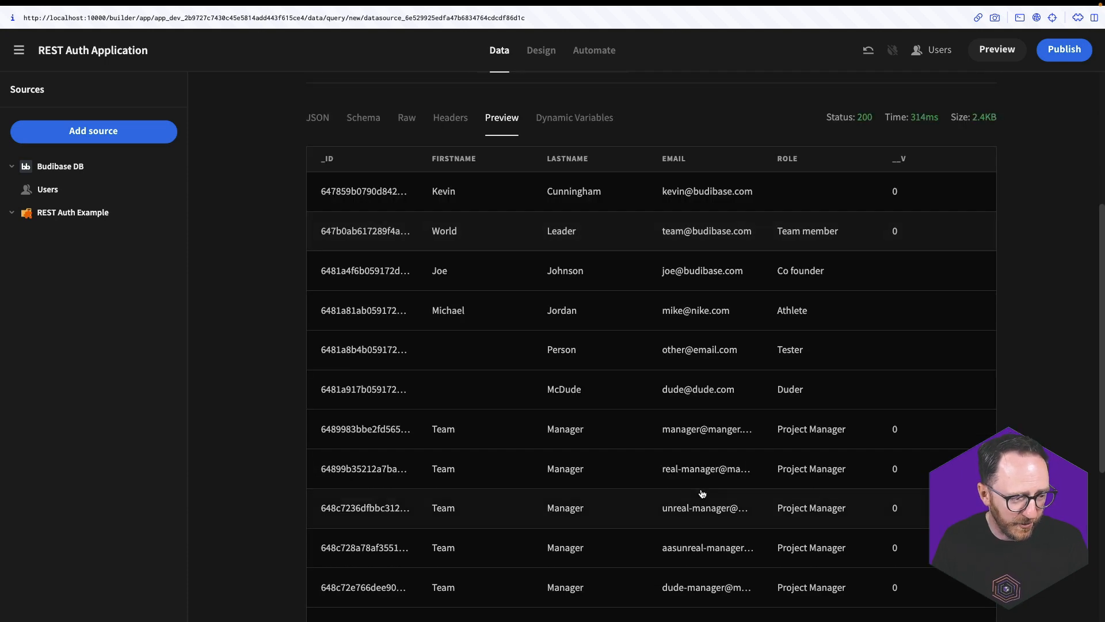
pyautogui.scroll(-3)
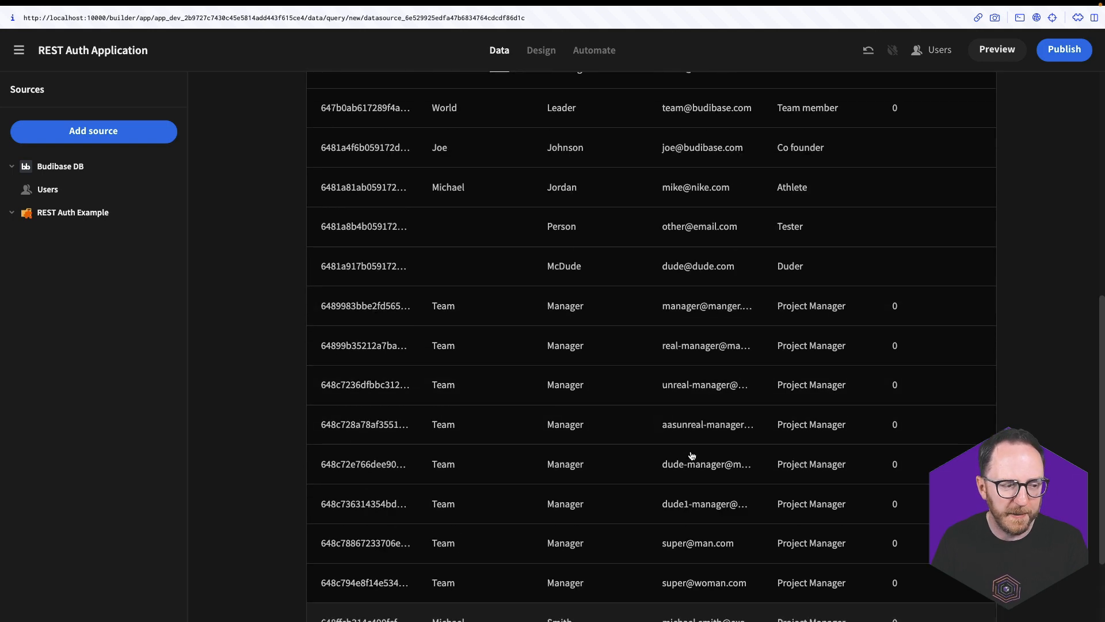
pyautogui.scroll(3)
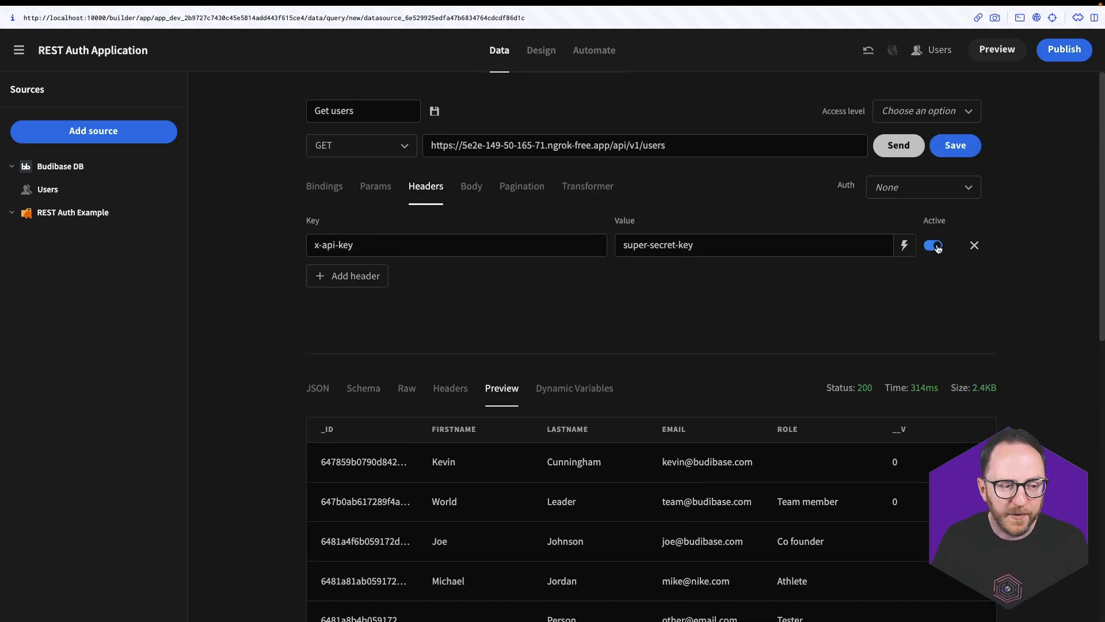
# Switch the x-api-key header's Active toggle off so the request fails with 401
pyautogui.click(931, 244)
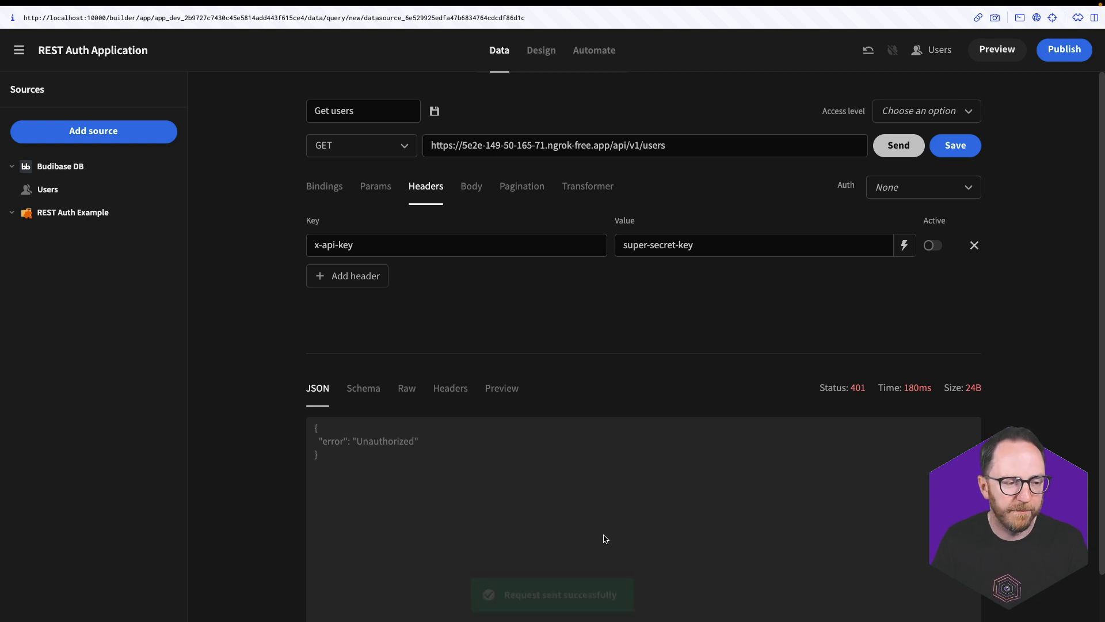
pyautogui.moveTo(510, 341)
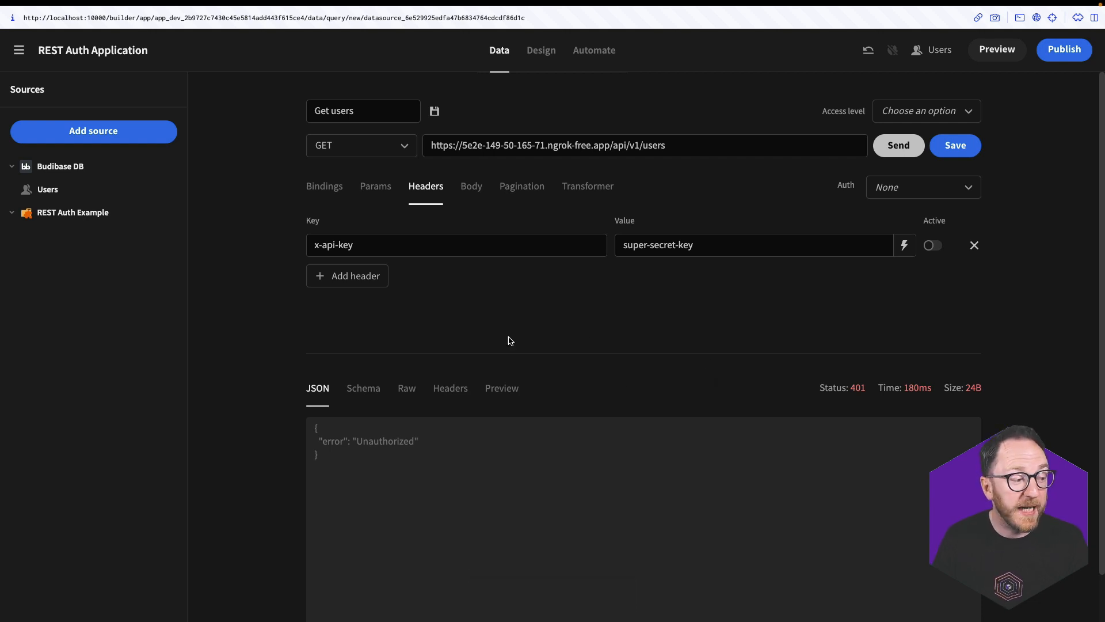
pyautogui.moveTo(973, 227)
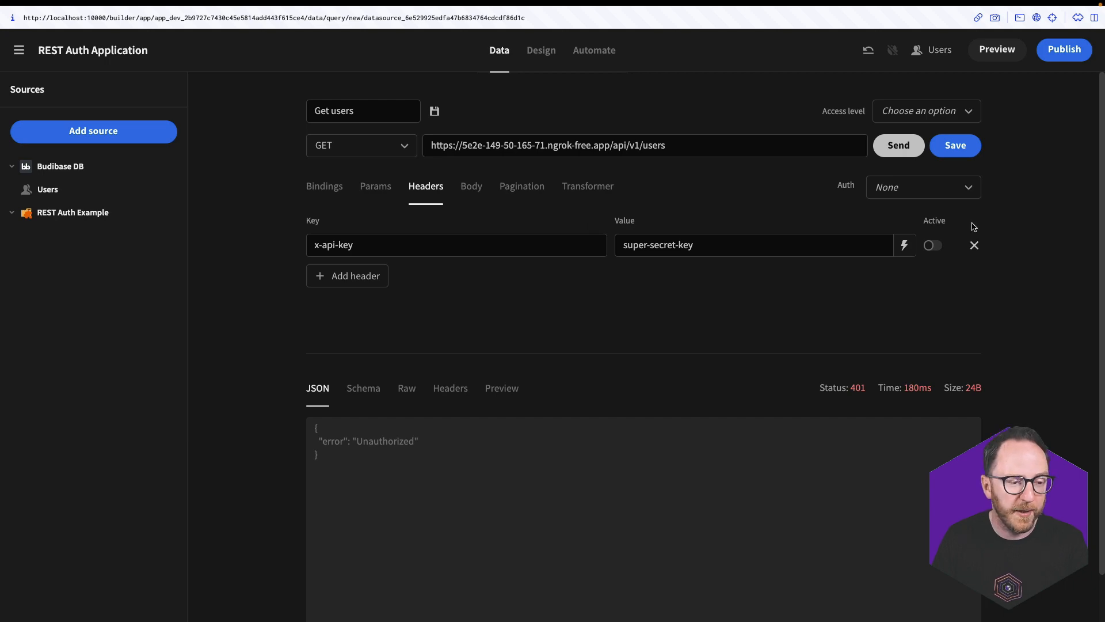
pyautogui.click(72, 211)
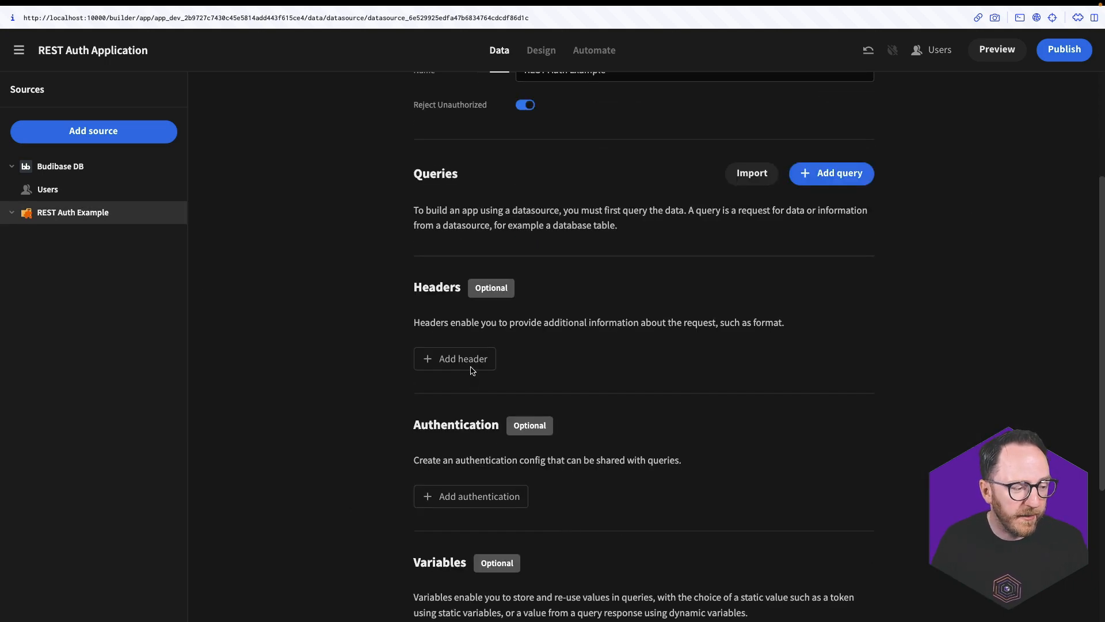
pyautogui.click(453, 358)
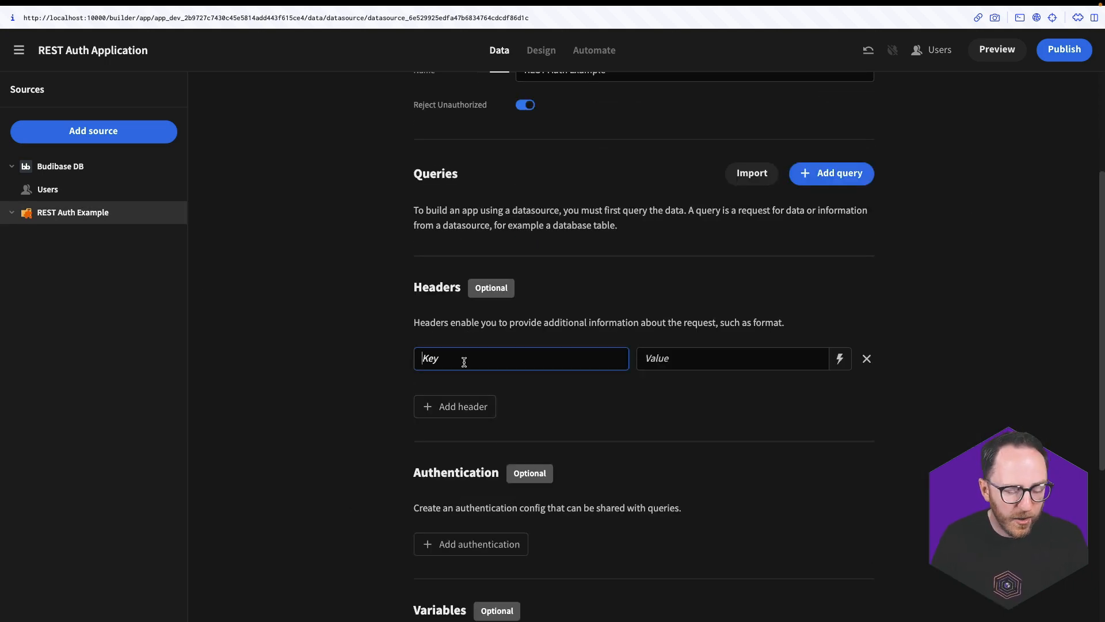
pyautogui.write('x-api-ke')
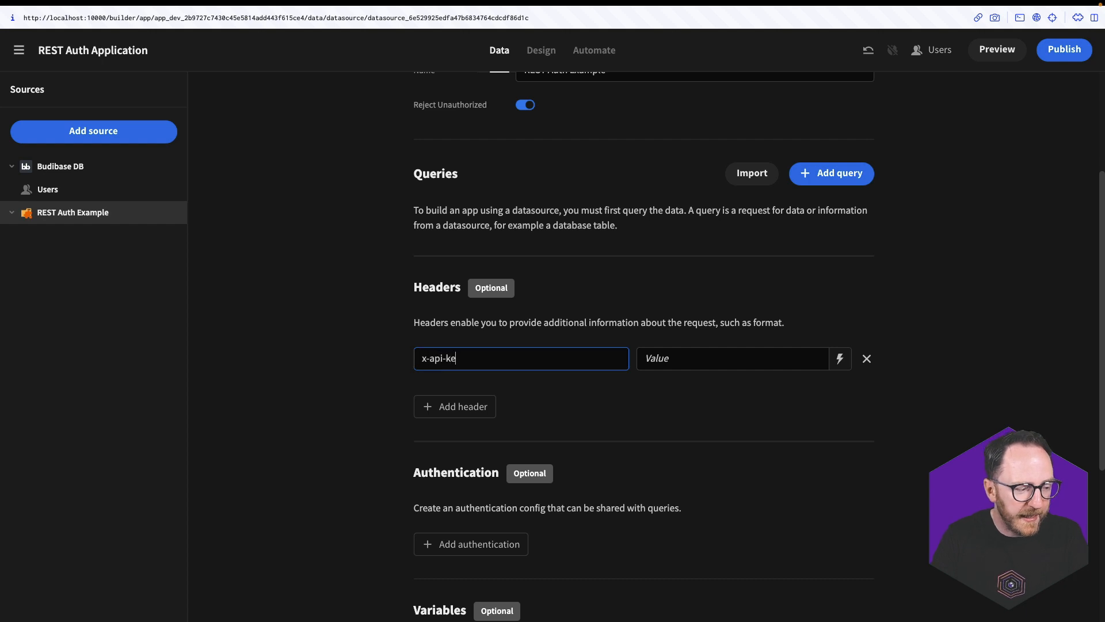
pyautogui.write('super-secret-k')
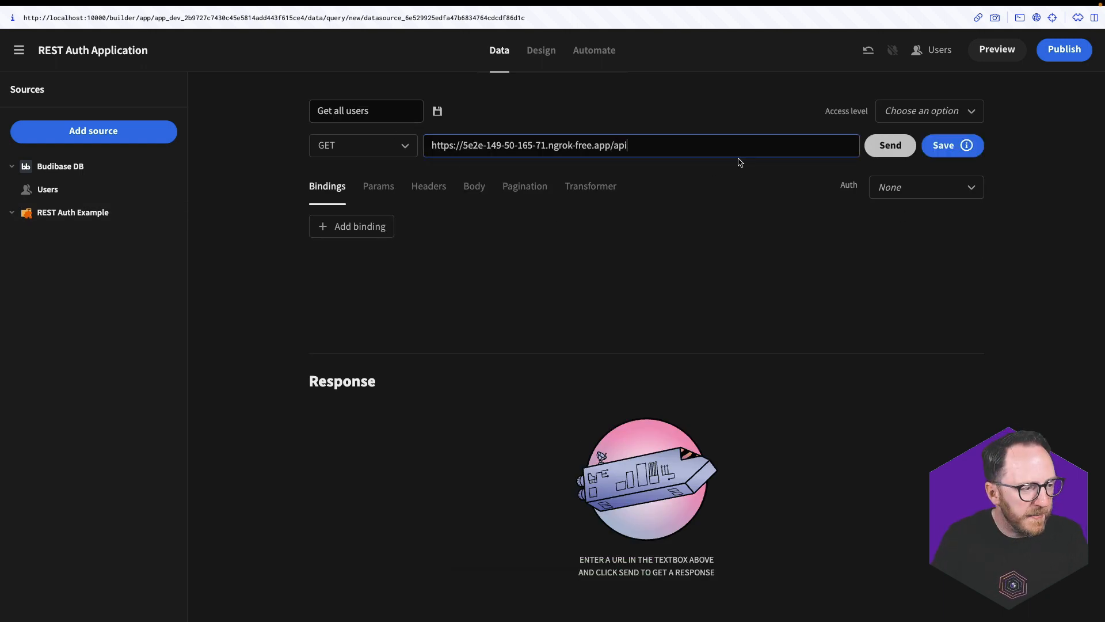
# Complete the URL with /v1/users, send for a 200, and save Get all users with no own headers
pyautogui.write('/v1/users')
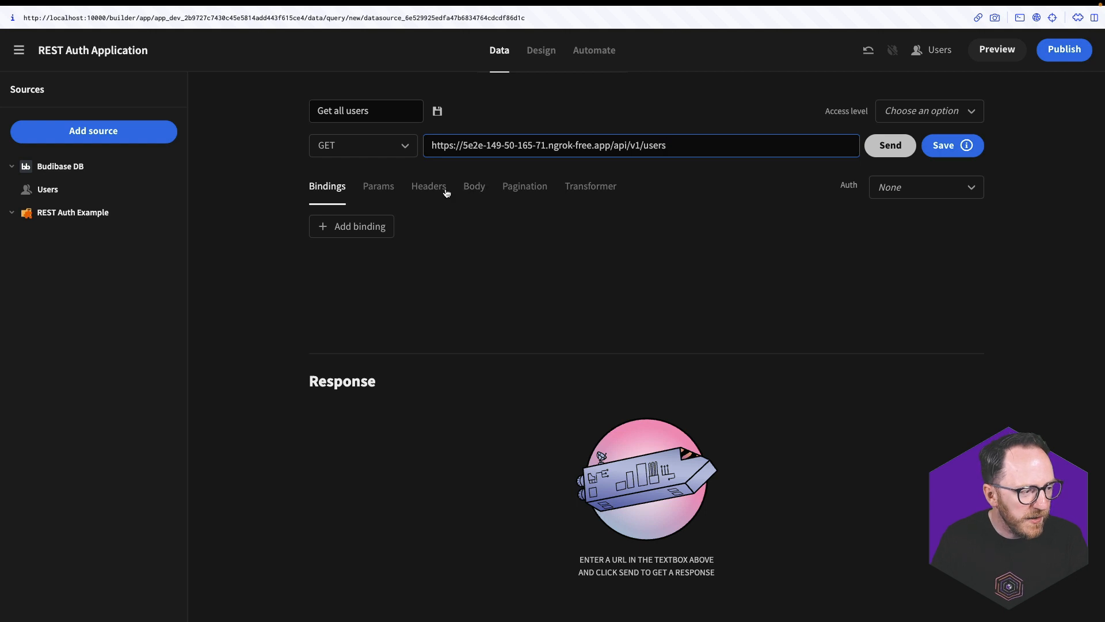
pyautogui.click(428, 186)
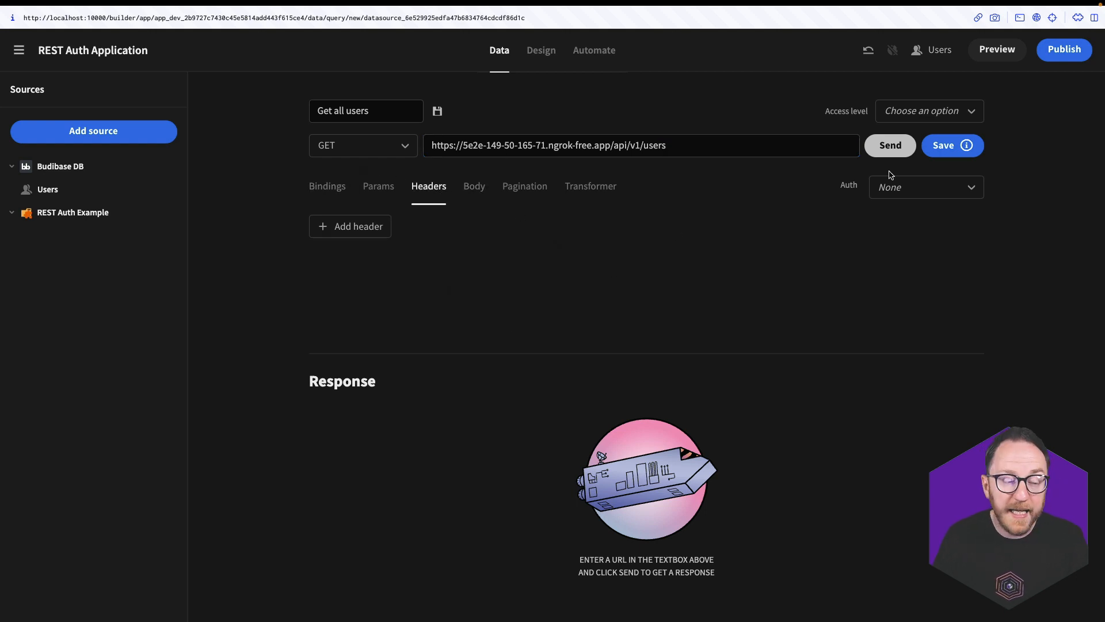
pyautogui.click(890, 145)
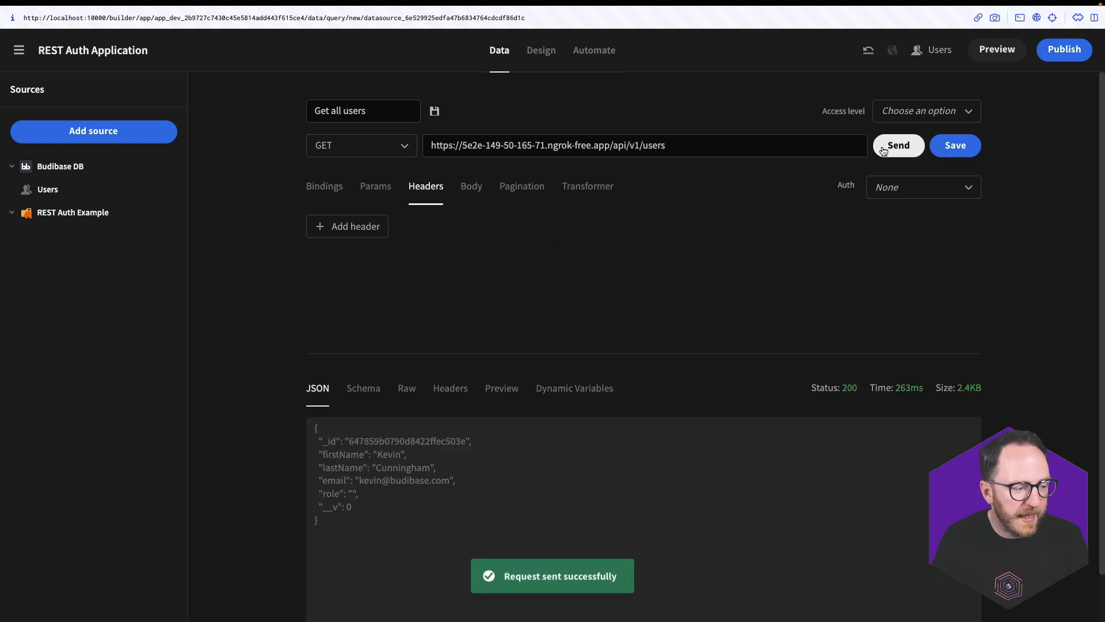
pyautogui.moveTo(391, 581)
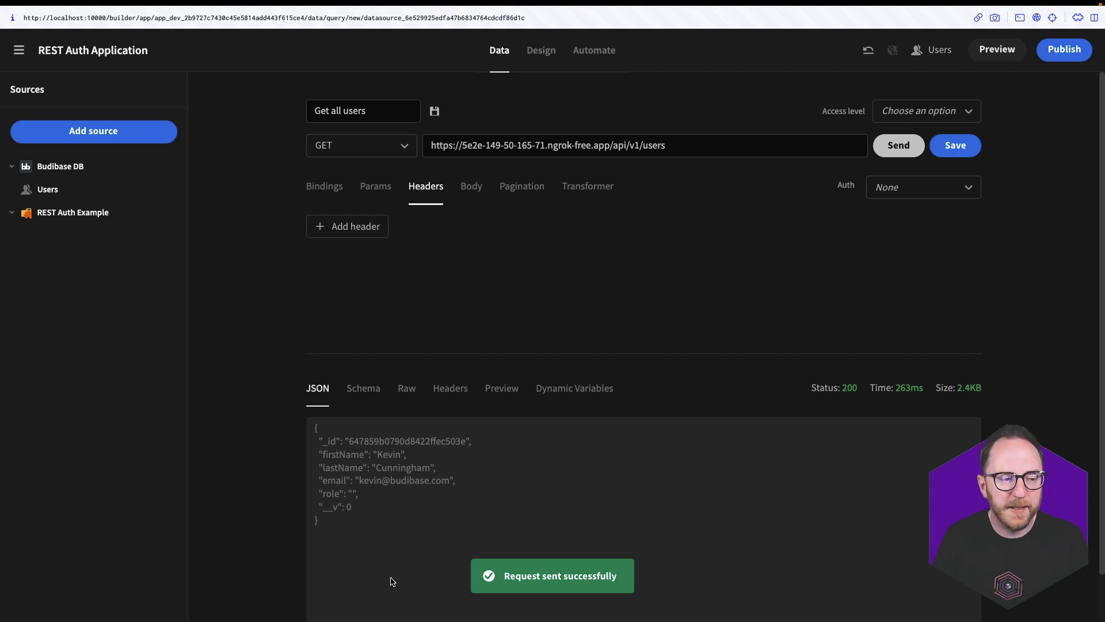
pyautogui.click(953, 145)
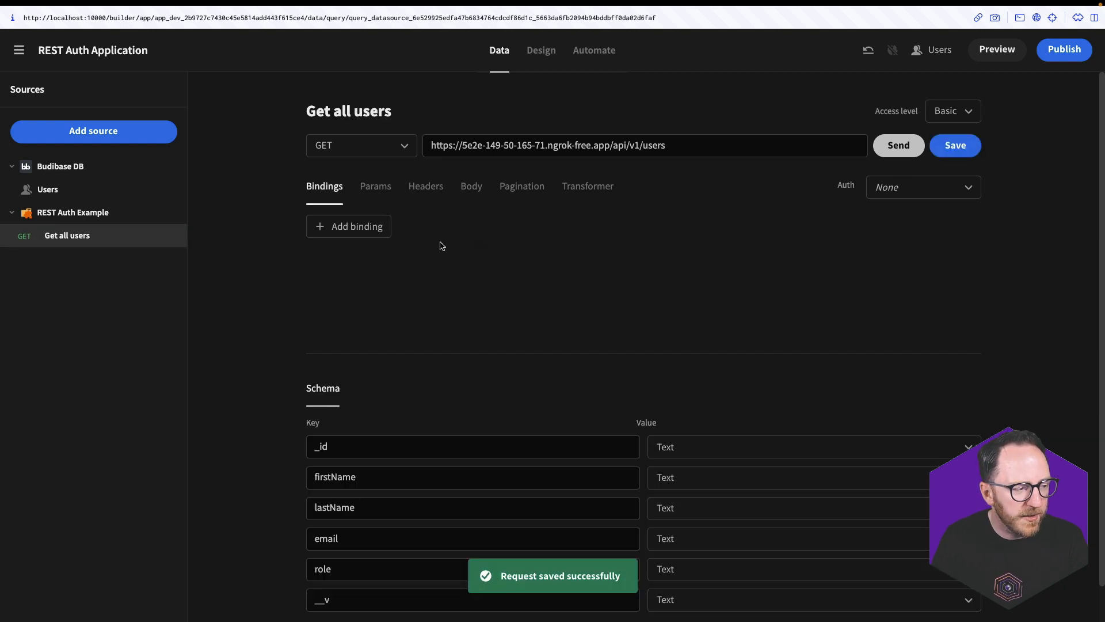
pyautogui.click(425, 186)
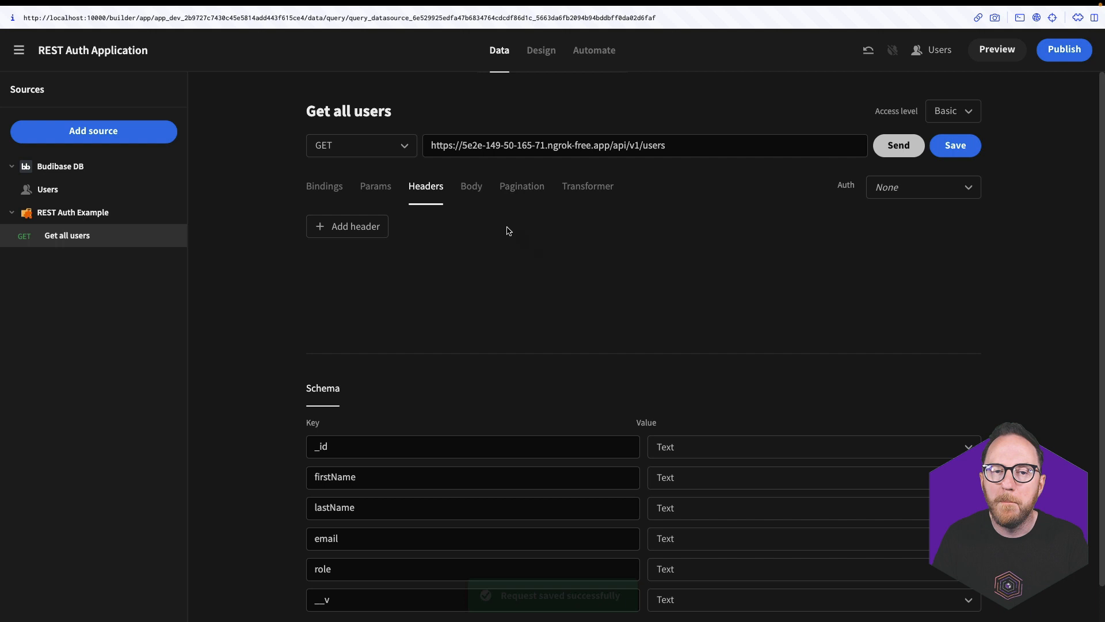
pyautogui.moveTo(494, 238)
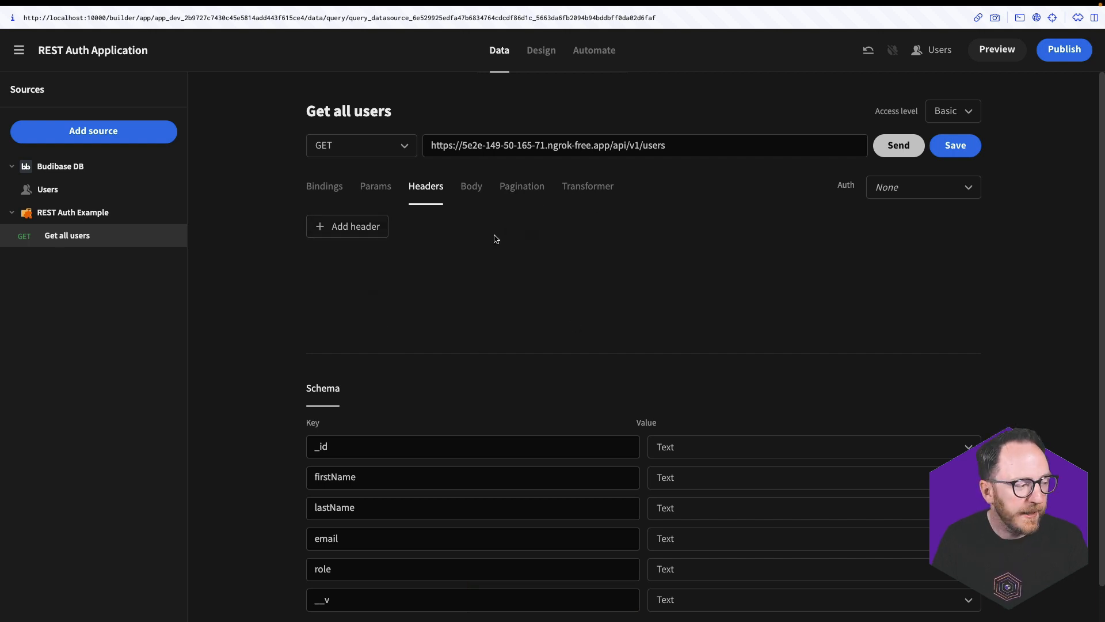
pyautogui.click(71, 212)
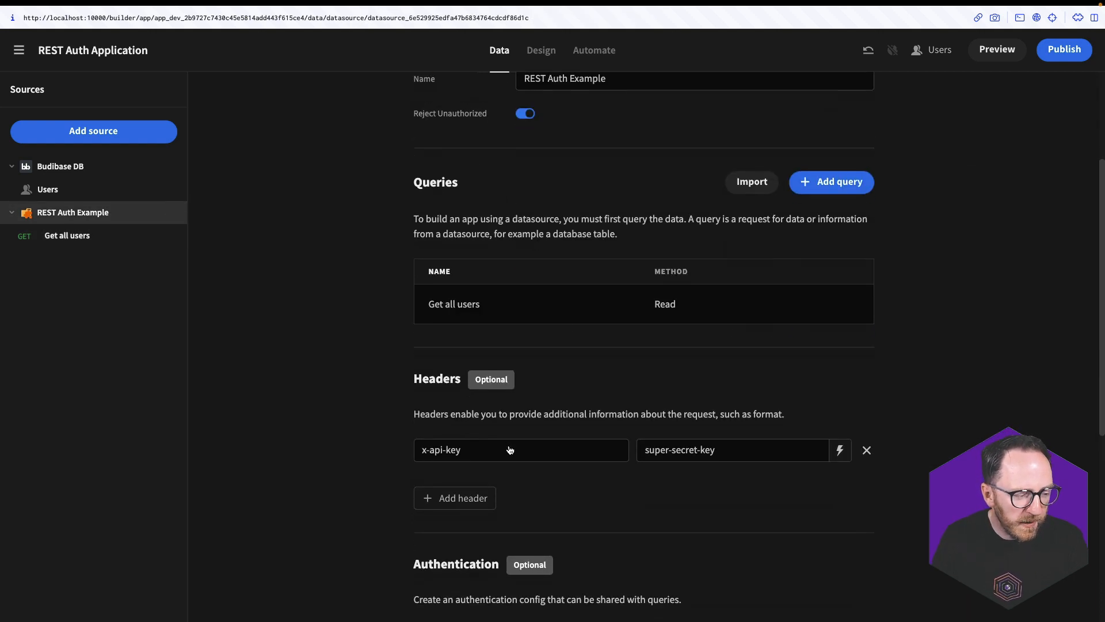
# Scroll the REST Auth Example settings to check the shared x-api-key header
pyautogui.scroll(-3)
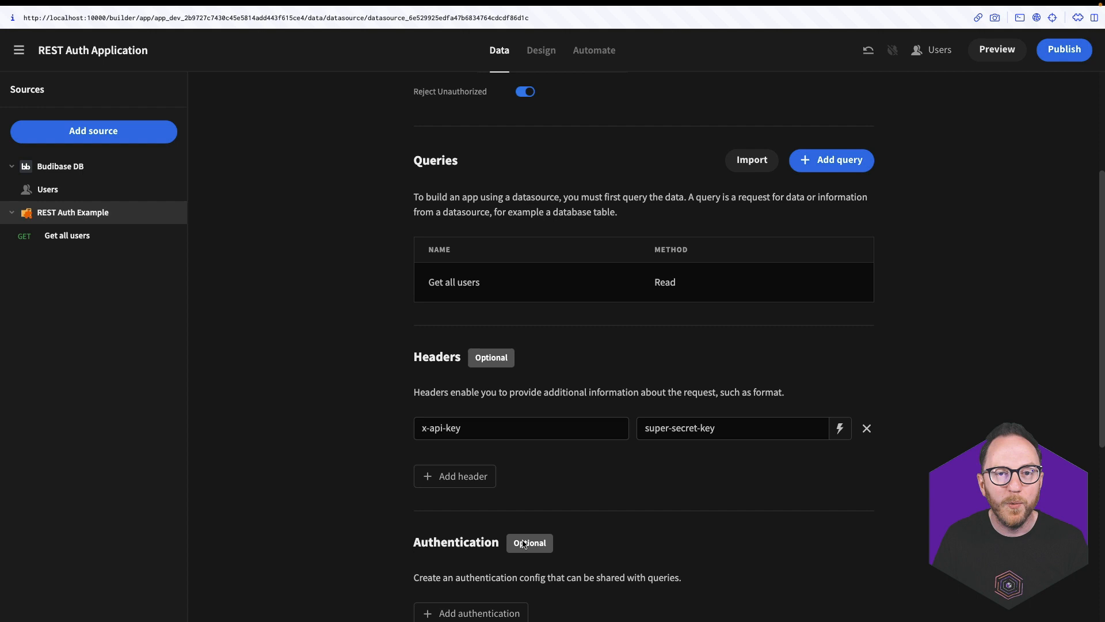
pyautogui.moveTo(209, 423)
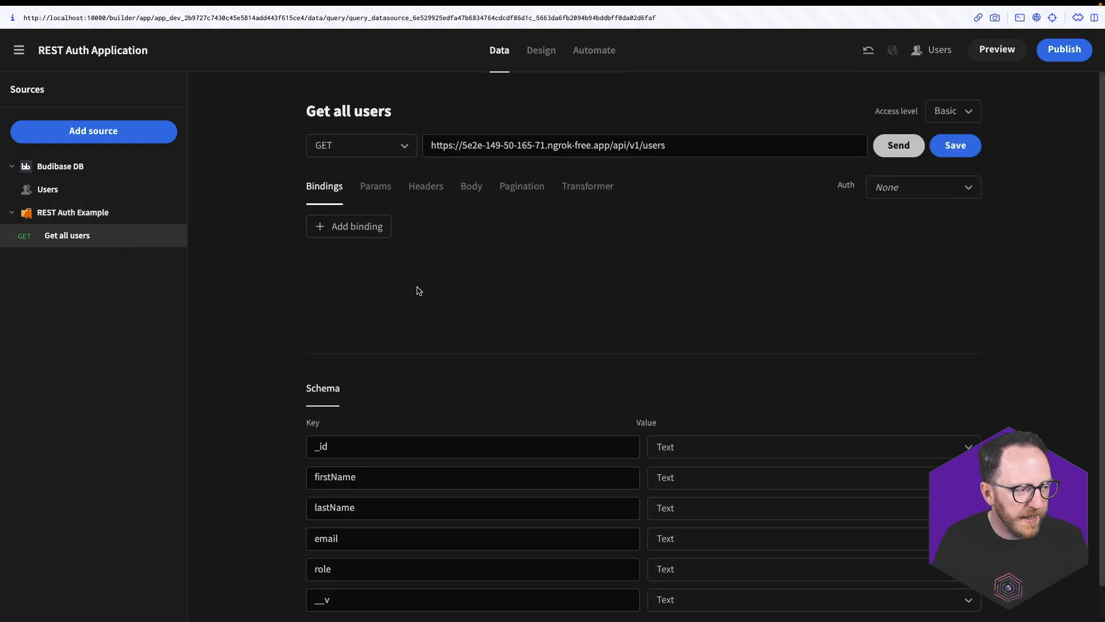
pyautogui.moveTo(428, 372)
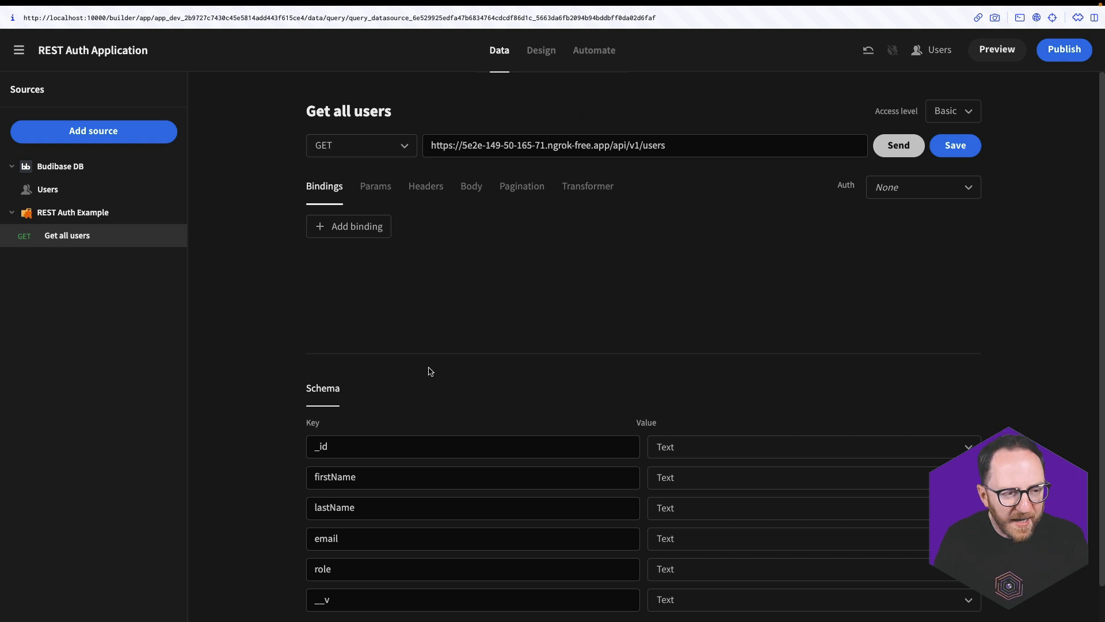
pyautogui.moveTo(899, 145)
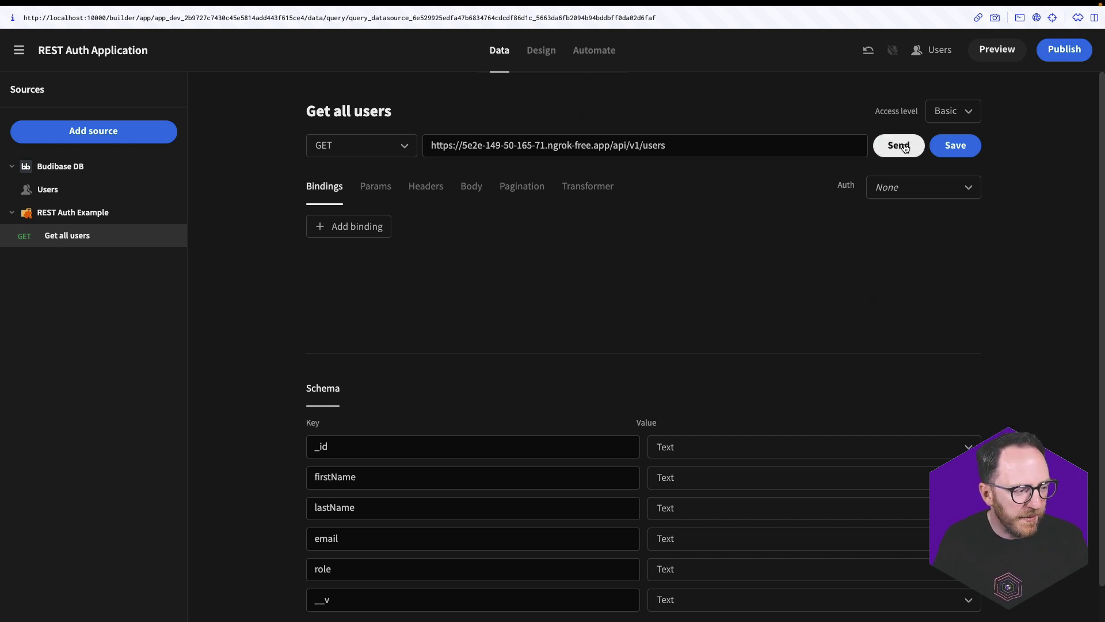
pyautogui.click(898, 145)
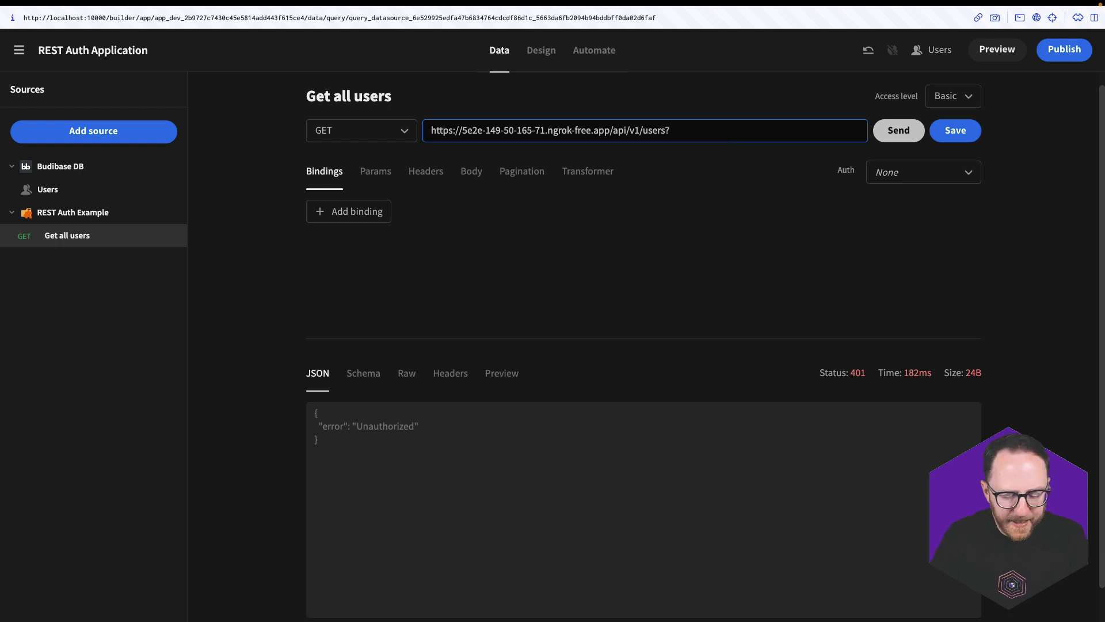
pyautogui.write('apiKey=')
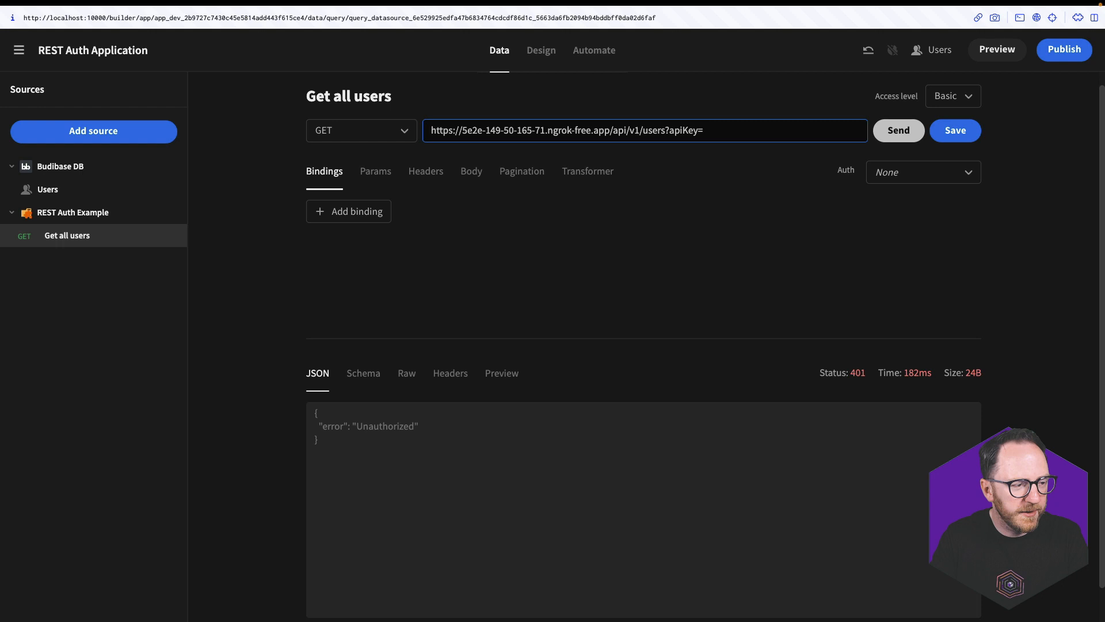
pyautogui.write('super-secre')
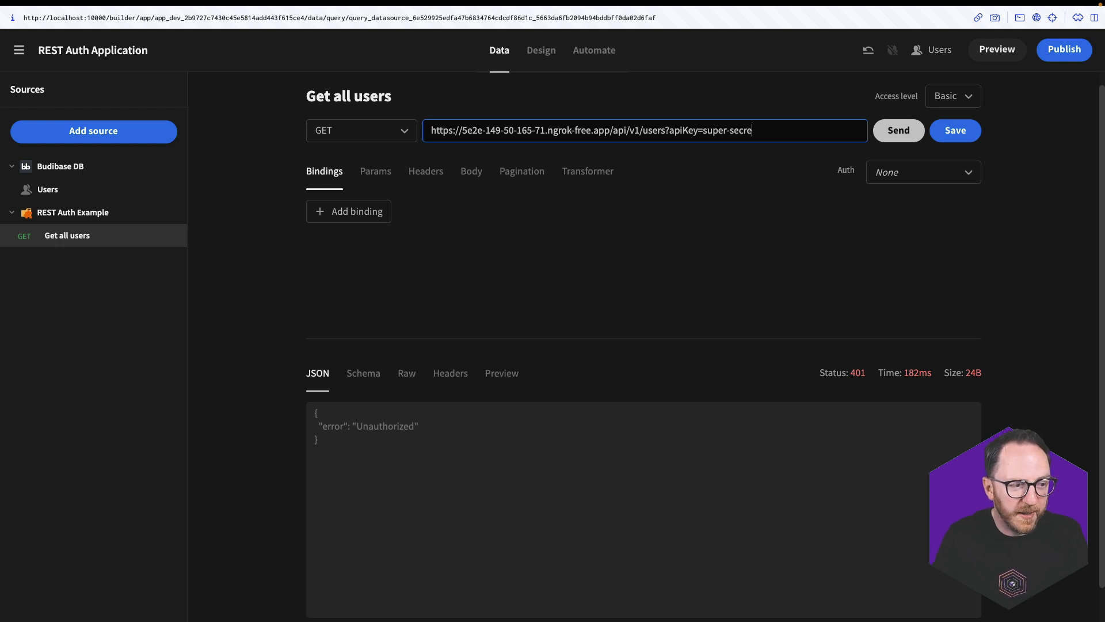
pyautogui.write('t-key')
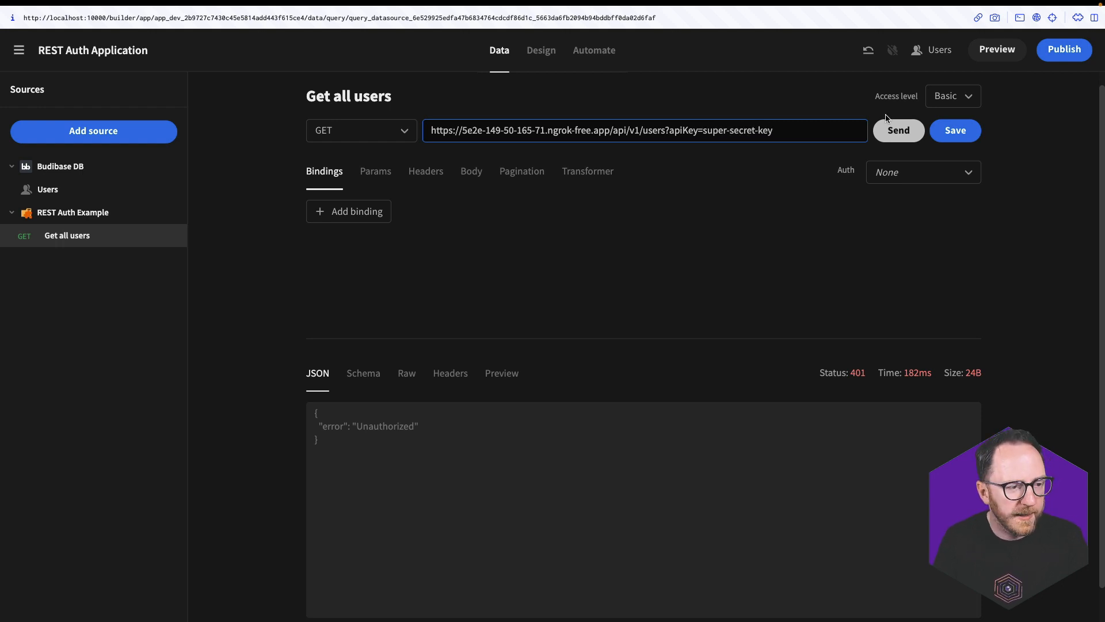
pyautogui.click(898, 130)
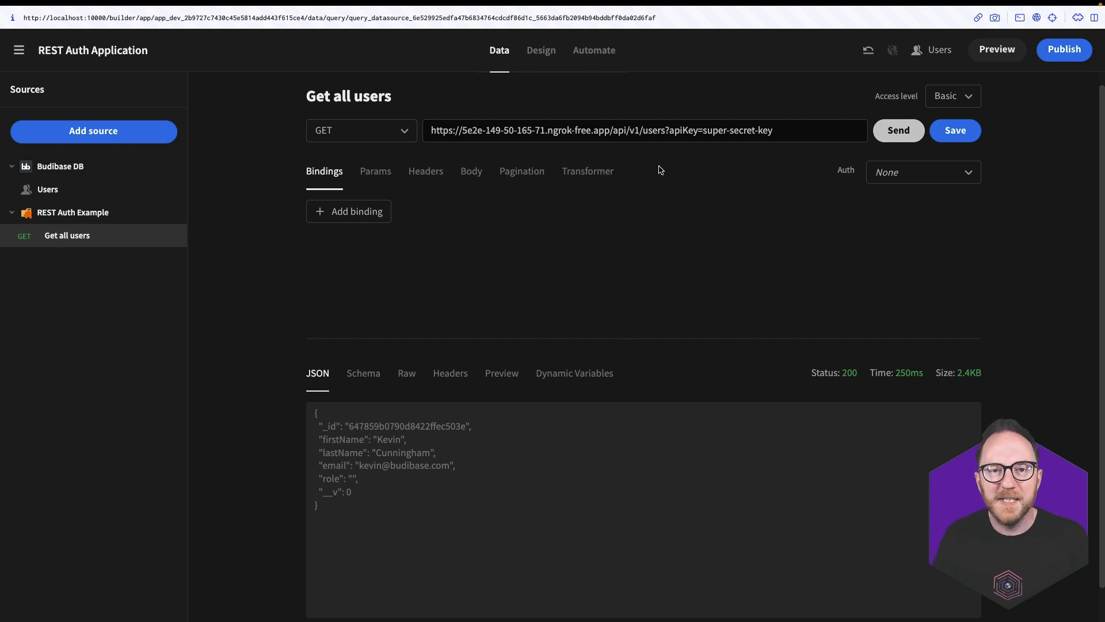
pyautogui.moveTo(637, 176)
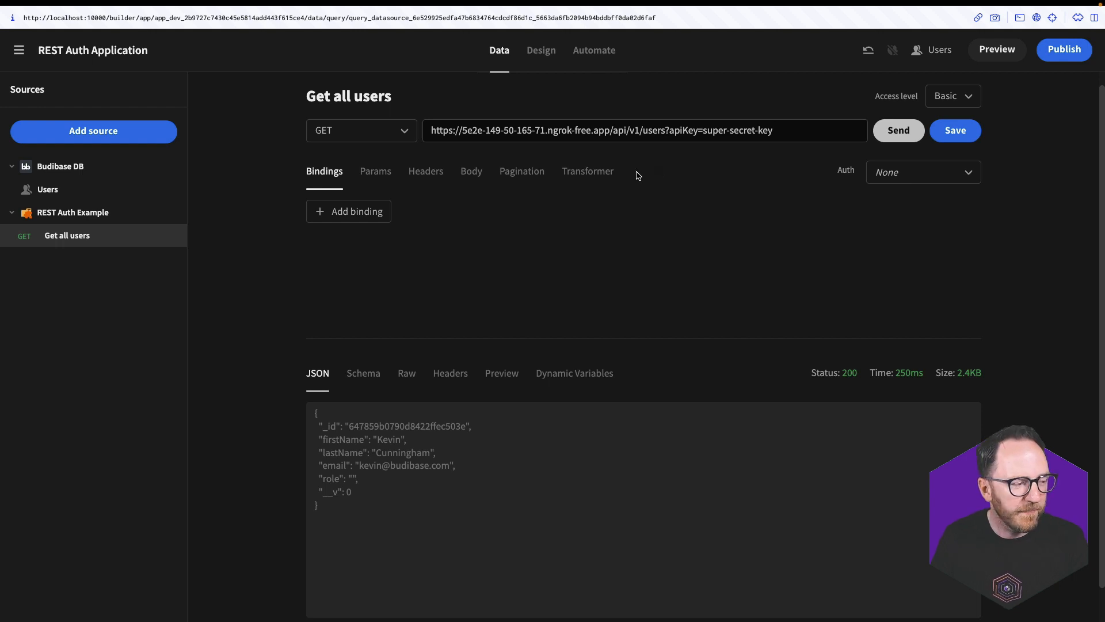
pyautogui.click(348, 211)
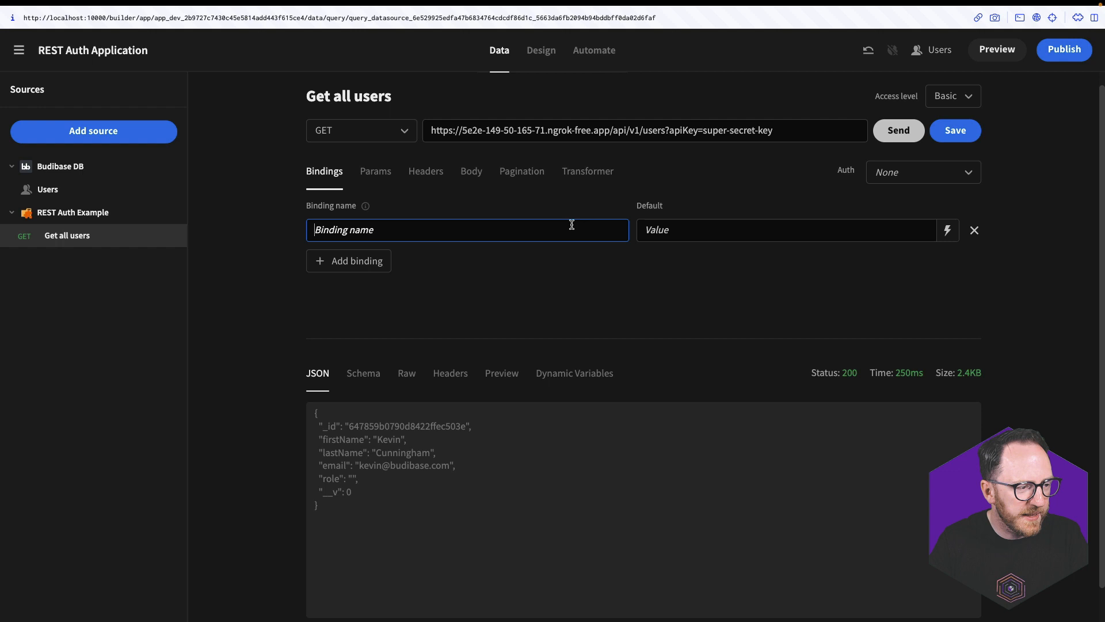
pyautogui.write('apiKey')
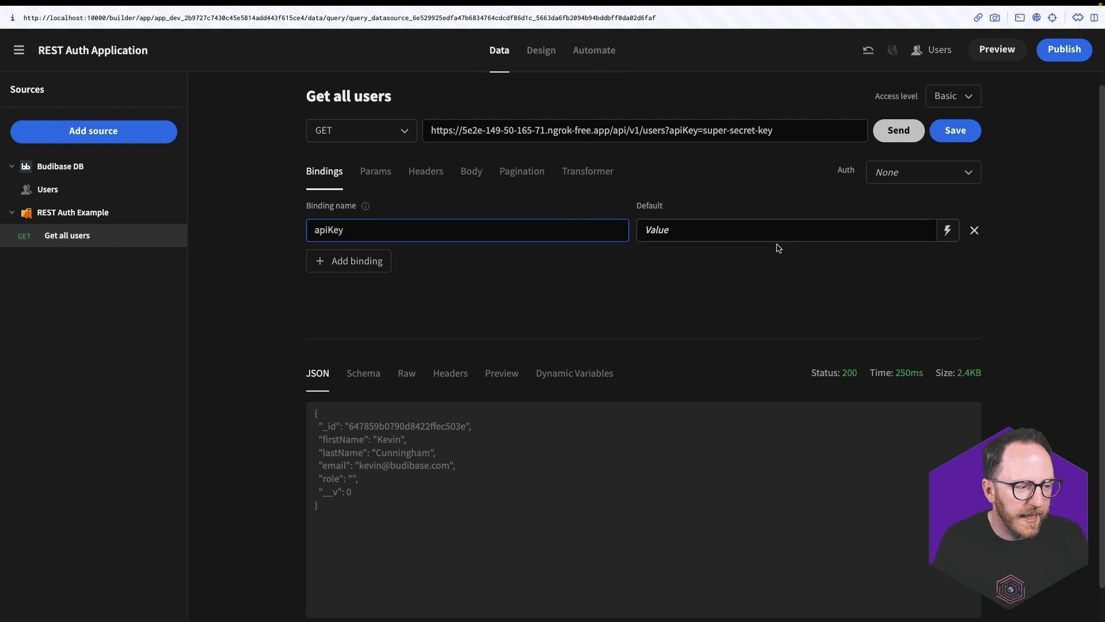
pyautogui.write('super-s')
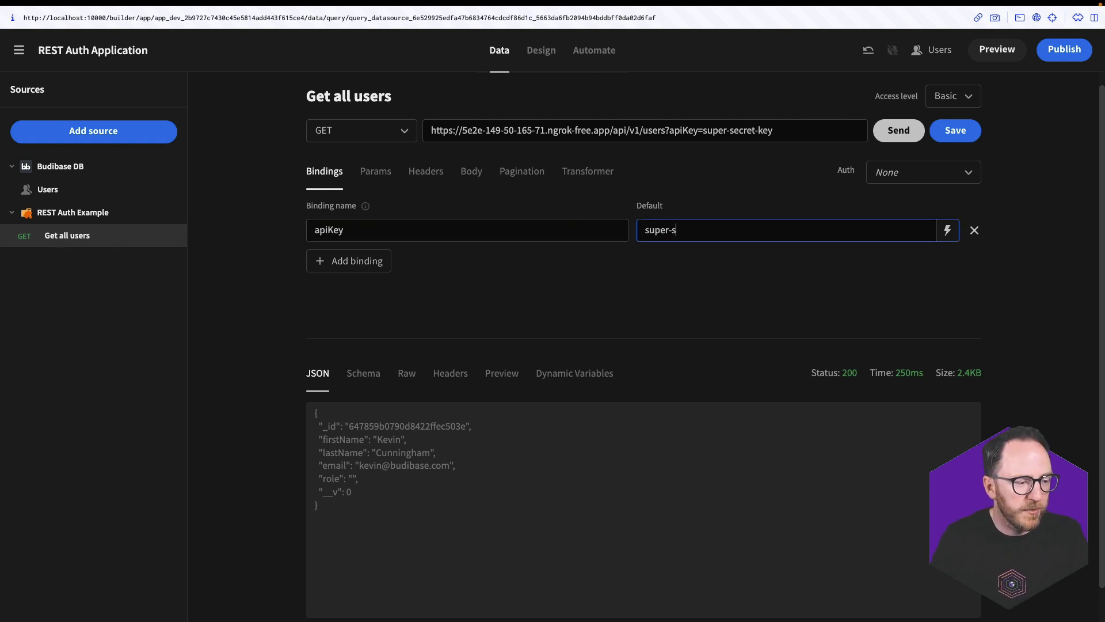
pyautogui.write('ecret-key')
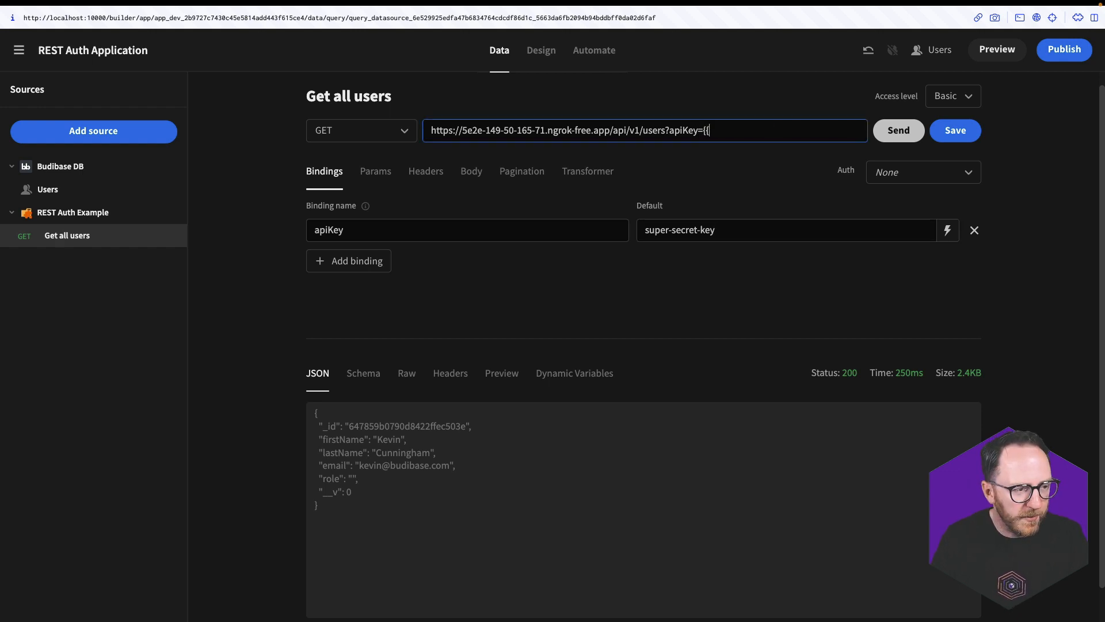
pyautogui.write('apiKey}}')
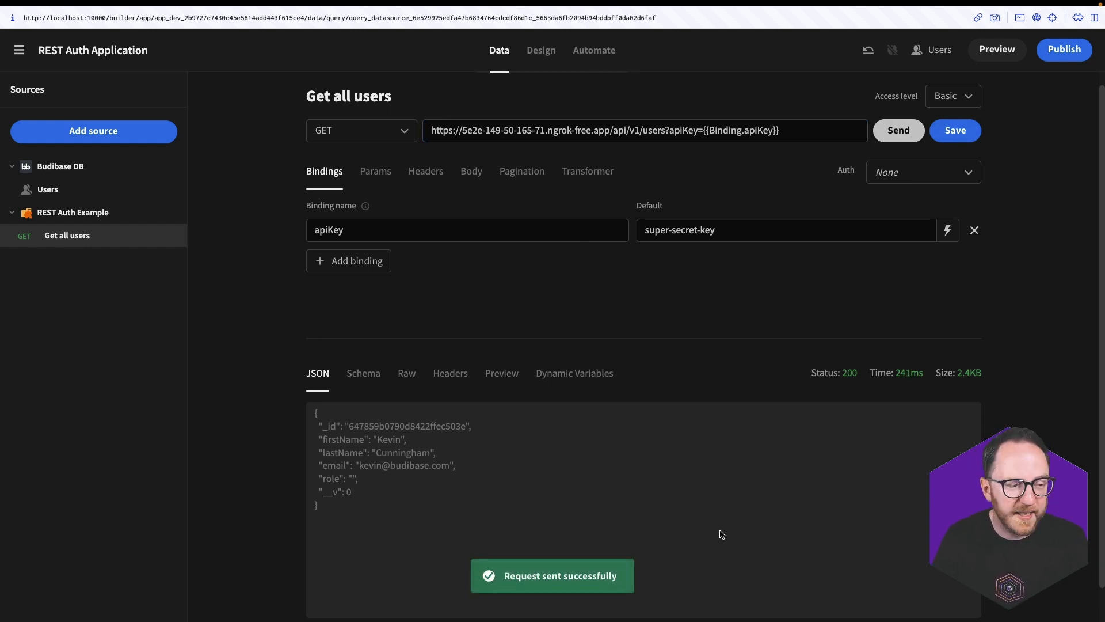
pyautogui.write('1')
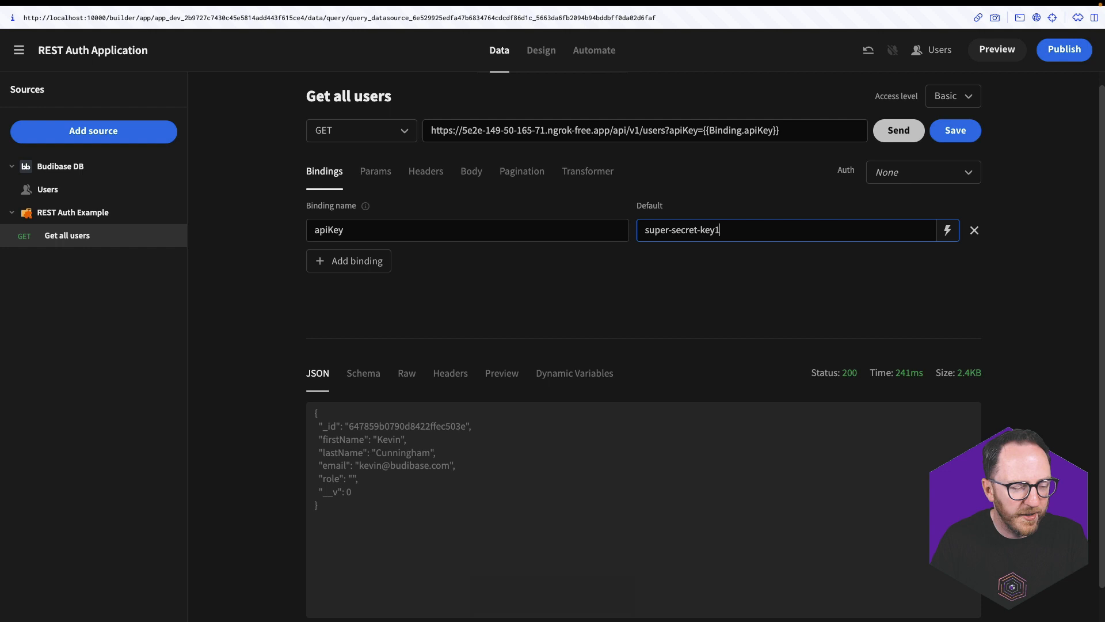
pyautogui.write('1')
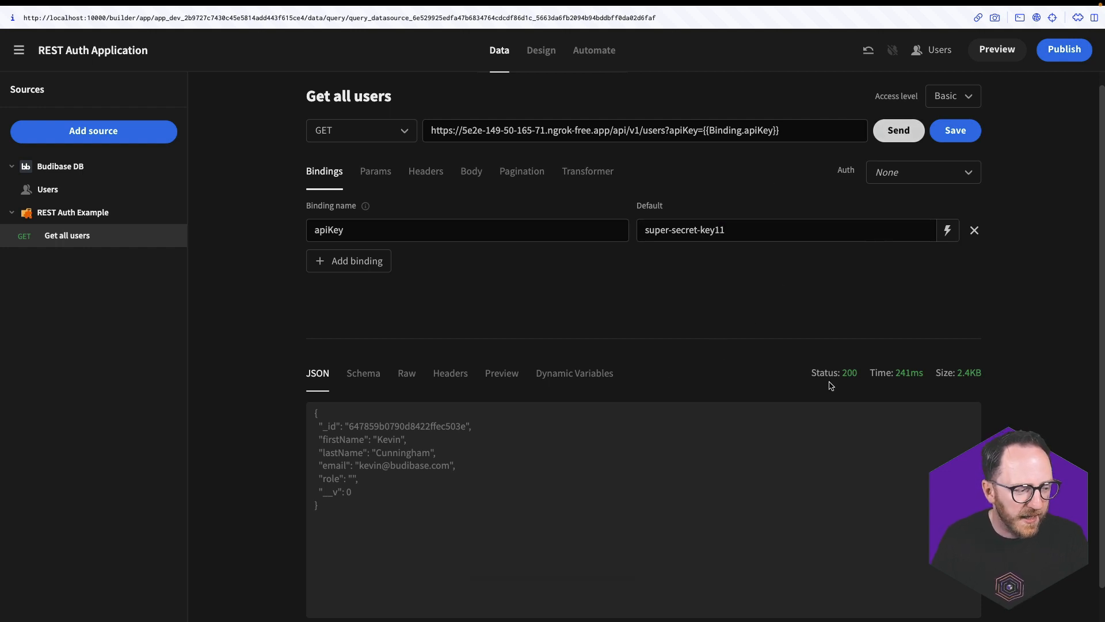
# Check the binding's default value editor, then return to the REST Auth Example datasource
pyautogui.click(947, 230)
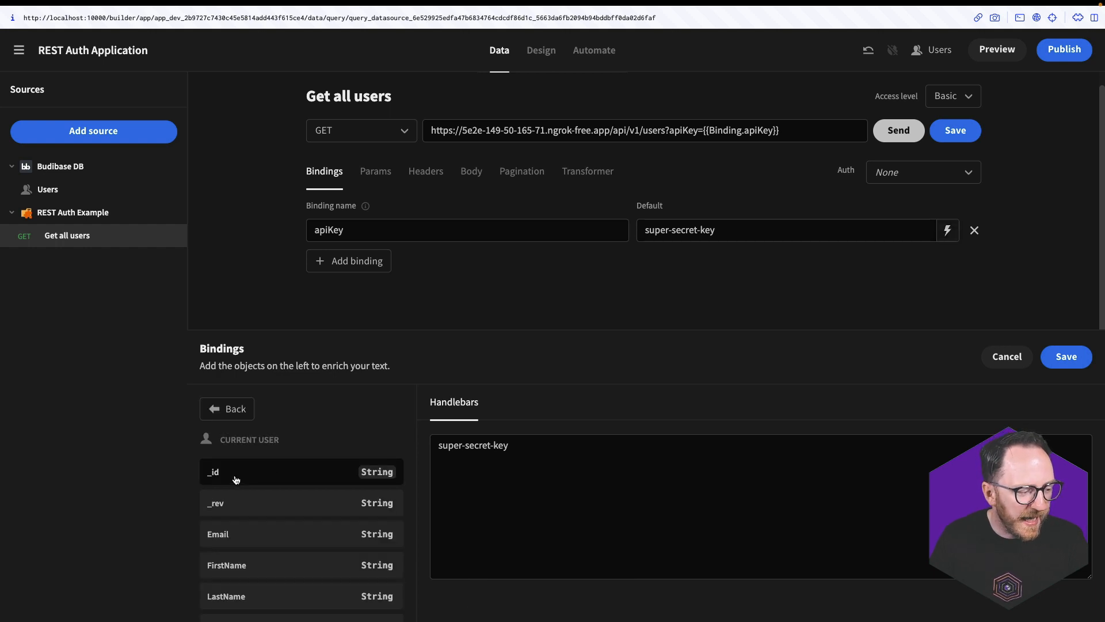
pyautogui.scroll(-3)
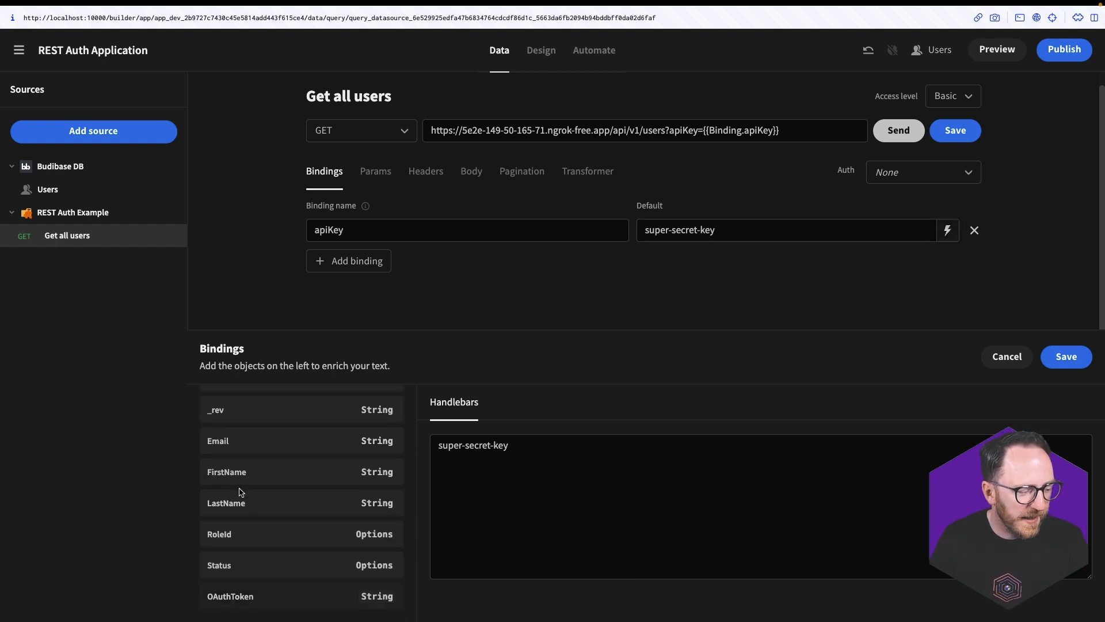
pyautogui.moveTo(285, 533)
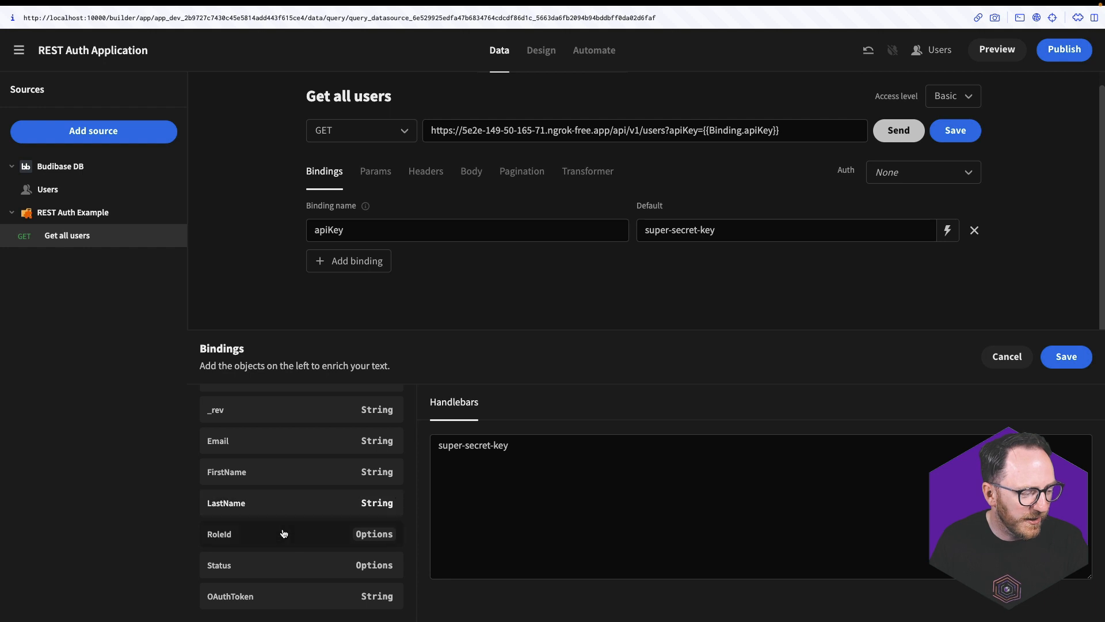
pyautogui.click(72, 212)
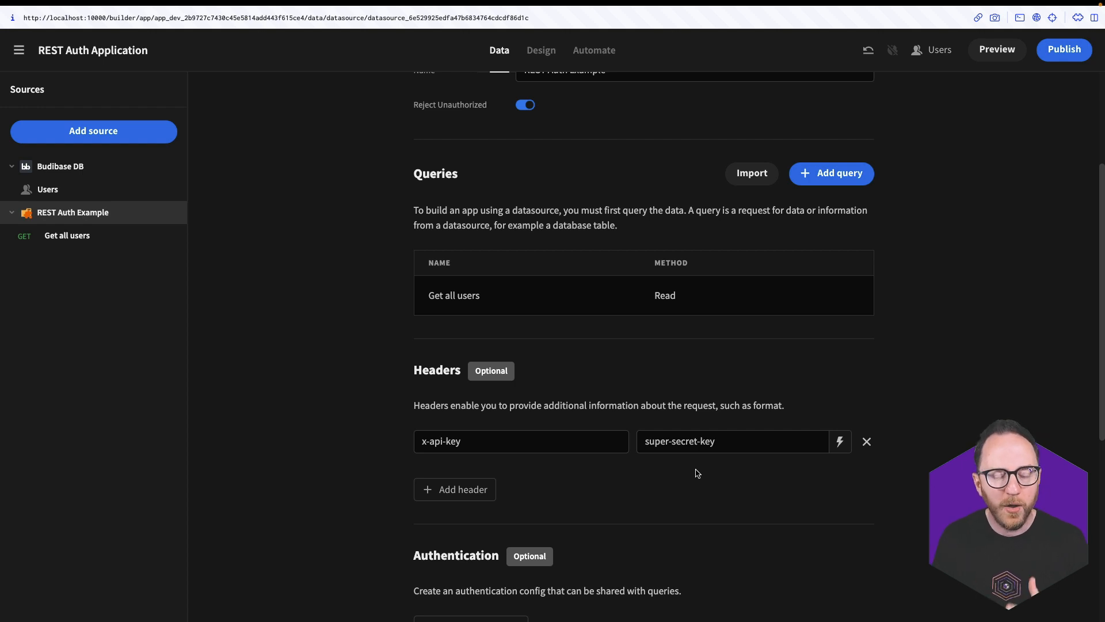
pyautogui.scroll(-3)
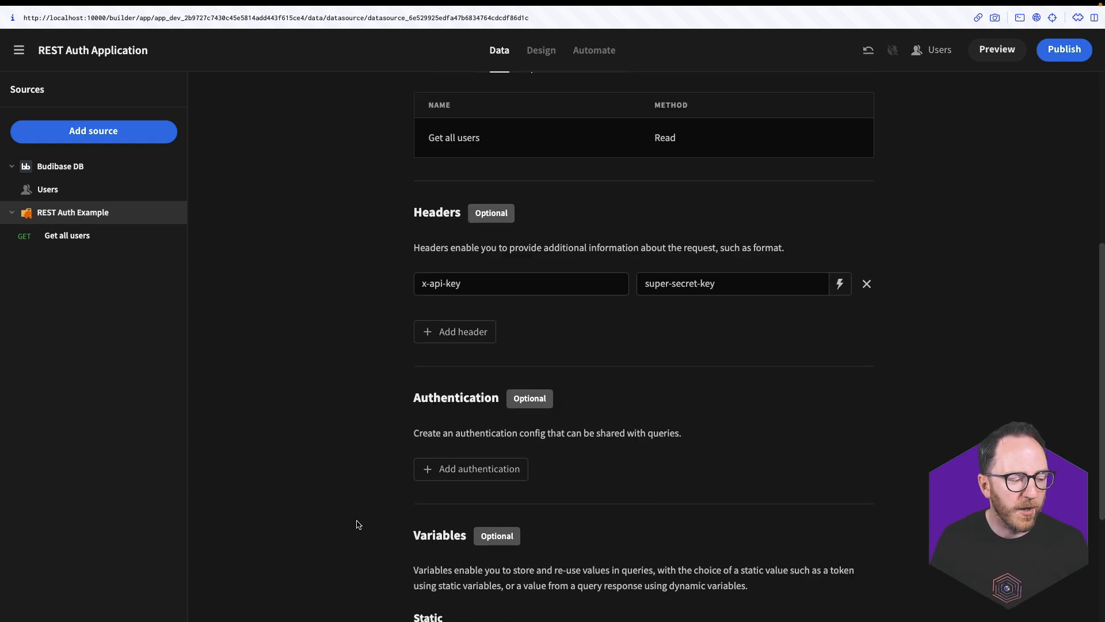
pyautogui.click(471, 469)
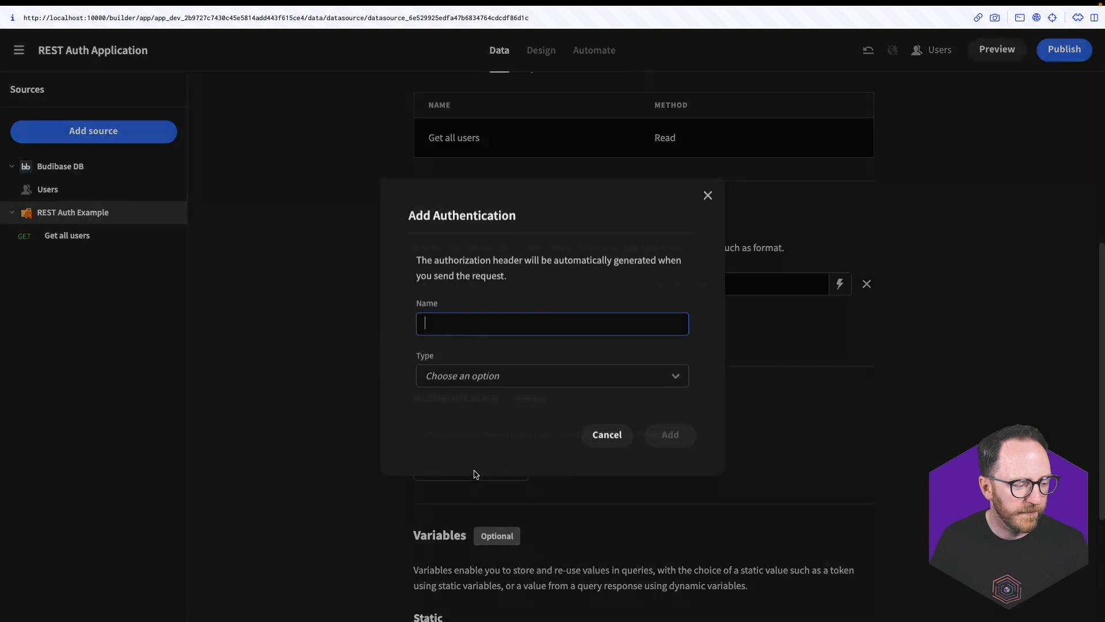
pyautogui.write('User')
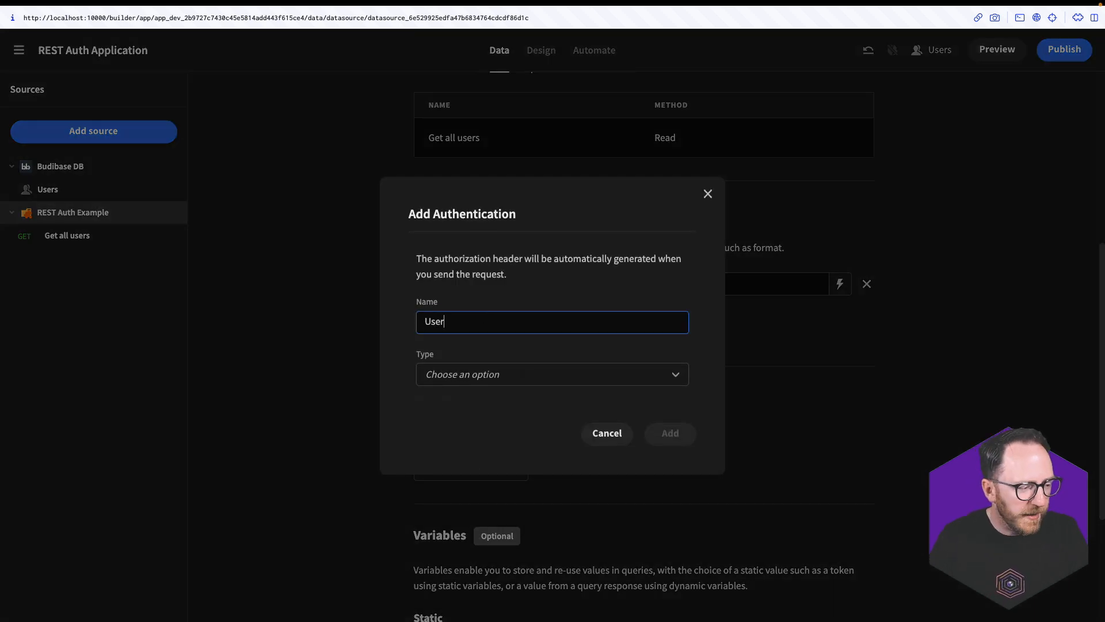
pyautogui.click(552, 373)
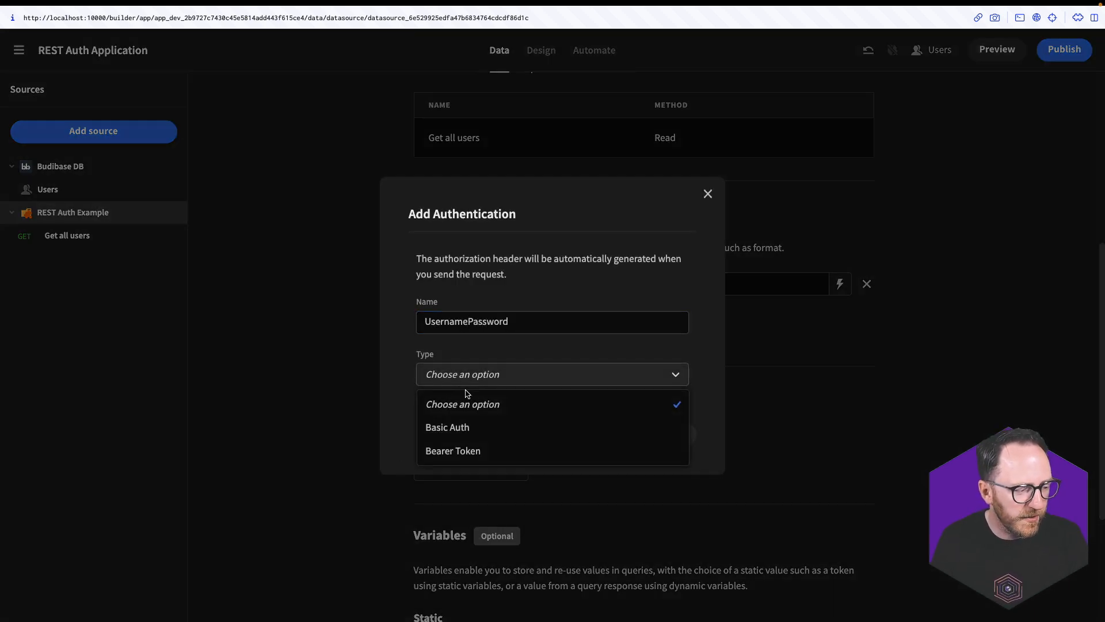
pyautogui.click(446, 426)
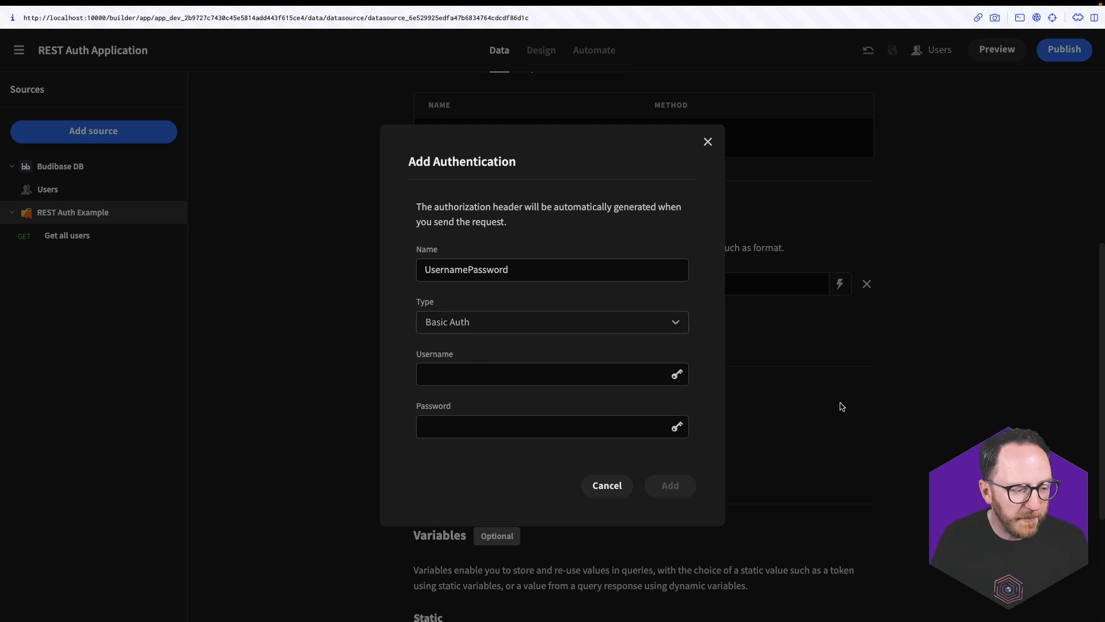
pyautogui.click(551, 374)
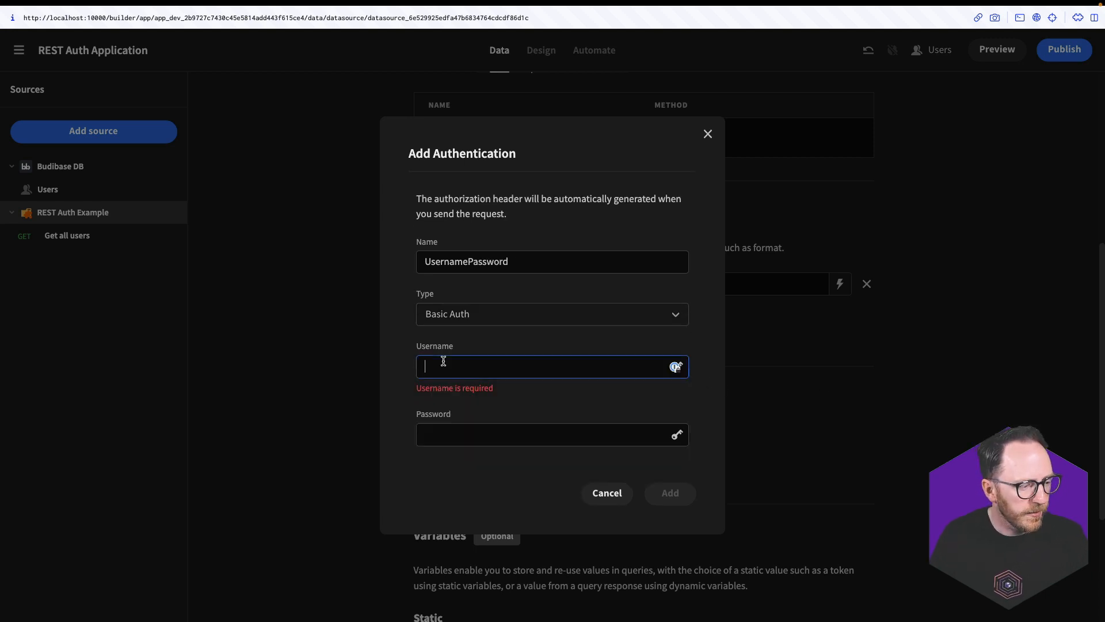
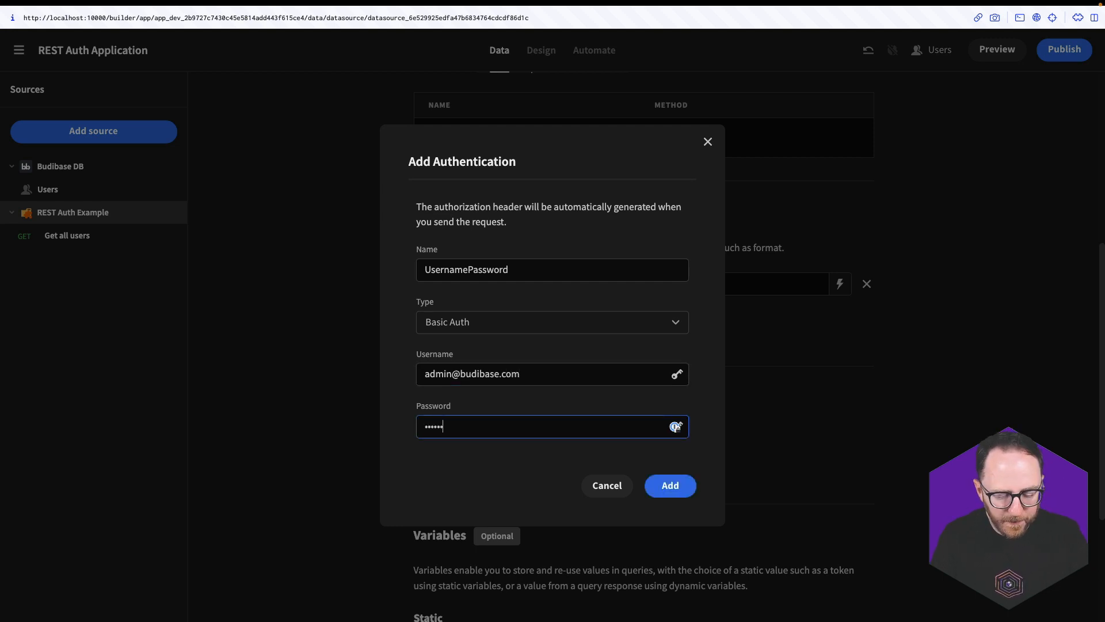
pyautogui.click(669, 485)
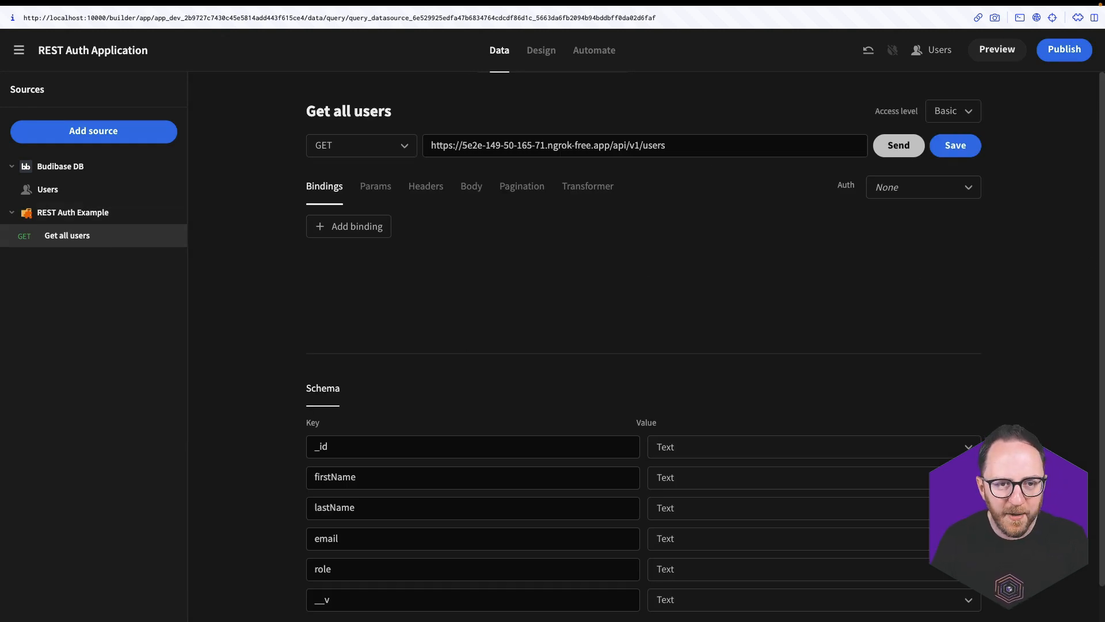
# Rerun Get all users with UsernamePassword auth, turning the 401 response into 200
pyautogui.click(898, 145)
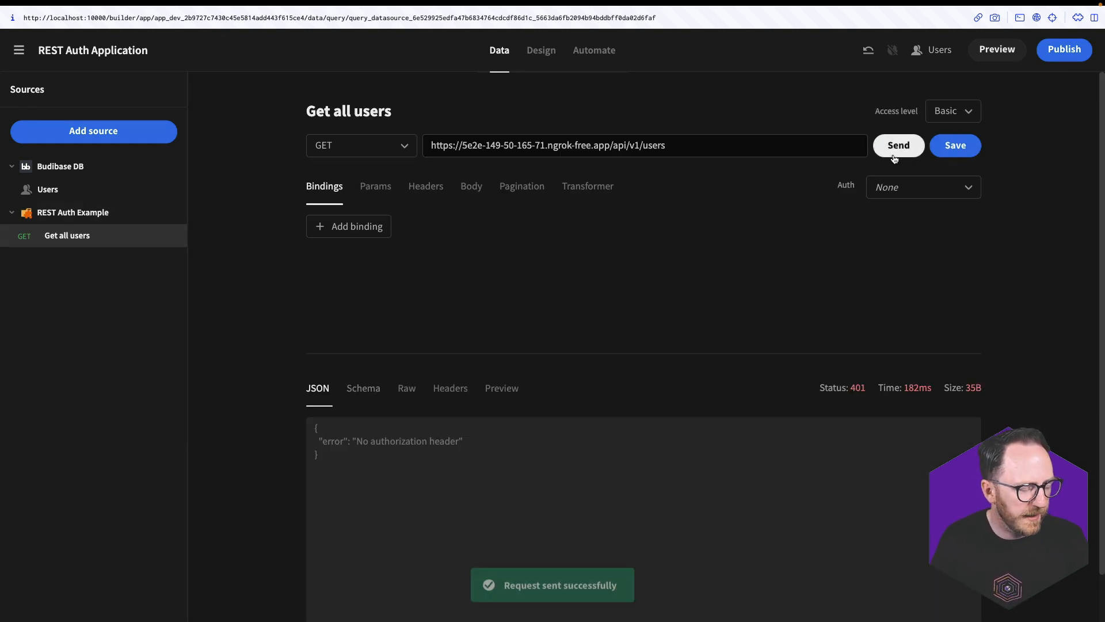
pyautogui.moveTo(520, 370)
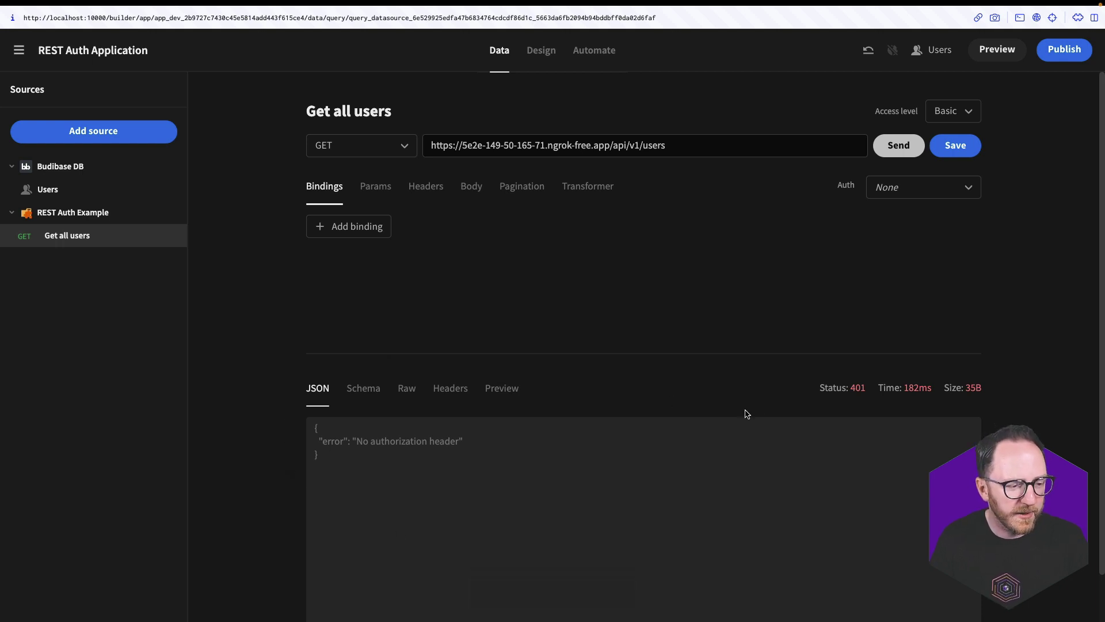
pyautogui.moveTo(359, 489)
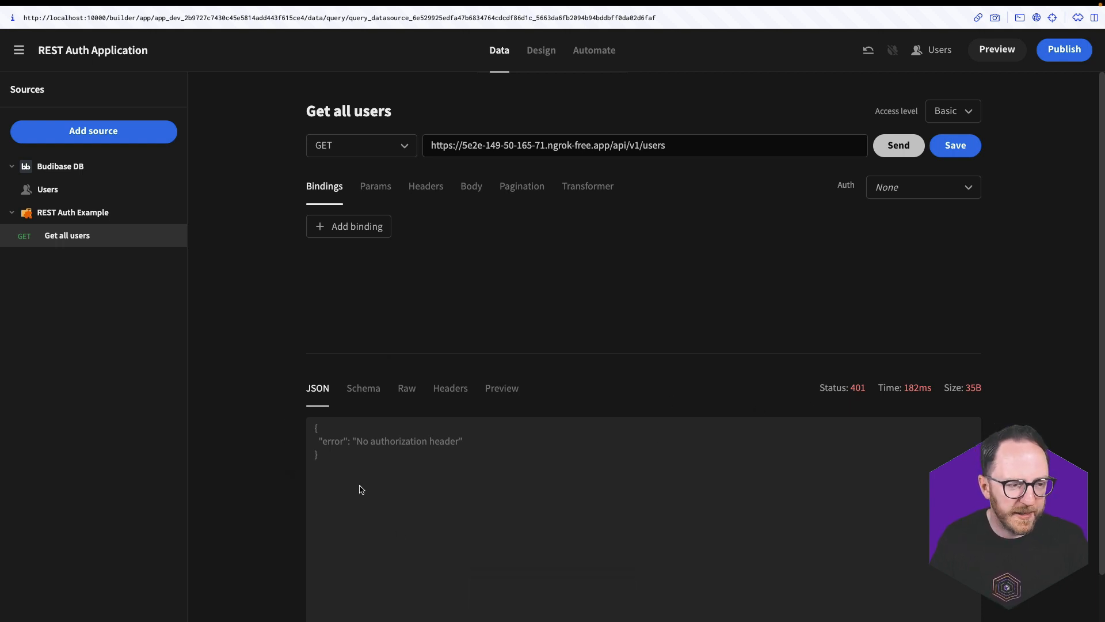
pyautogui.click(922, 186)
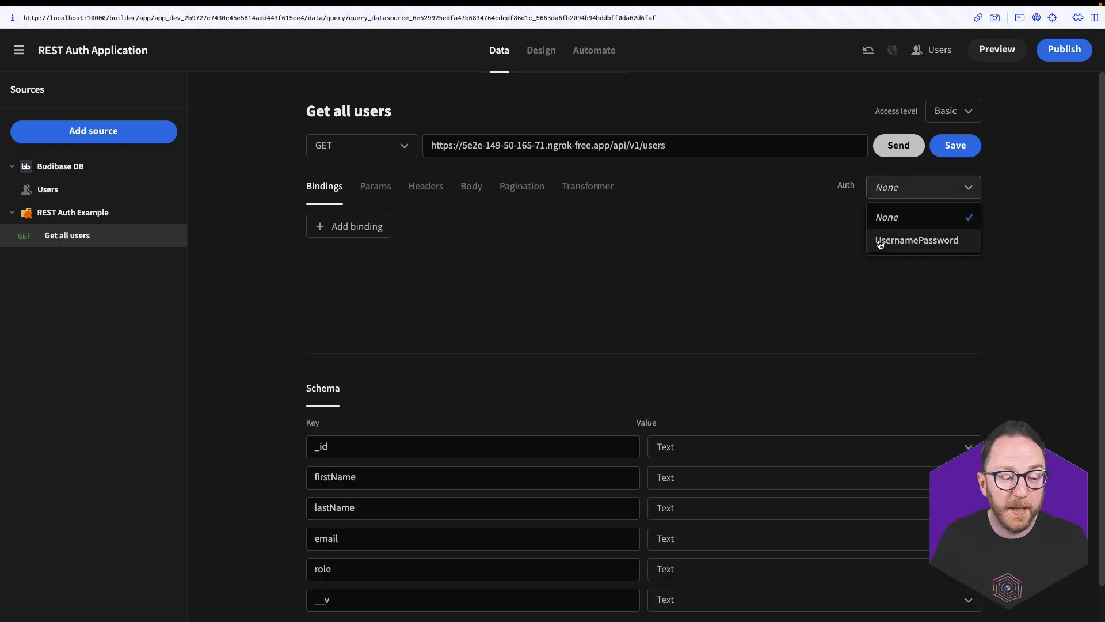
pyautogui.click(917, 240)
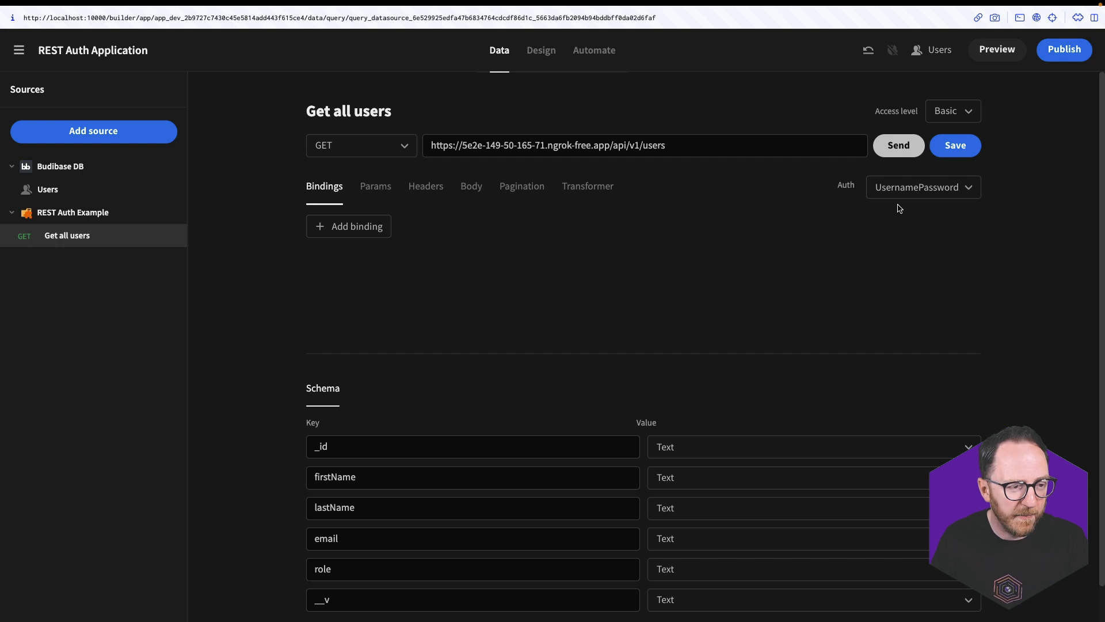
pyautogui.click(898, 145)
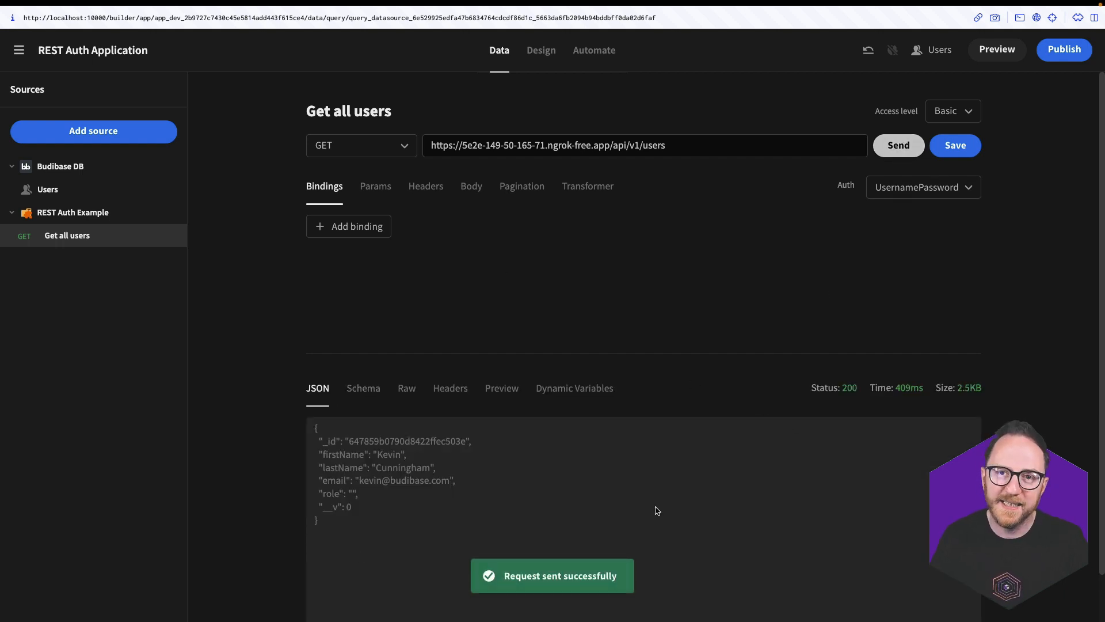
pyautogui.moveTo(733, 303)
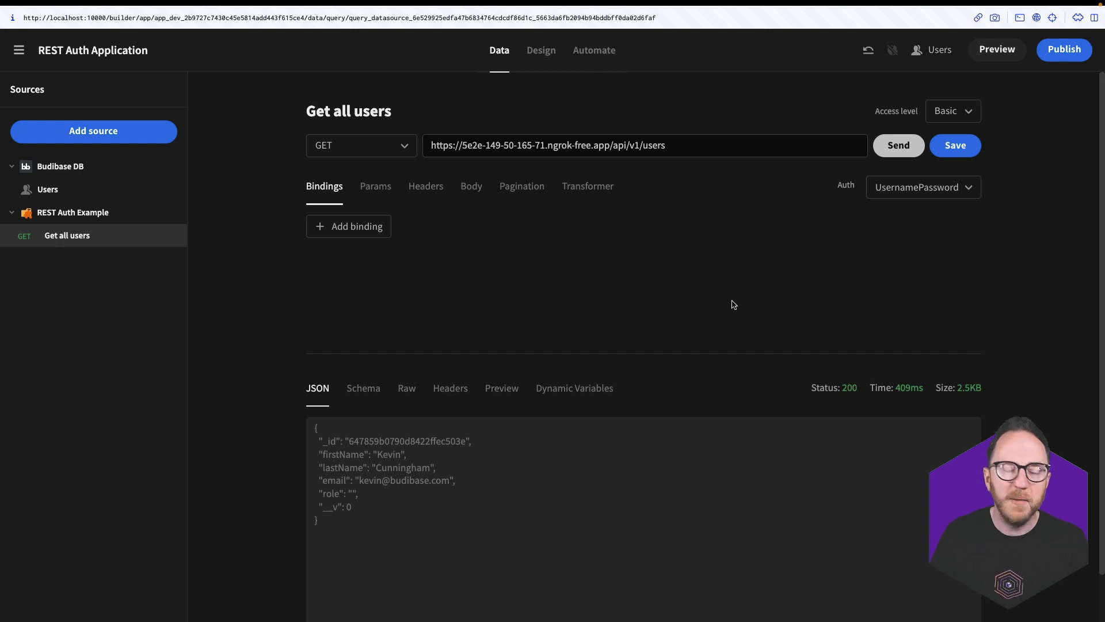
pyautogui.moveTo(112, 246)
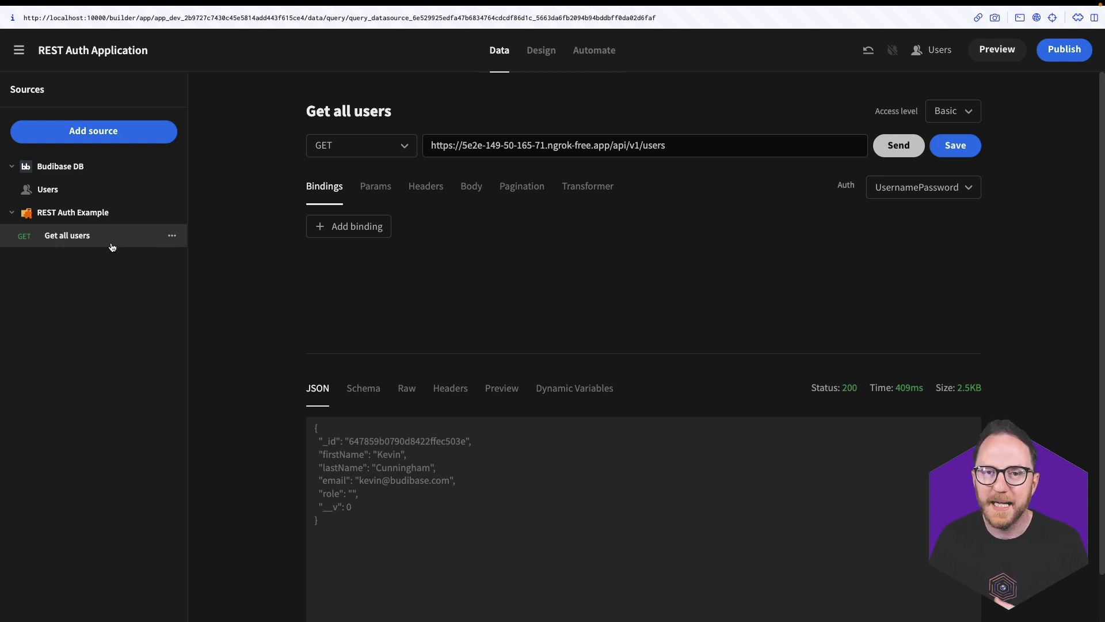
pyautogui.click(470, 510)
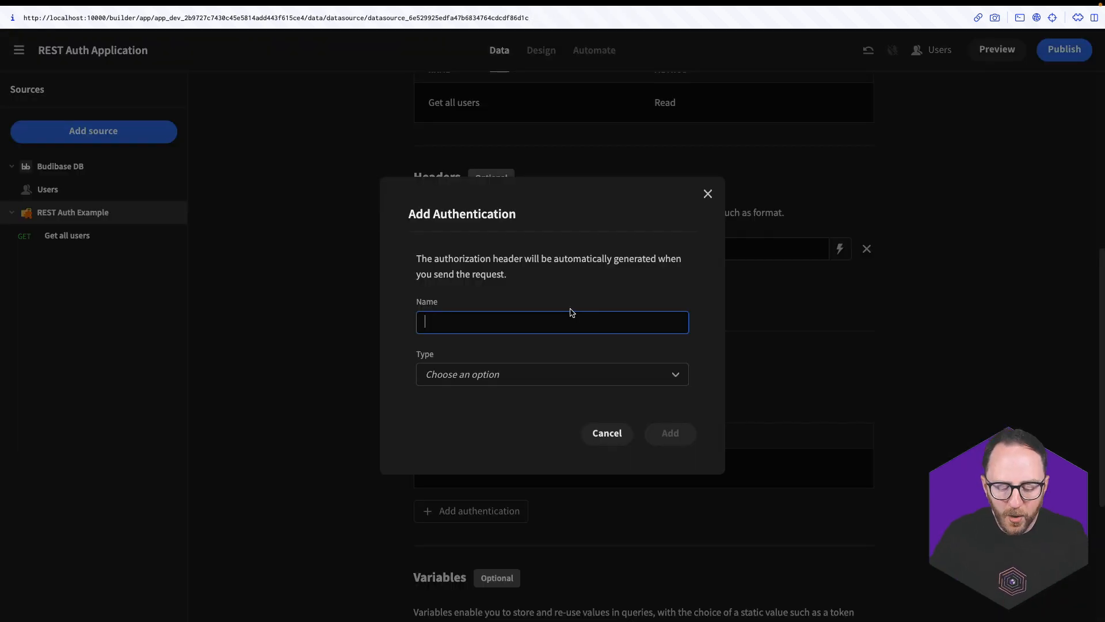
pyautogui.write('BearTok')
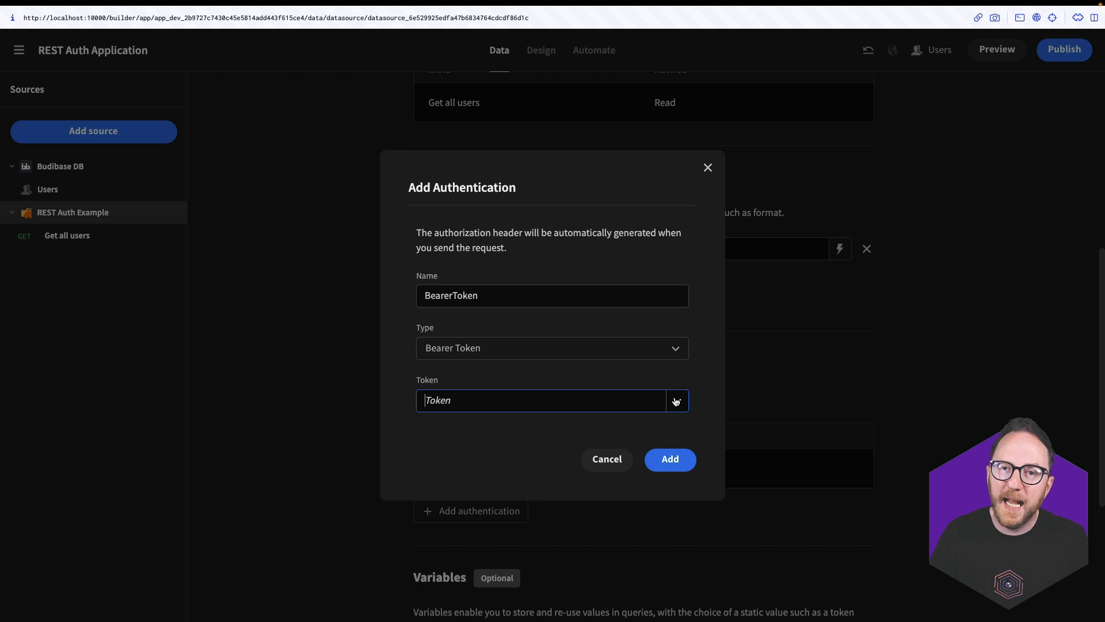
pyautogui.click(675, 400)
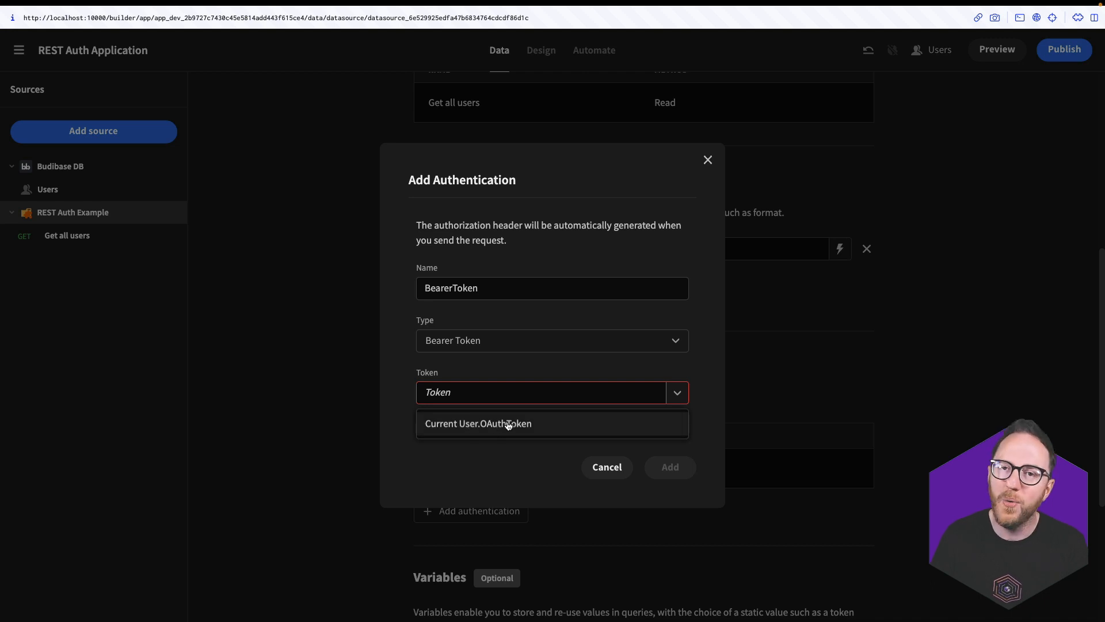
pyautogui.moveTo(550, 397)
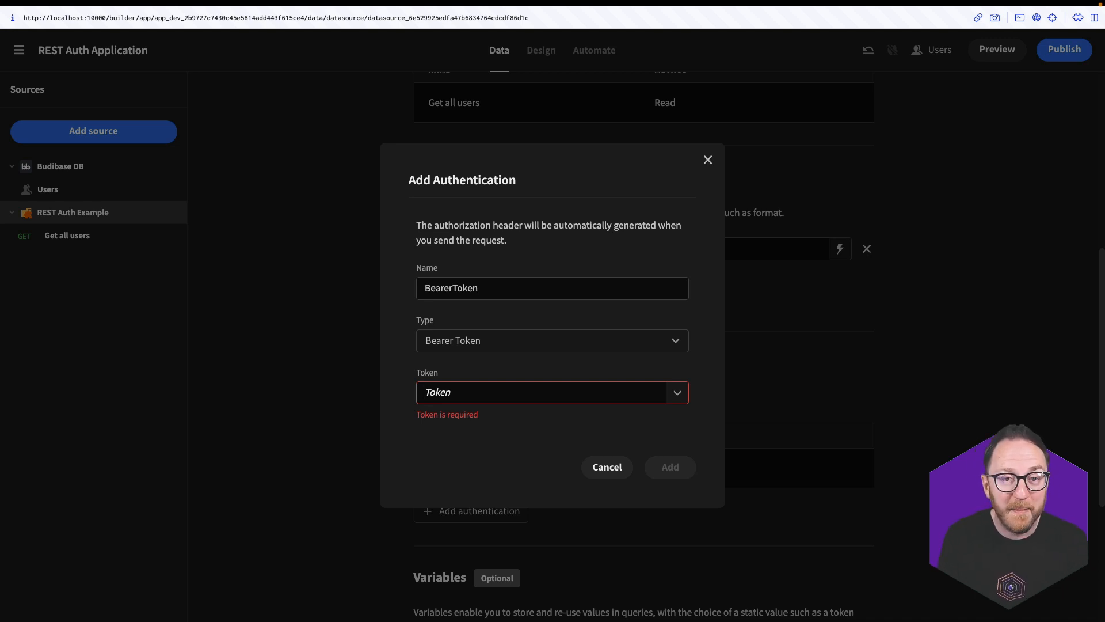
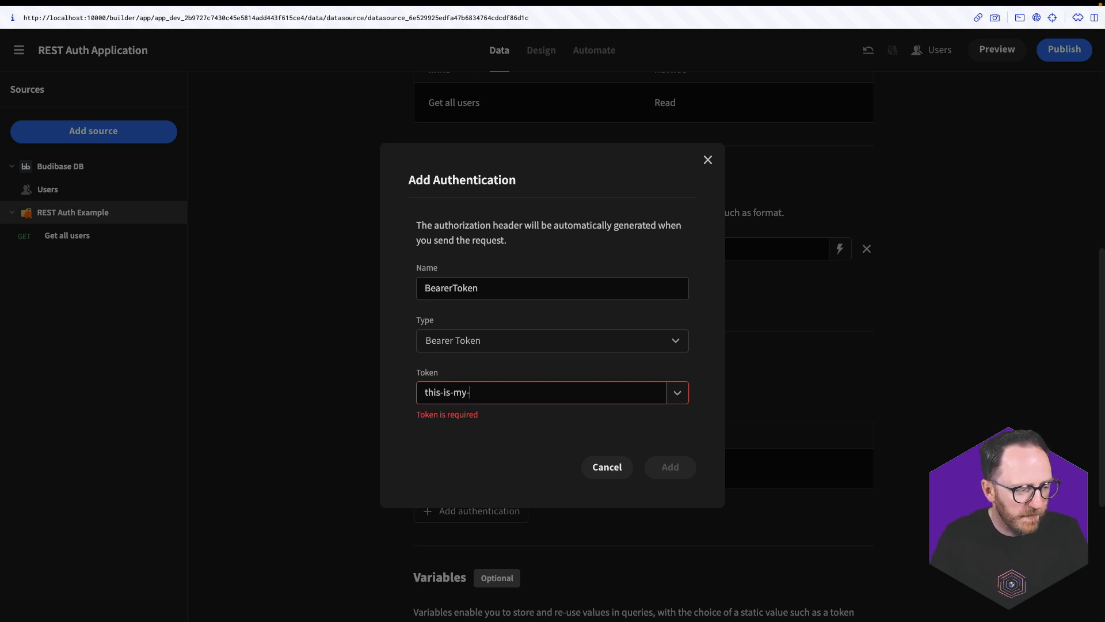
pyautogui.click(605, 466)
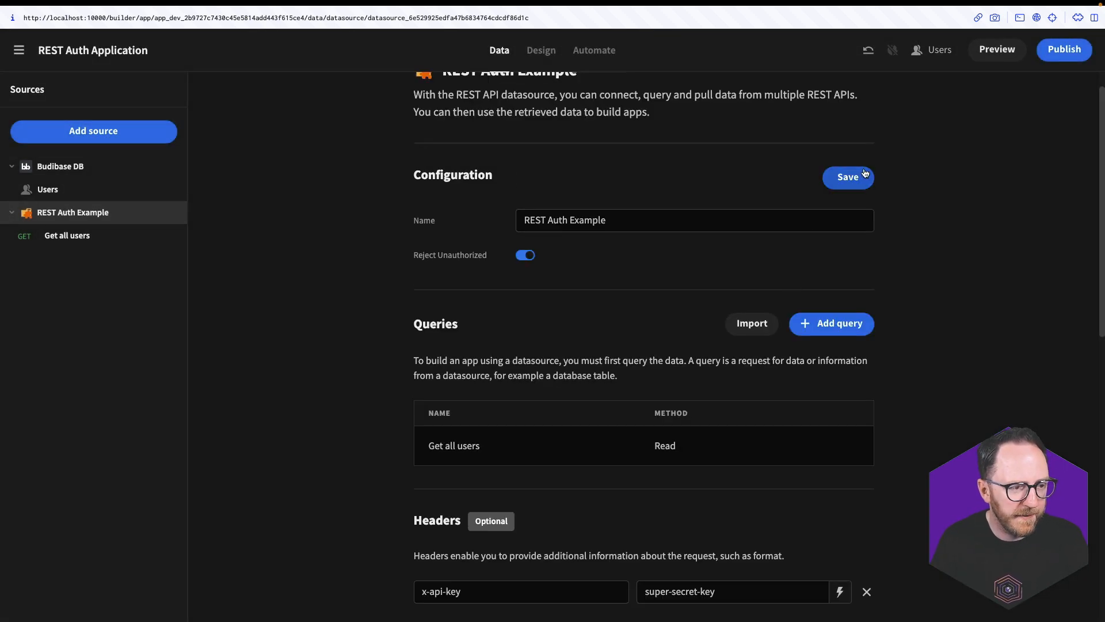
pyautogui.click(67, 235)
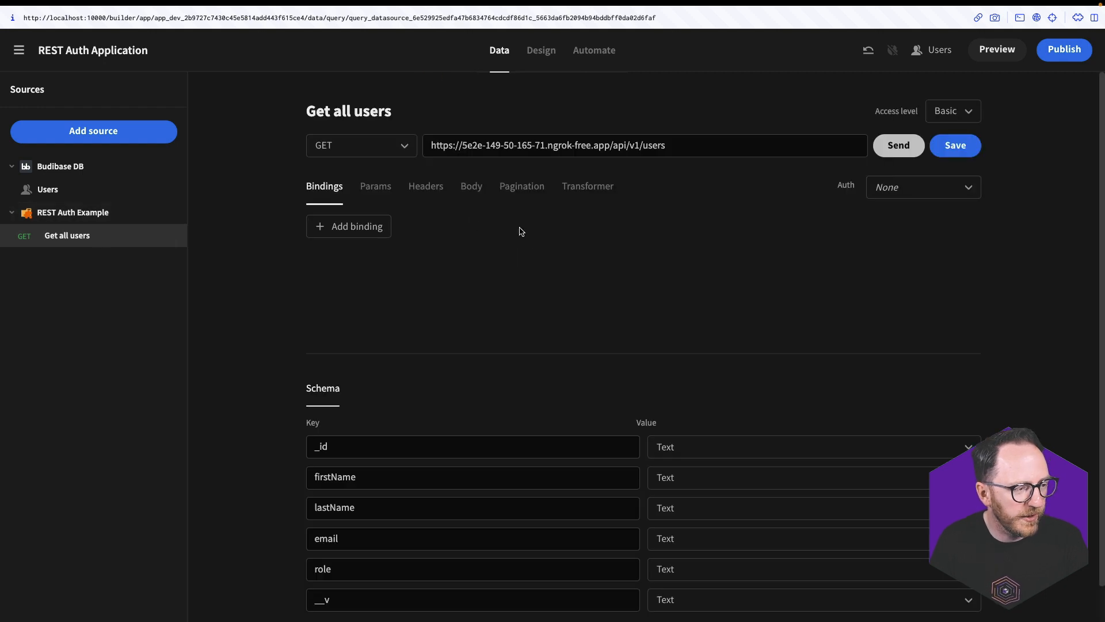
pyautogui.moveTo(898, 145)
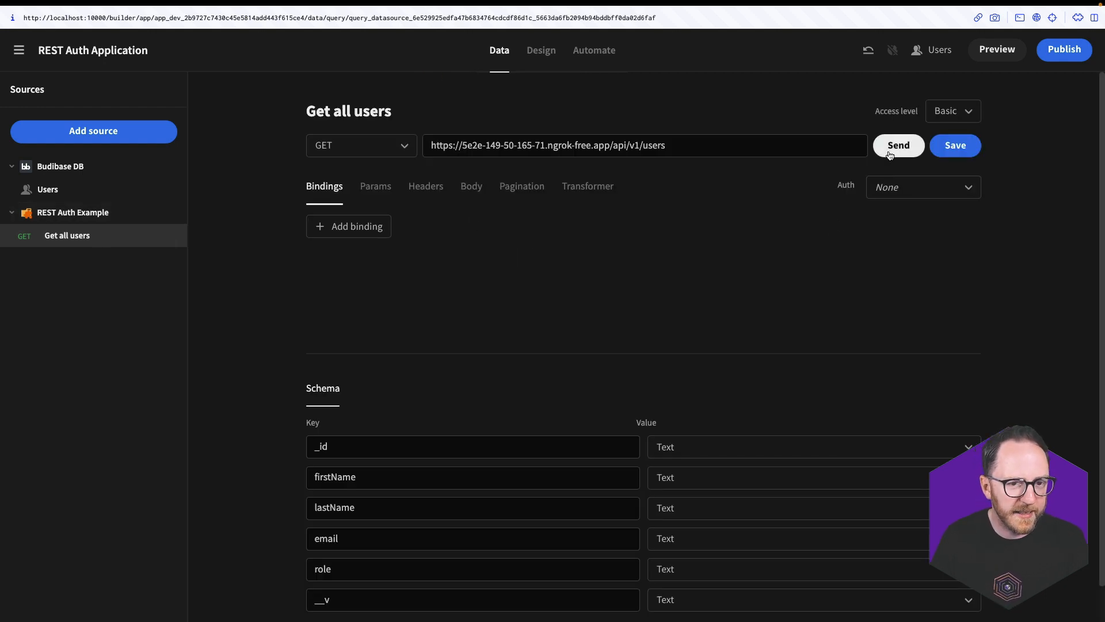
# Run Get all users with BearerToken auth for status 200, then return to REST Auth Example
pyautogui.click(922, 187)
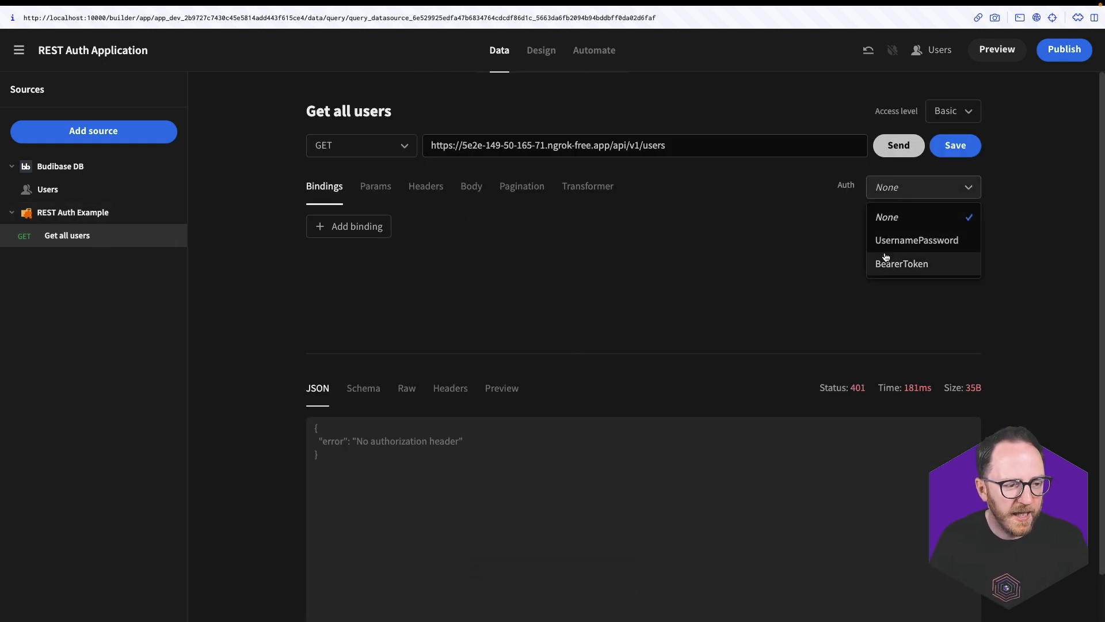
pyautogui.click(902, 263)
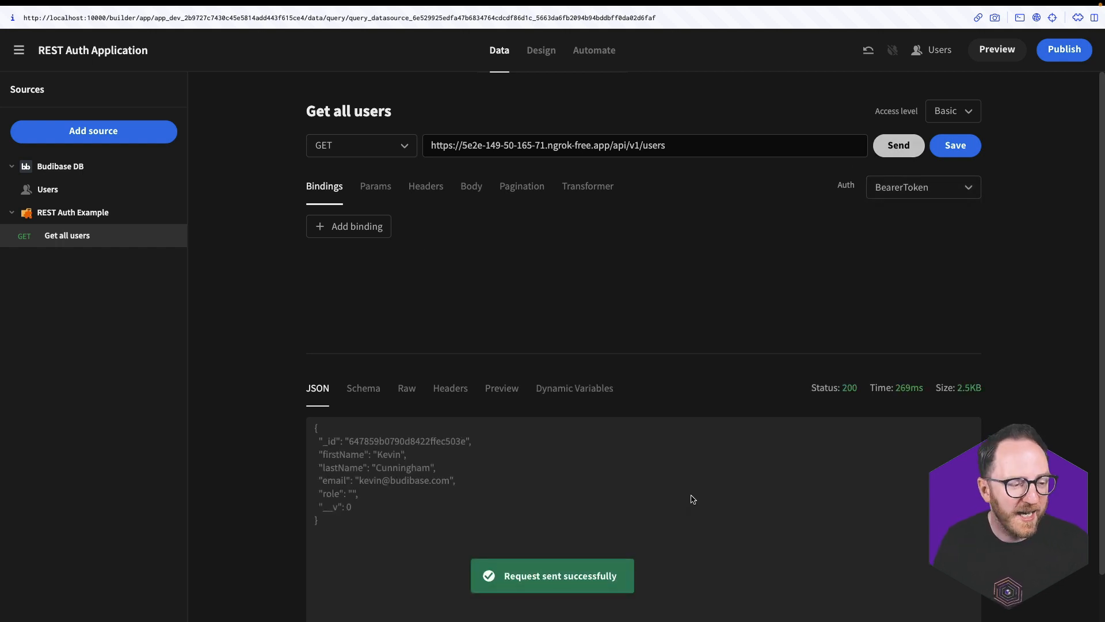
pyautogui.click(72, 212)
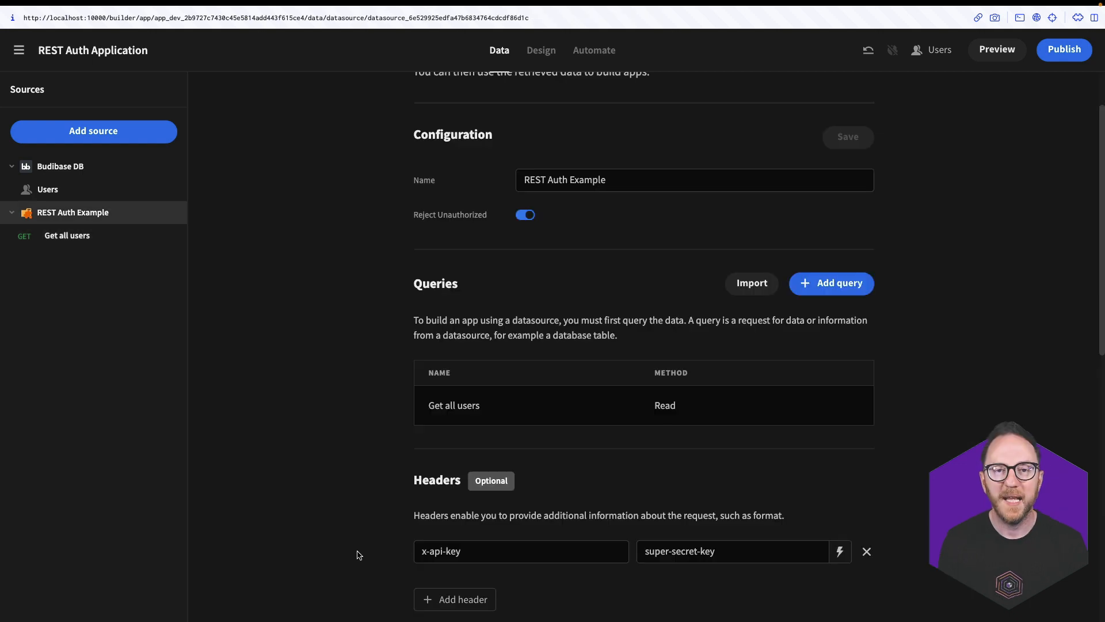